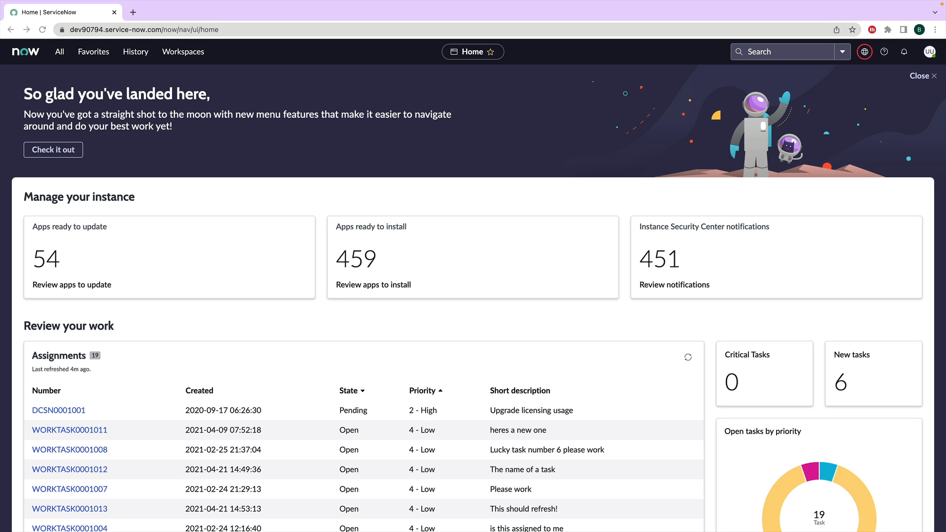
mouse_move(316, 133)
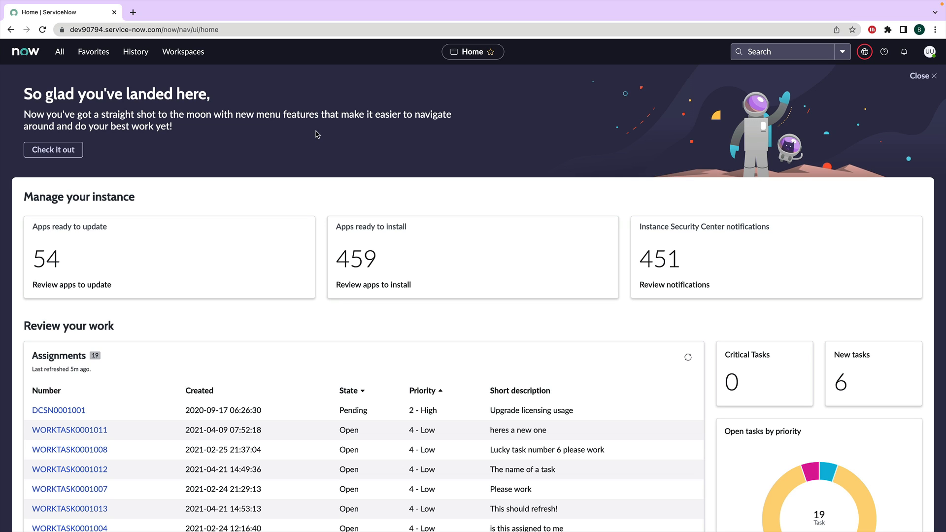
mouse_move(92, 51)
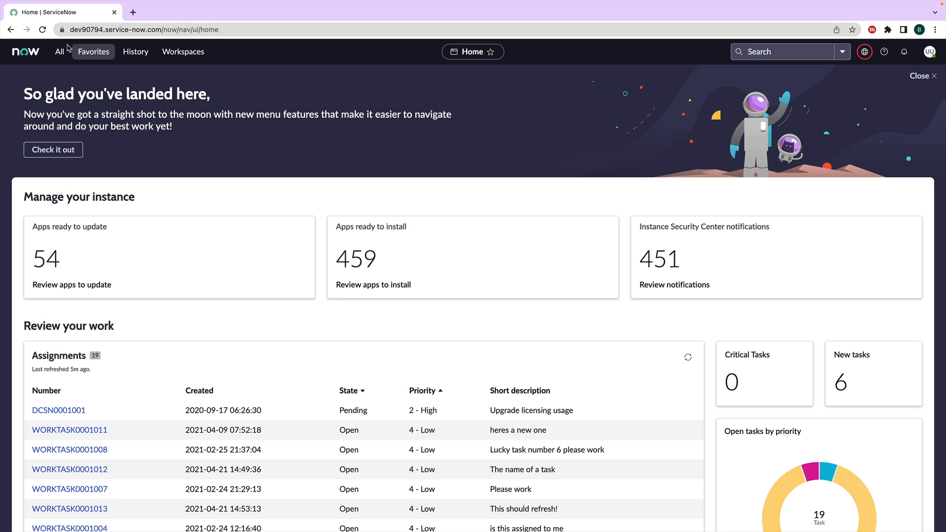
Launch UI Builder from the All menu by filtering for 'ui'.
left_click(59, 51)
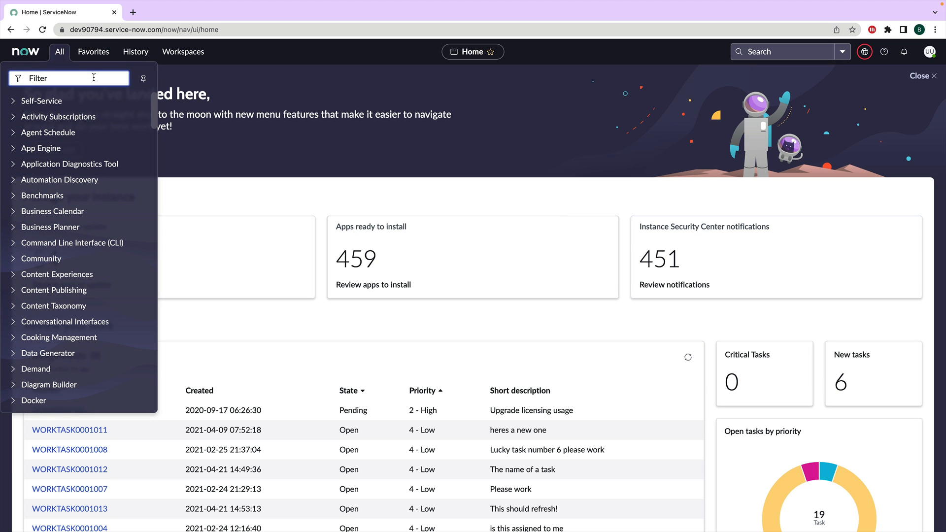
type("u")
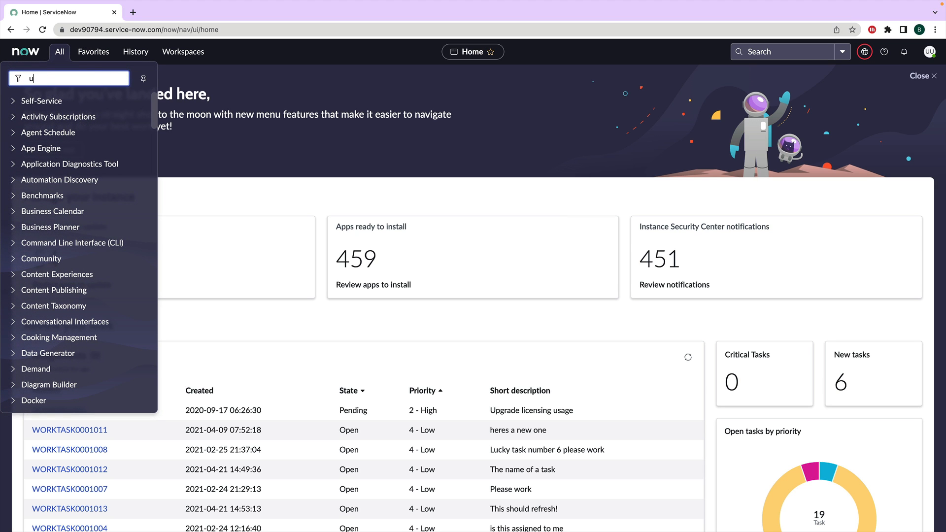
left_click(57, 275)
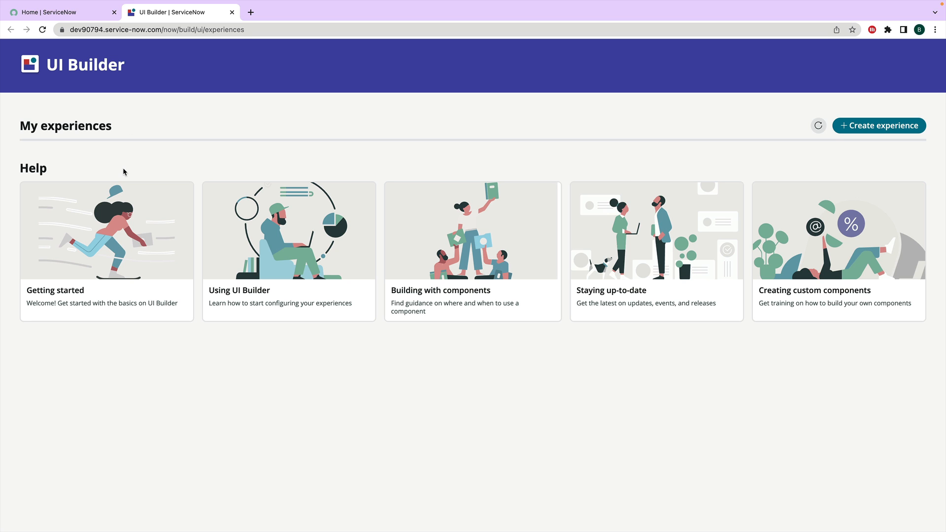
mouse_move(121, 172)
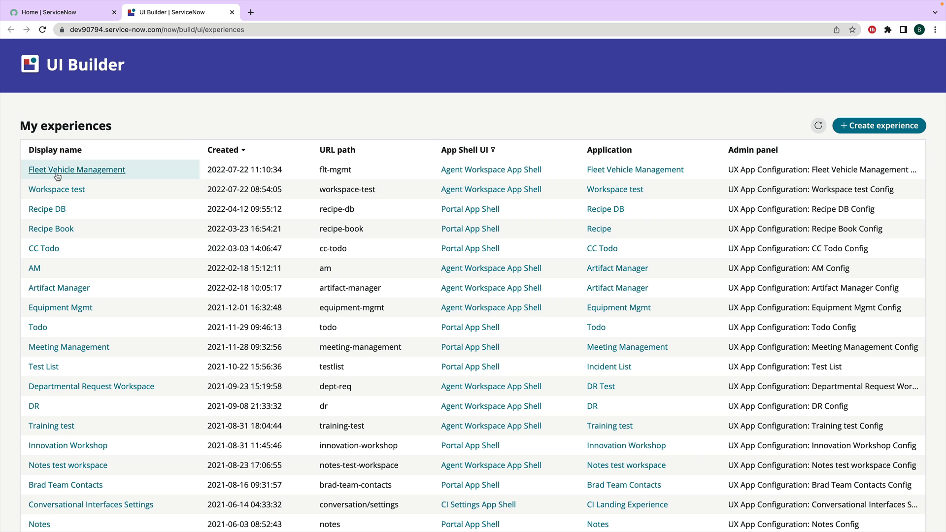
Load the Fleet Vehicle Management Home default variant and show the page actions menu.
left_click(77, 169)
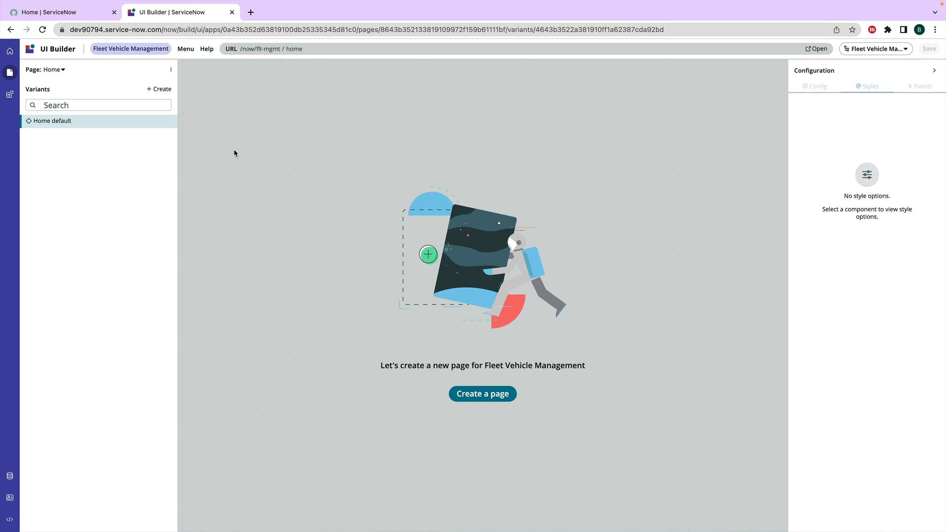
left_click(482, 394)
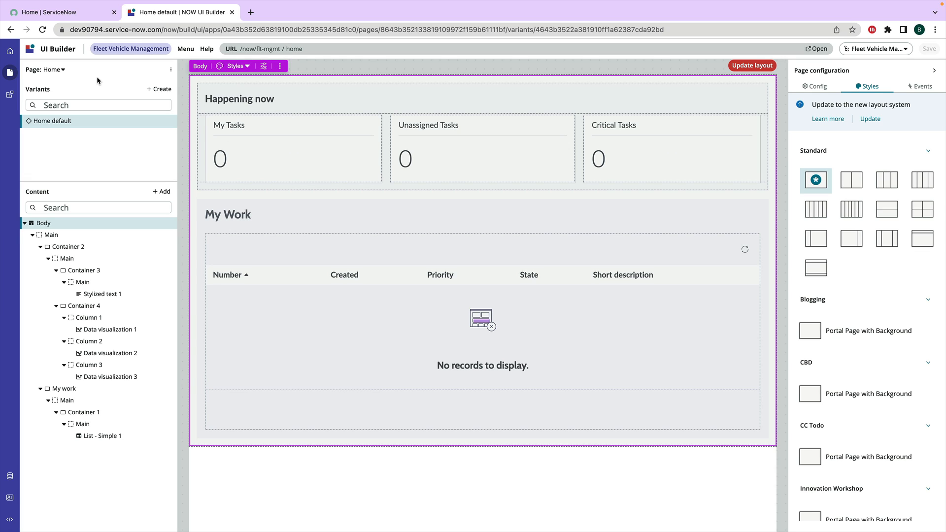
left_click(171, 69)
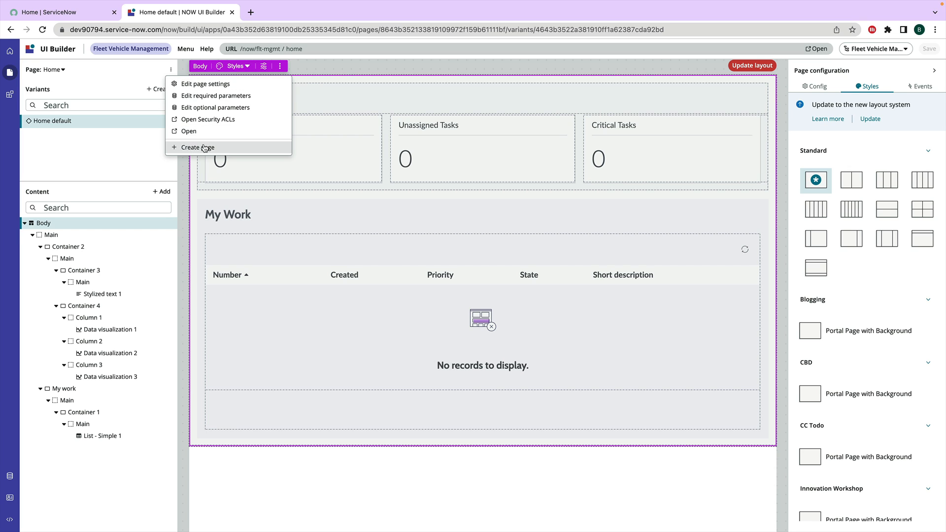
Create a new page named 'Vehicle list' with the auto-filled path vehicle-list.
left_click(198, 147)
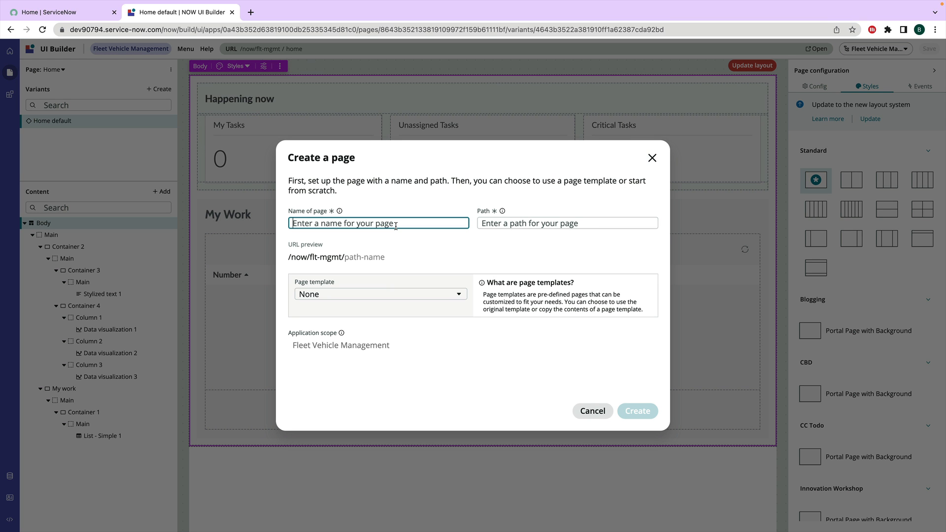
type("v")
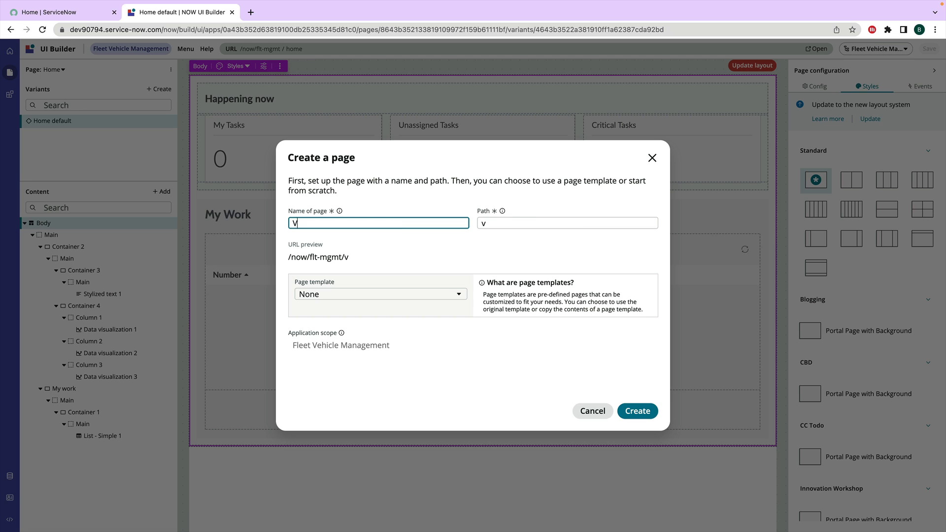
type("ehicle list")
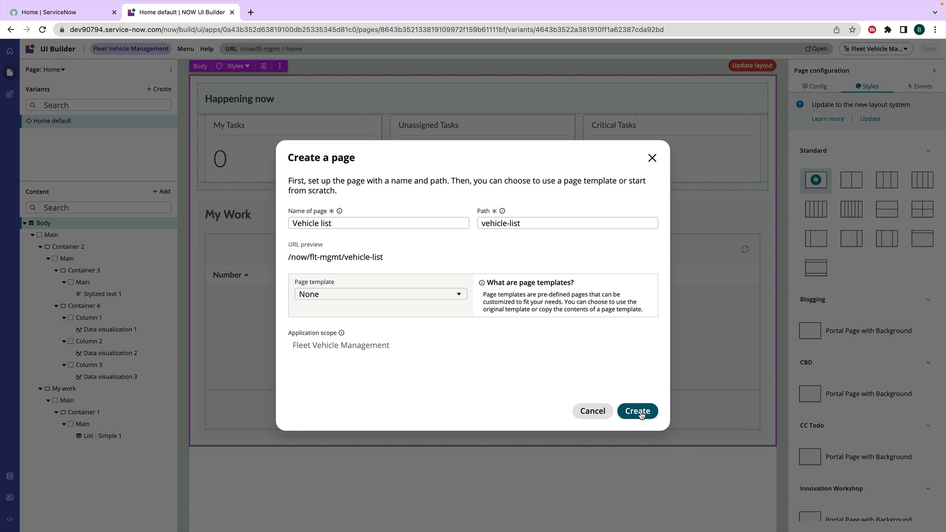
left_click(636, 411)
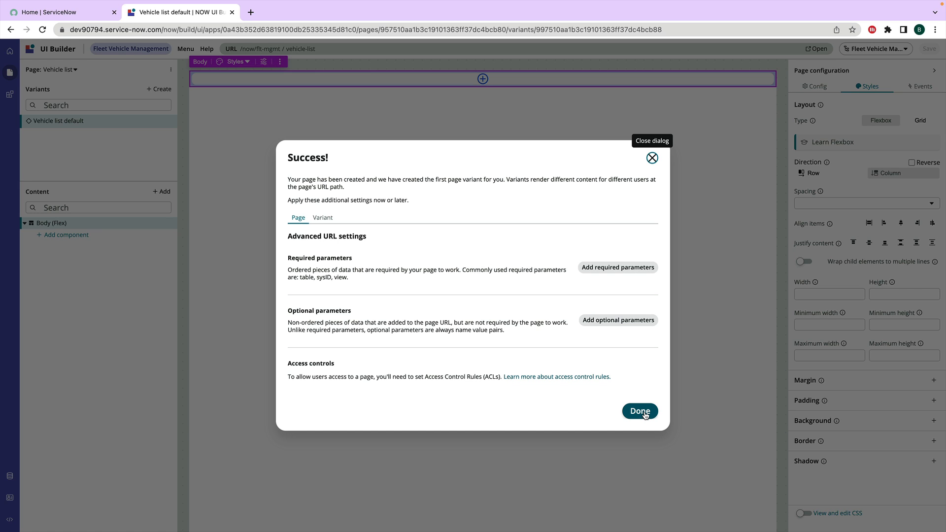
Dismiss the success dialog and add a Container holding a List component to the page body.
left_click(638, 411)
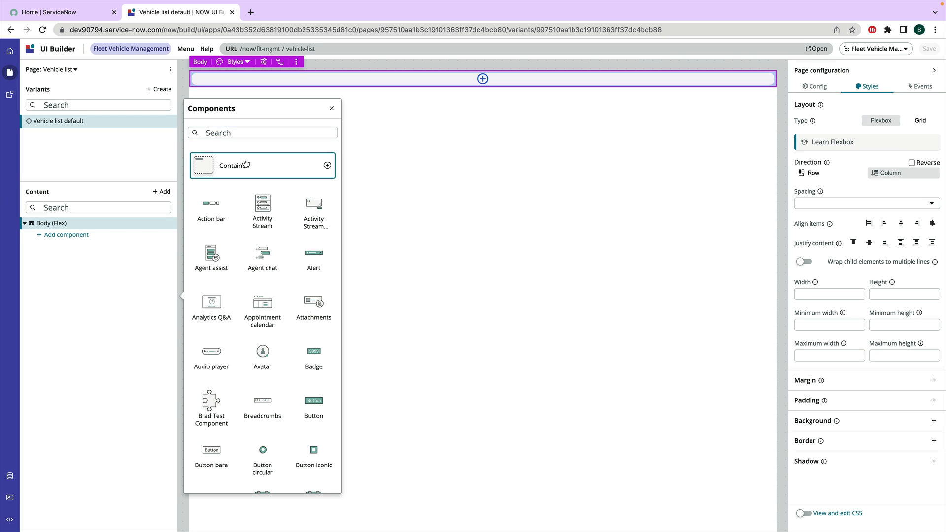
left_click(261, 166)
type("list")
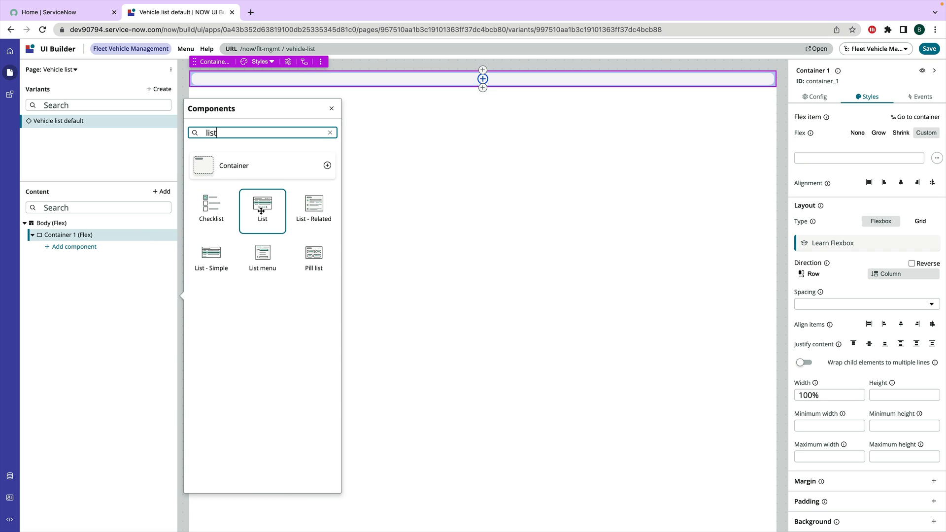
left_click(262, 211)
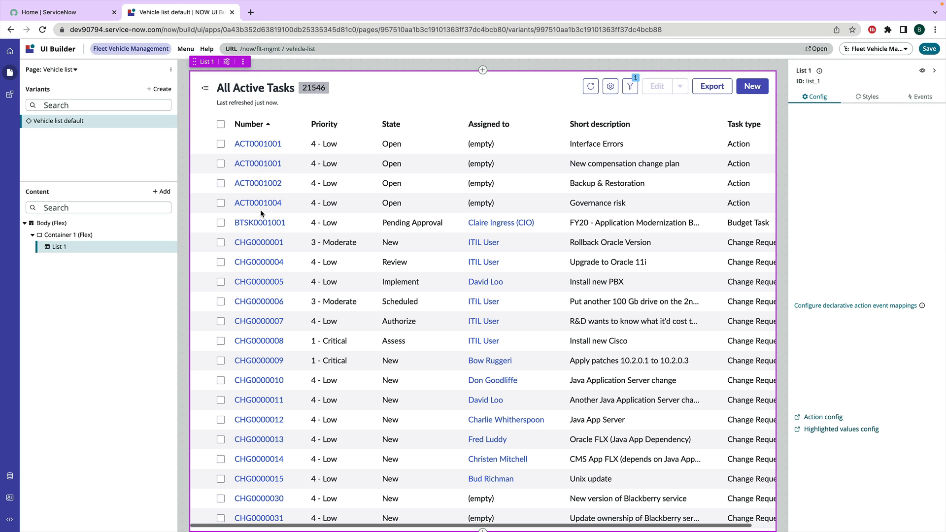
mouse_move(447, 195)
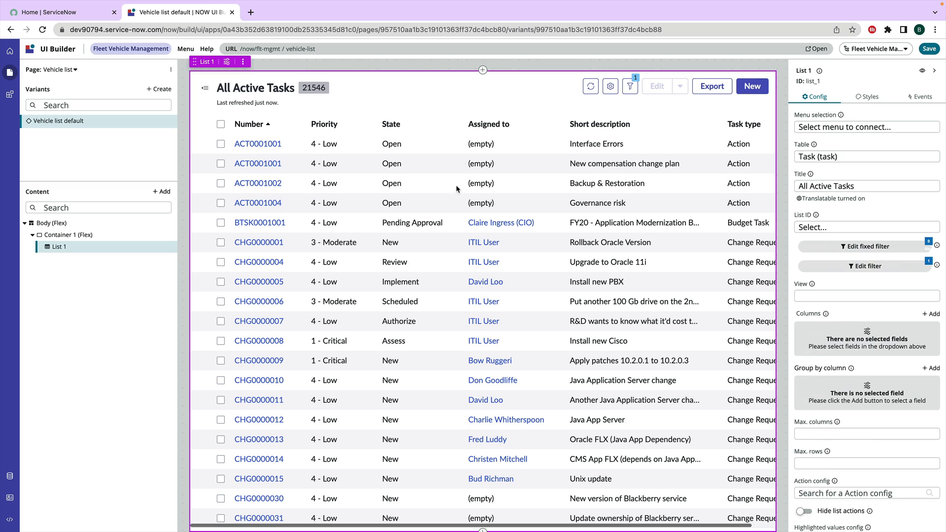
mouse_move(527, 87)
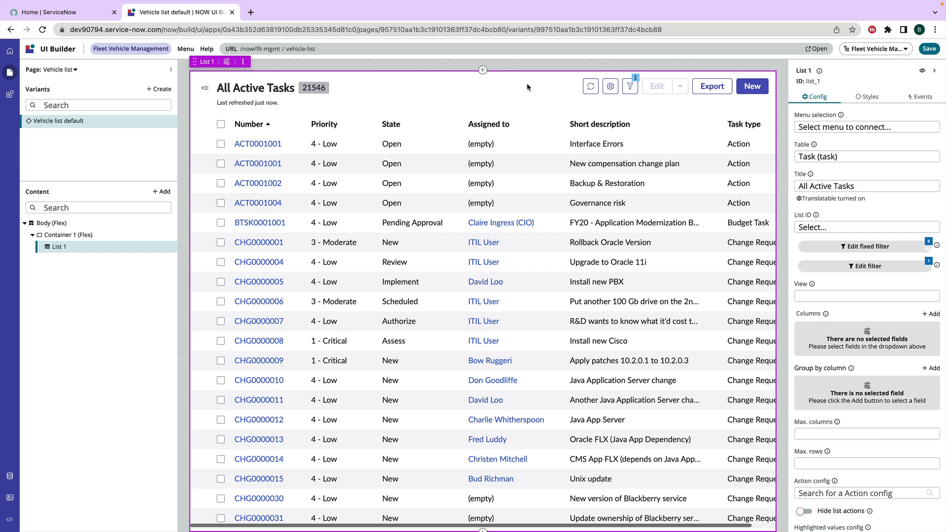
mouse_move(583, 92)
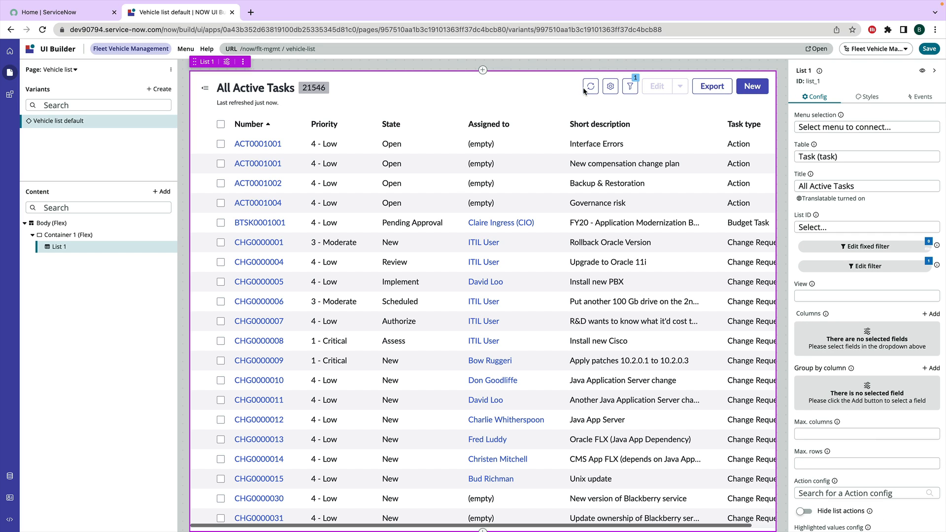
mouse_move(583, 91)
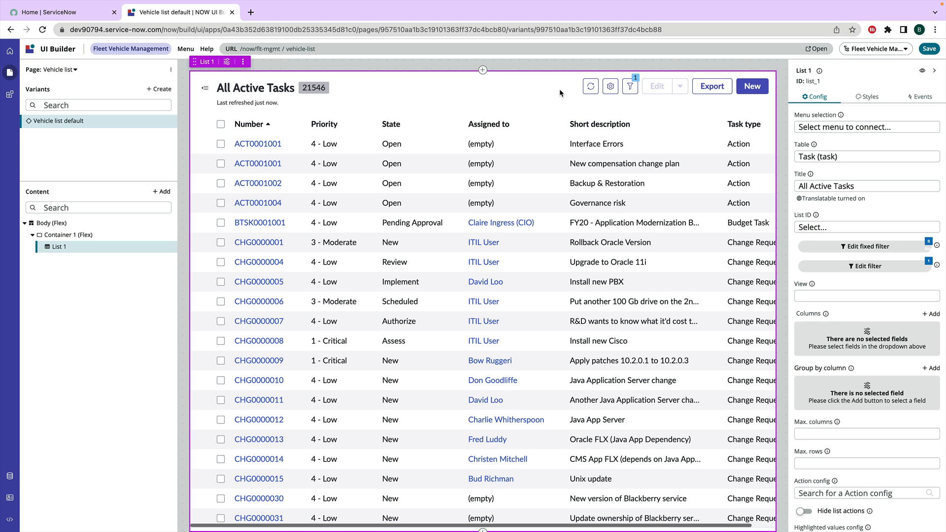
mouse_move(567, 103)
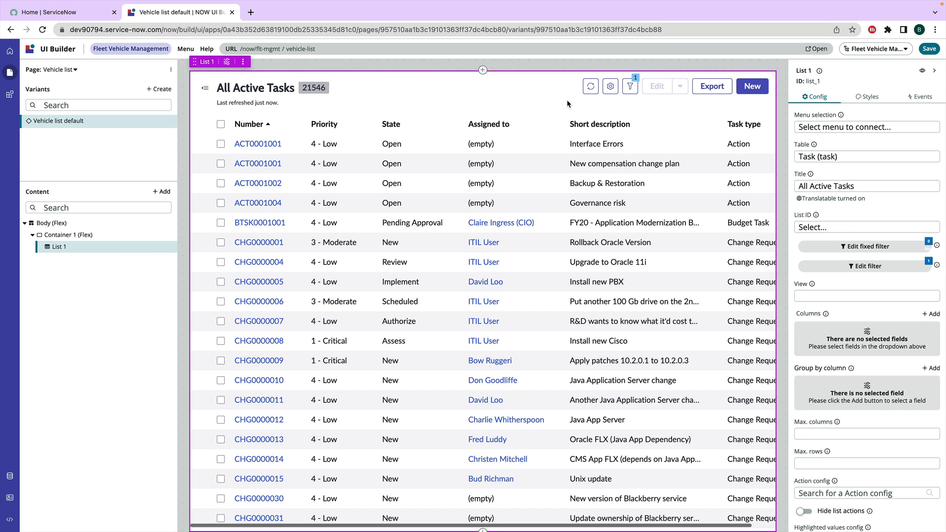
mouse_move(84, 330)
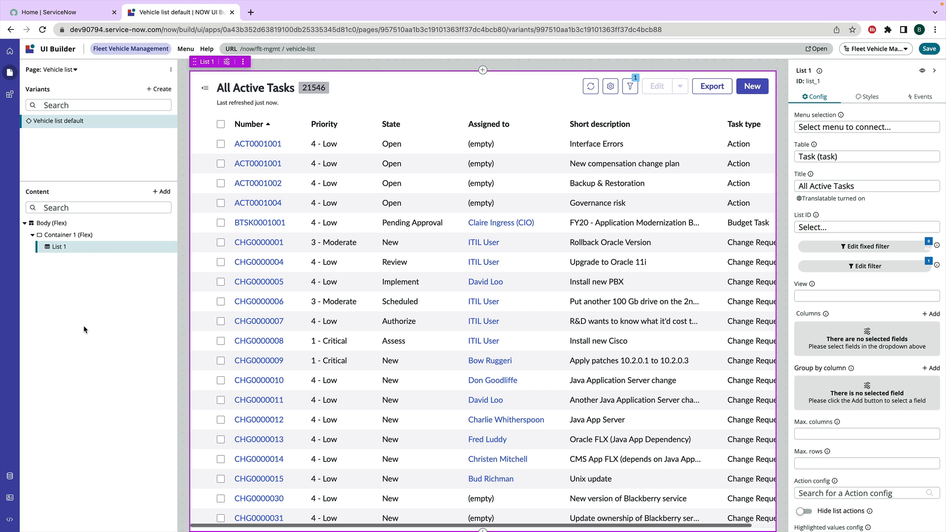
mouse_move(140, 240)
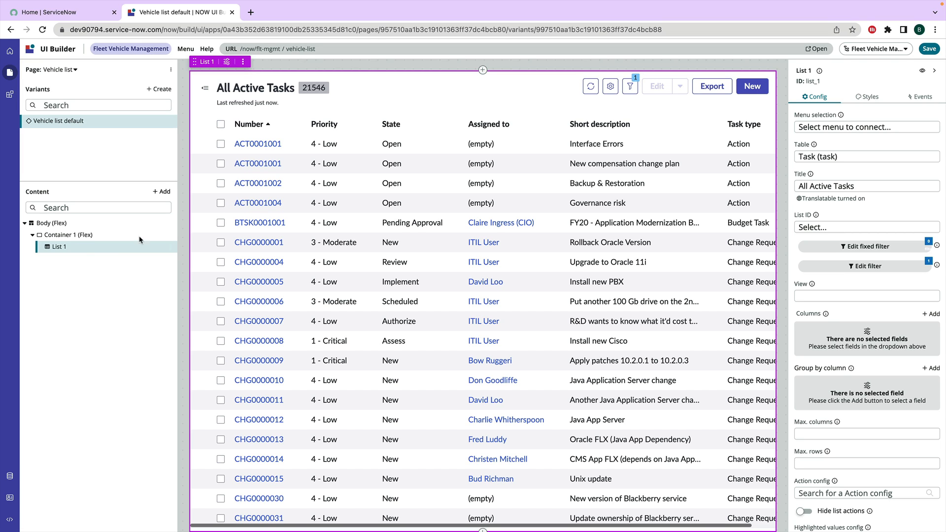
Add an alert-style modal to the Vehicle list page.
left_click(162, 191)
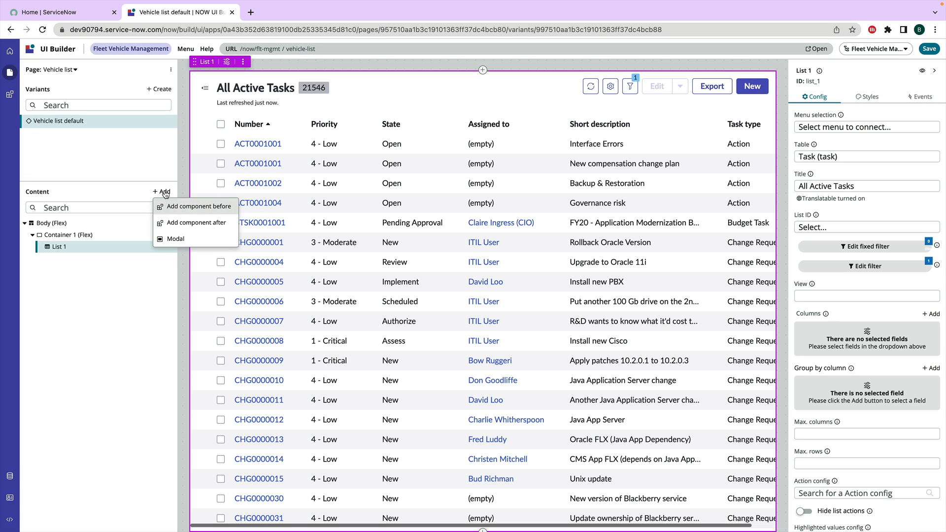
left_click(175, 239)
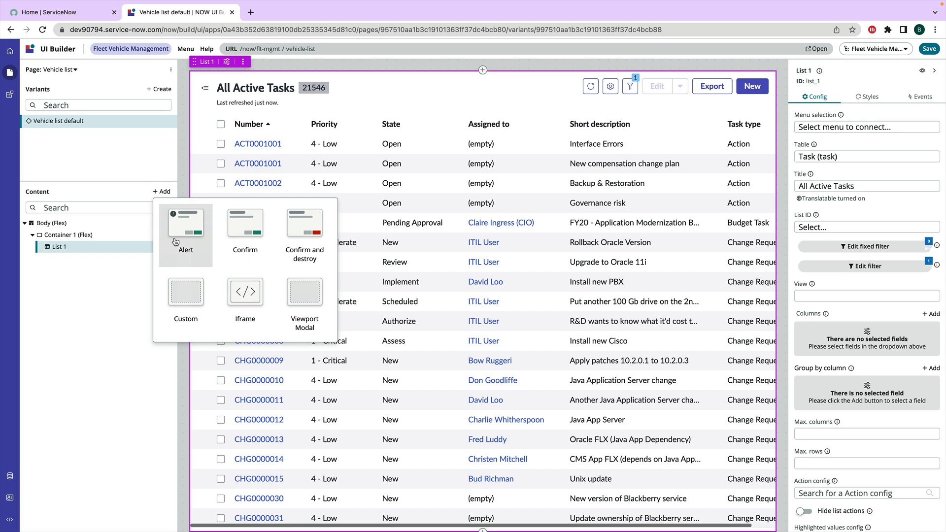
mouse_move(189, 228)
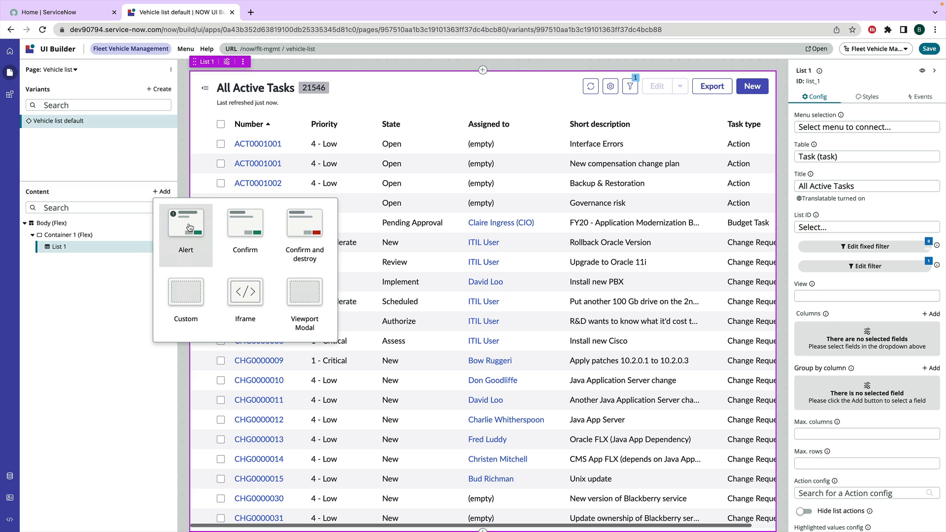
left_click(185, 220)
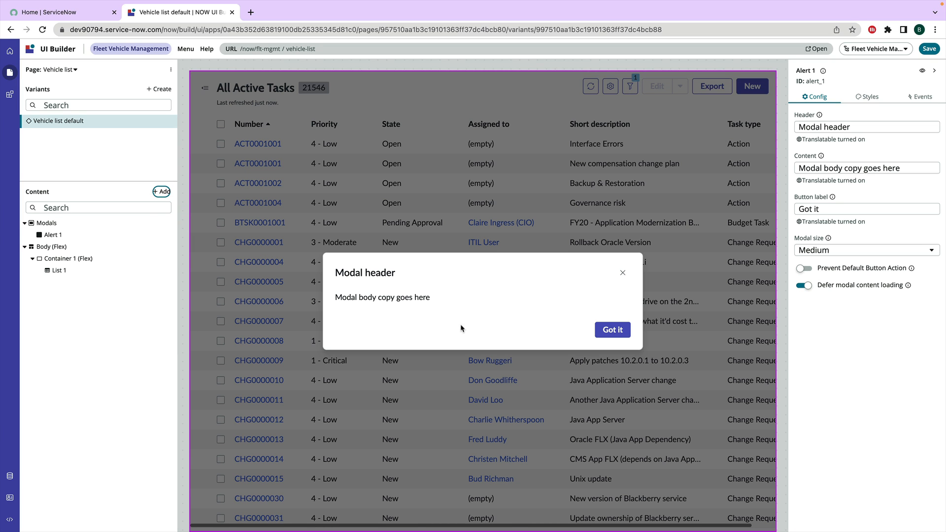
mouse_move(893, 130)
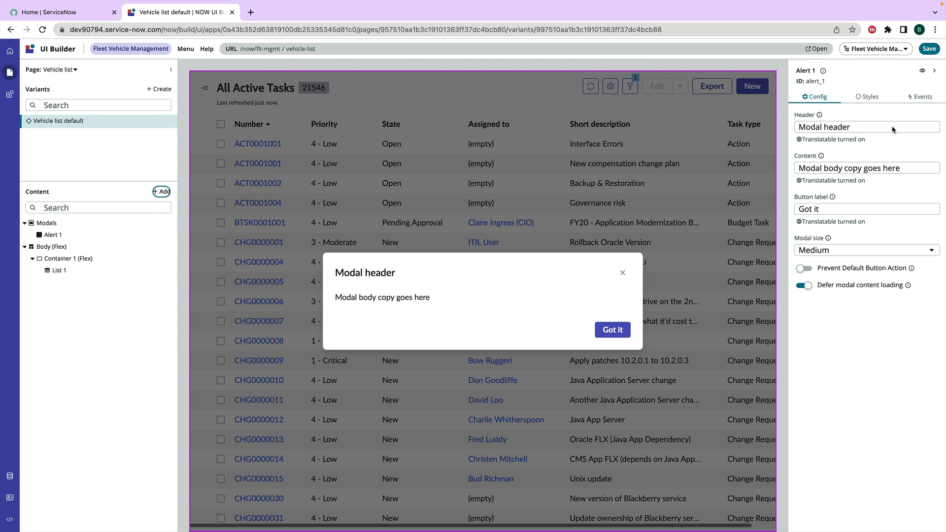
Set the modal header to Brad's Modal, body to 'Hey it actually worked!' and button label to Success!
left_click(866, 128)
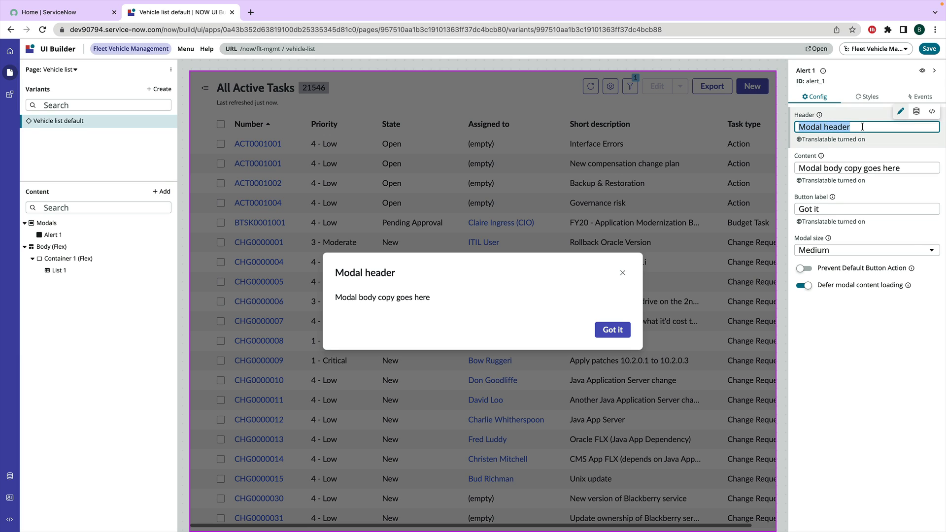
type("Brad's Moda")
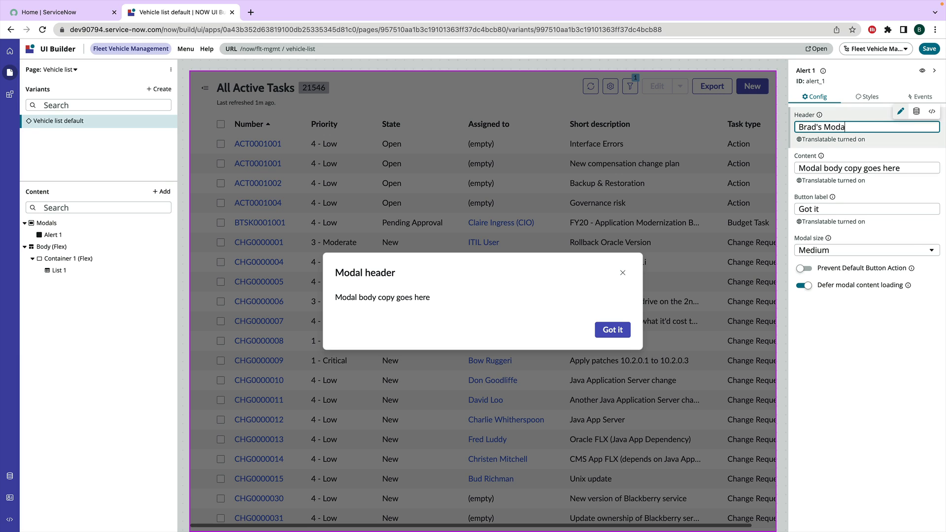
left_click(865, 168)
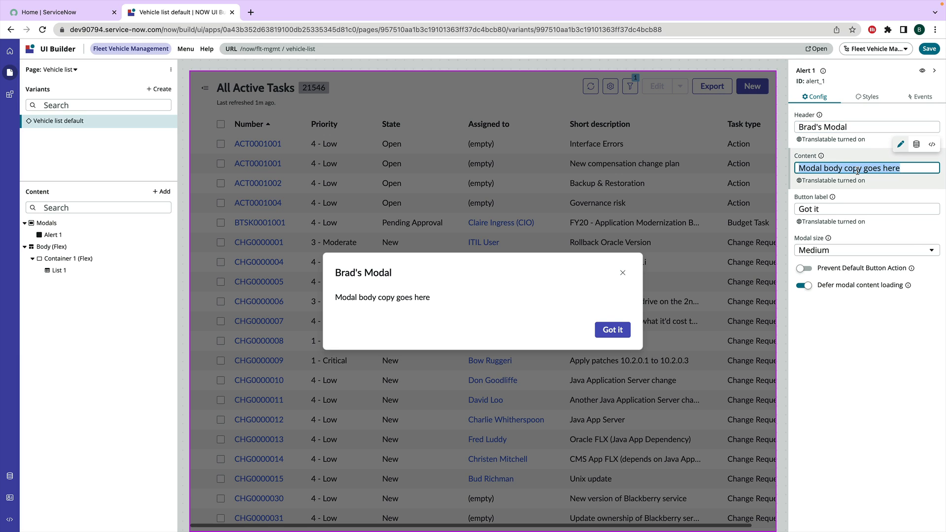
type("Hey")
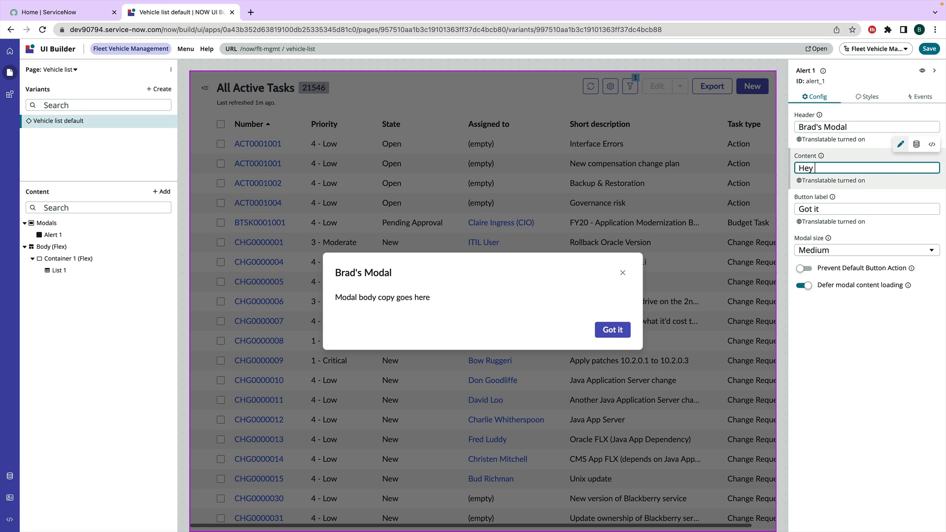
type("it actually worked")
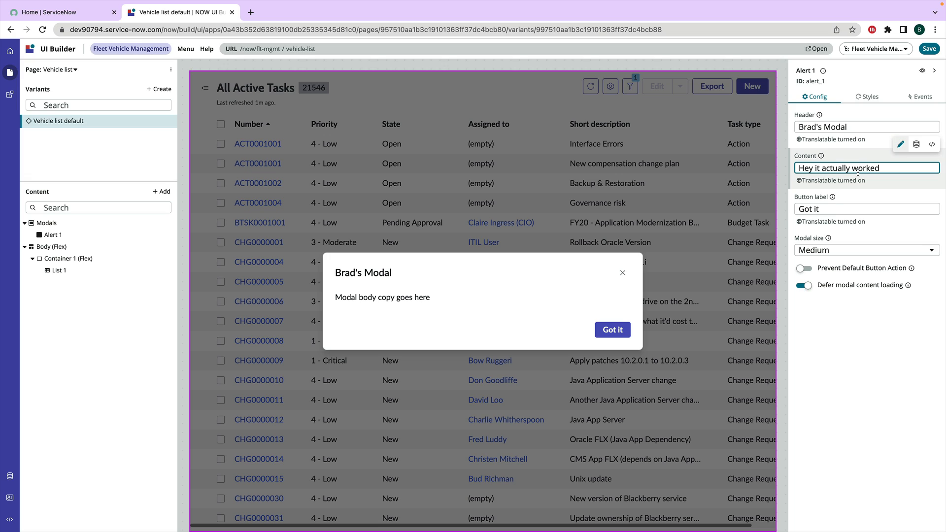
type("!")
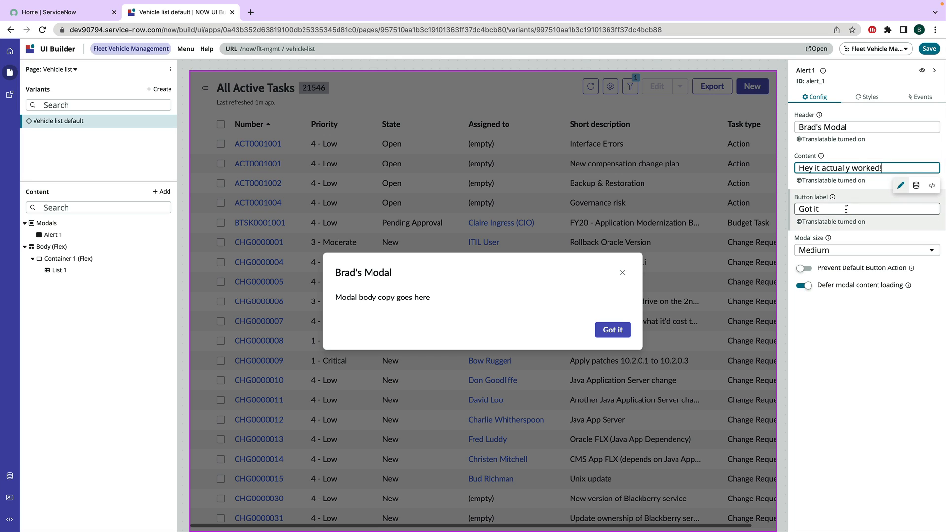
type("Success!")
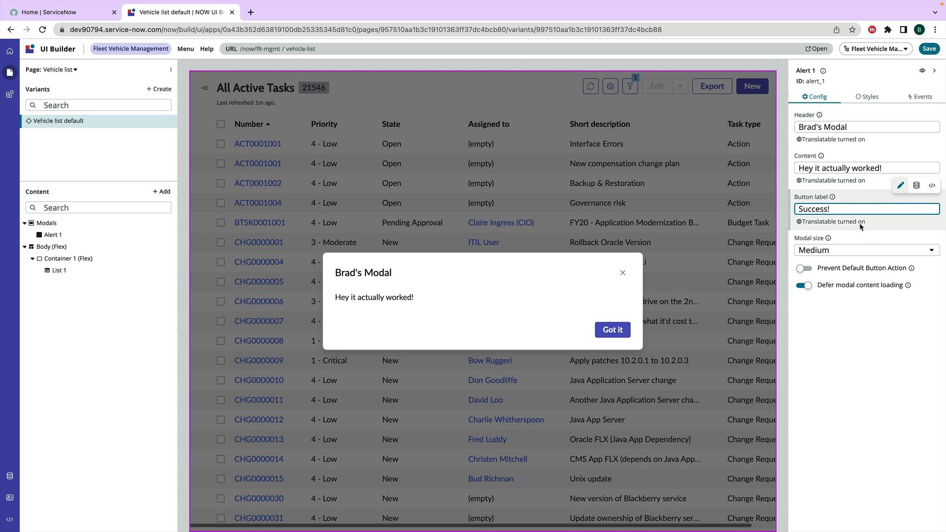
Keep the modal size at Medium.
left_click(865, 249)
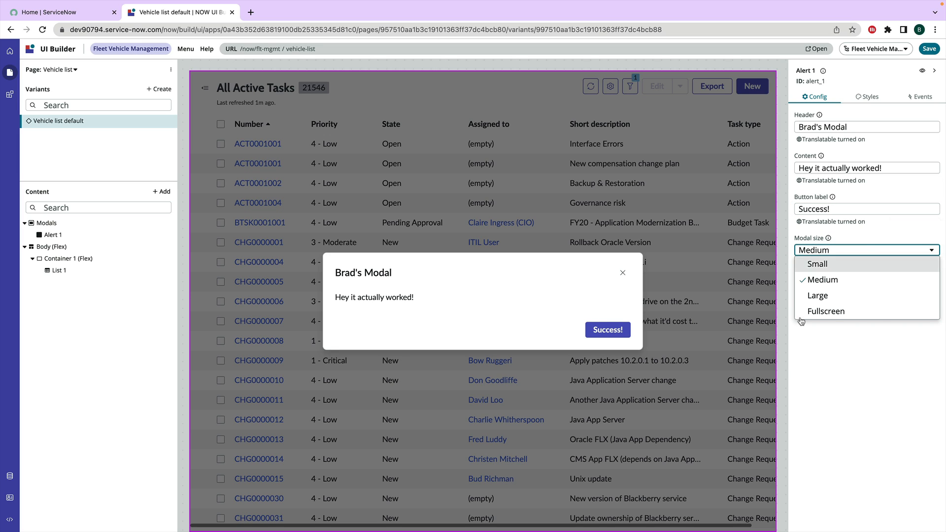
left_click(822, 279)
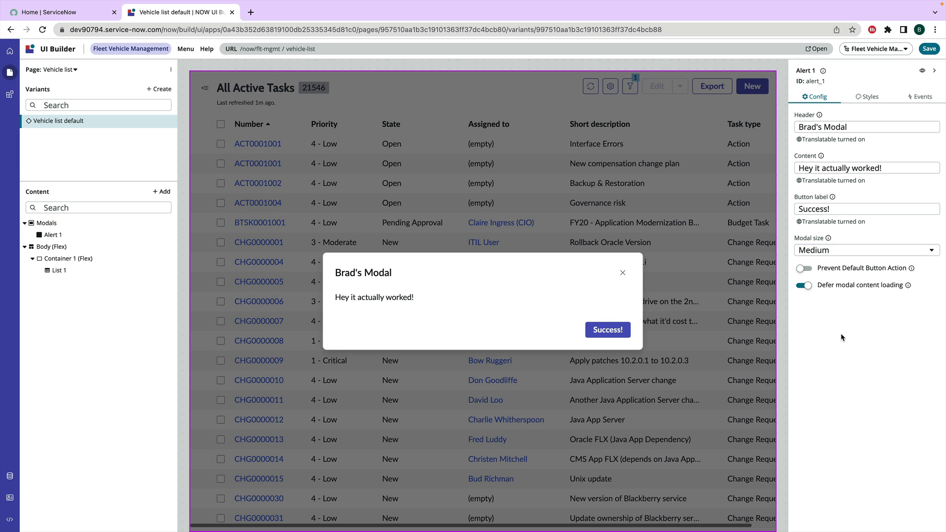
mouse_move(929, 49)
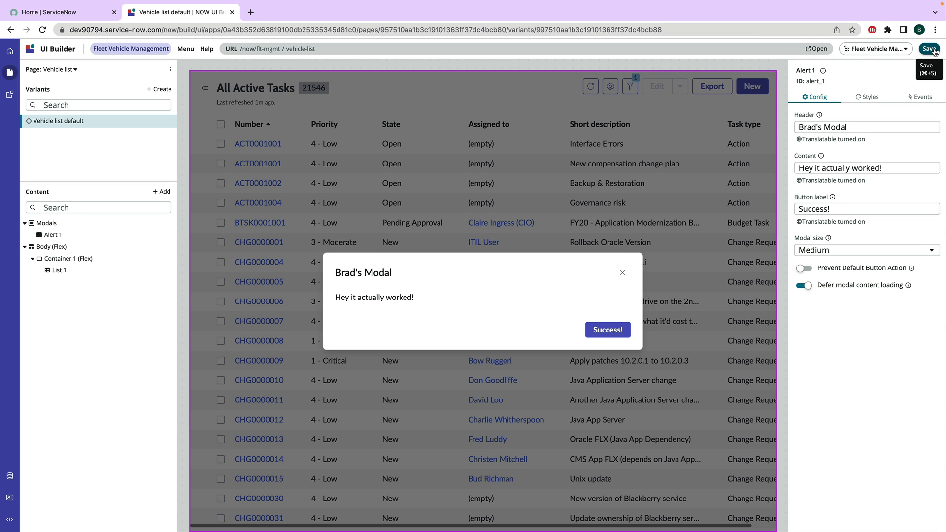
Save the Vehicle list page and show the page body's event mappings.
left_click(929, 50)
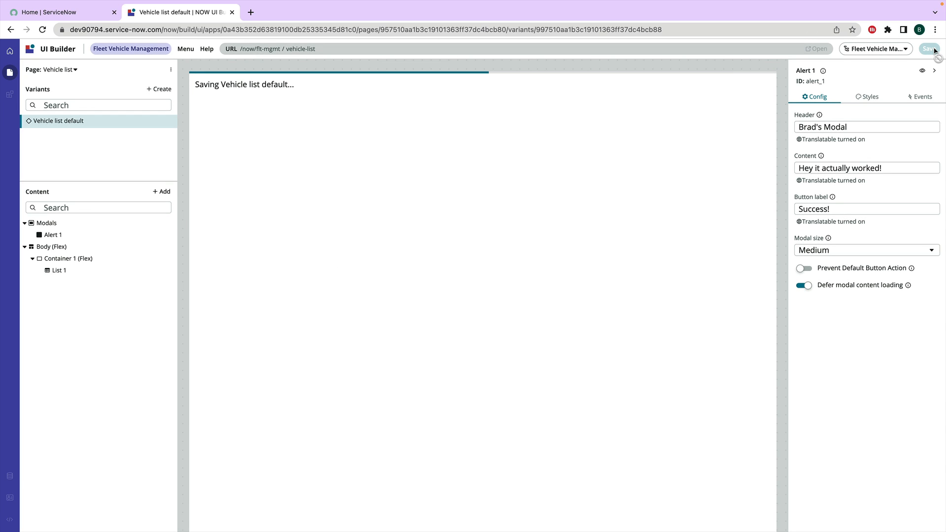
left_click(929, 49)
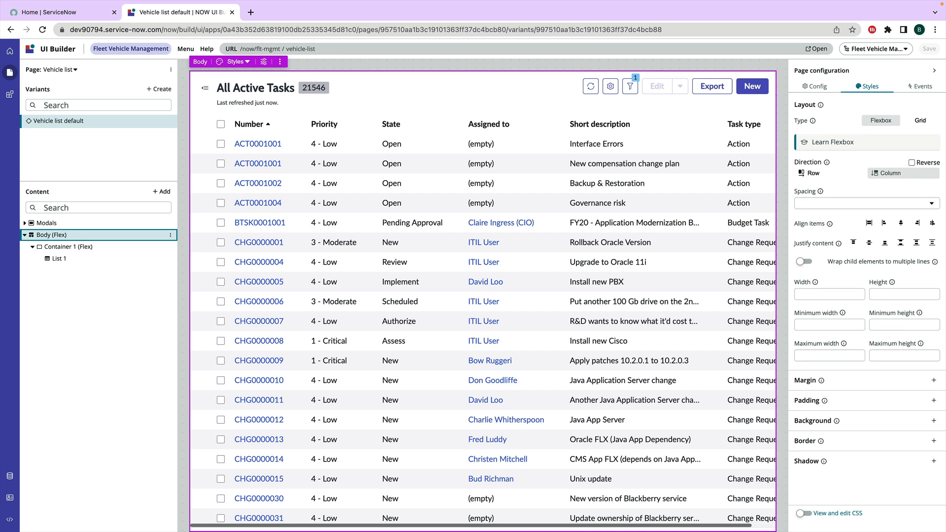
left_click(921, 87)
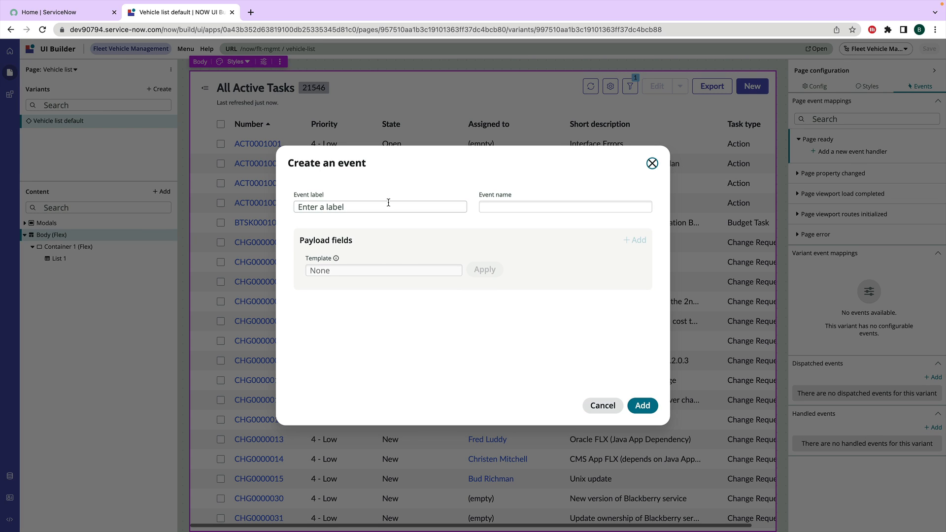
Create a page event labelled LIST#OPEN_MODAL.
left_click(380, 206)
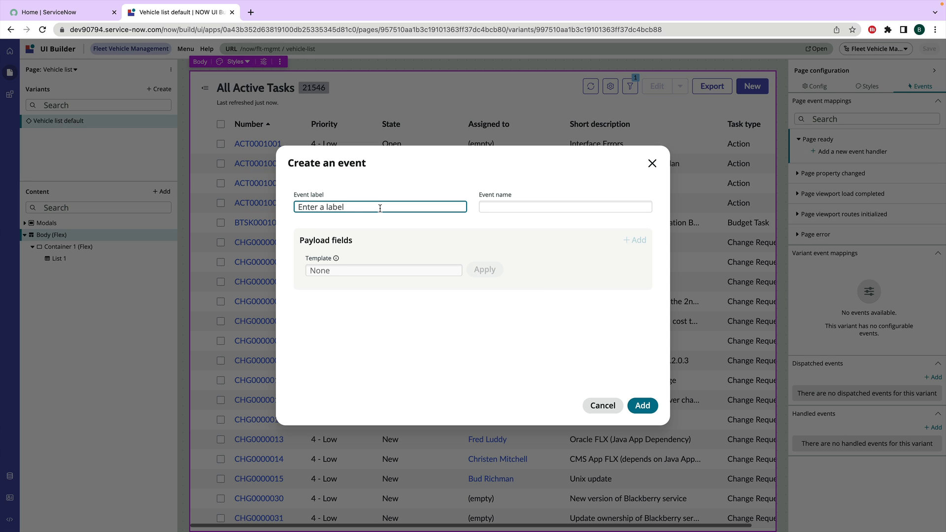
type("L")
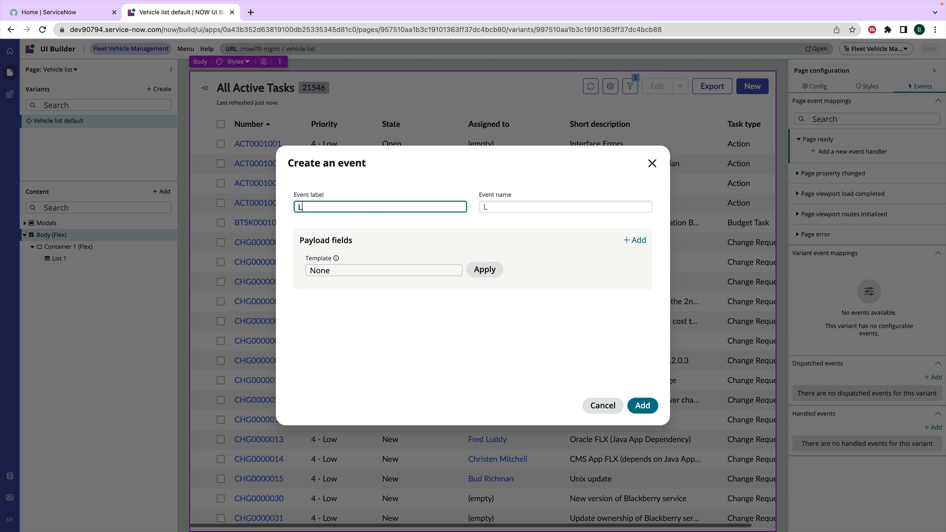
type("IST")
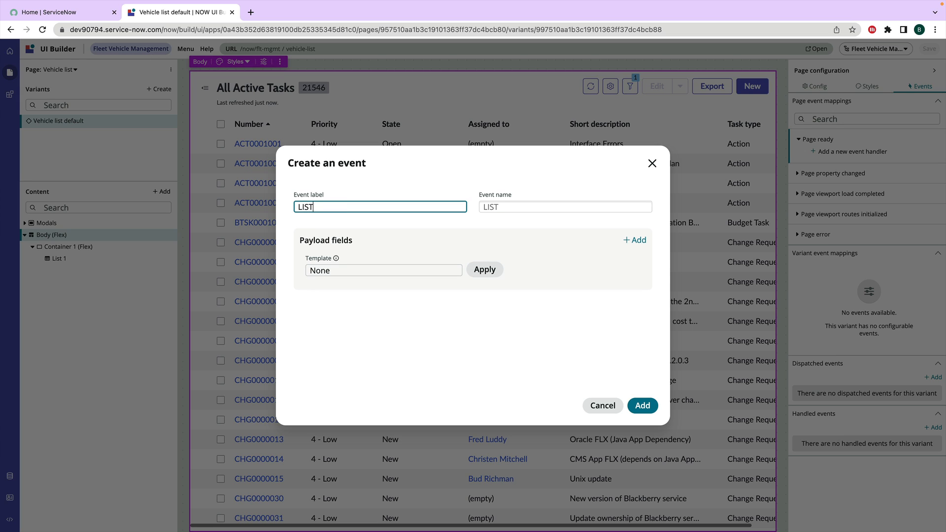
type("#OPEN_")
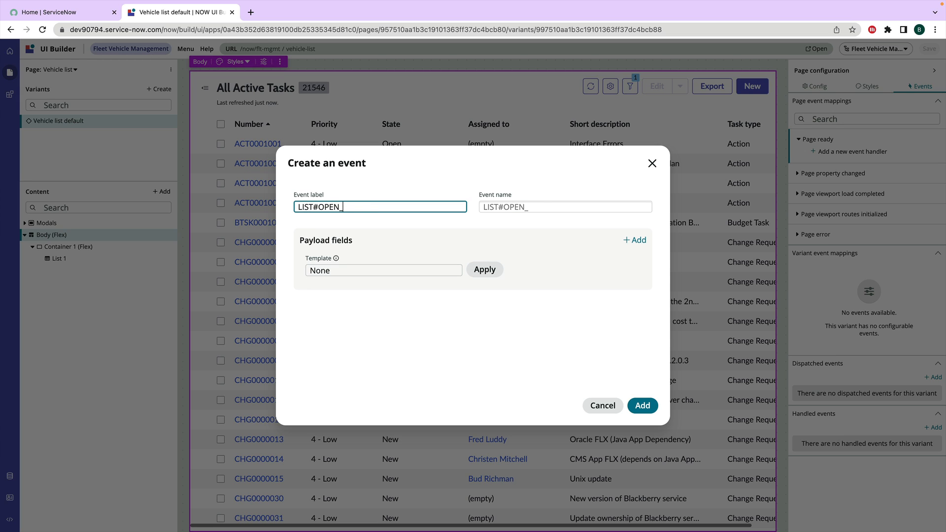
type("MODAL")
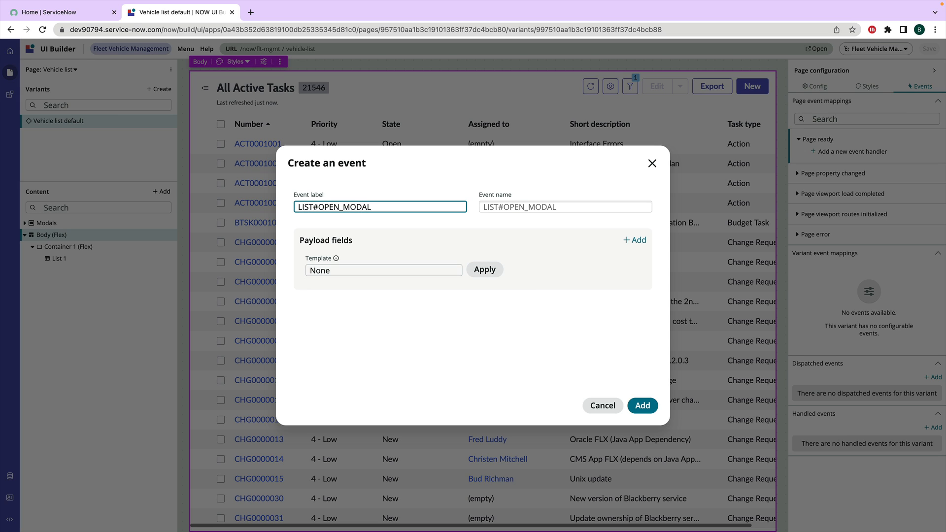
mouse_move(556, 364)
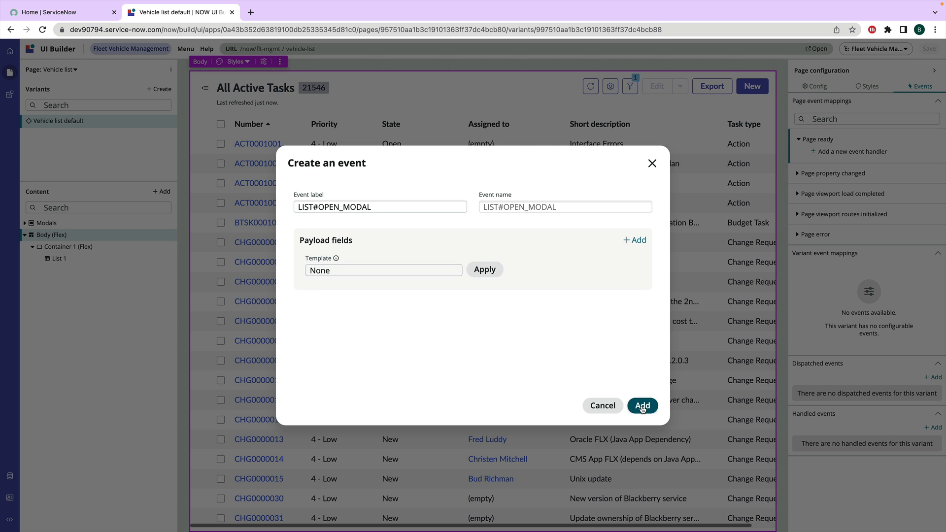
left_click(643, 405)
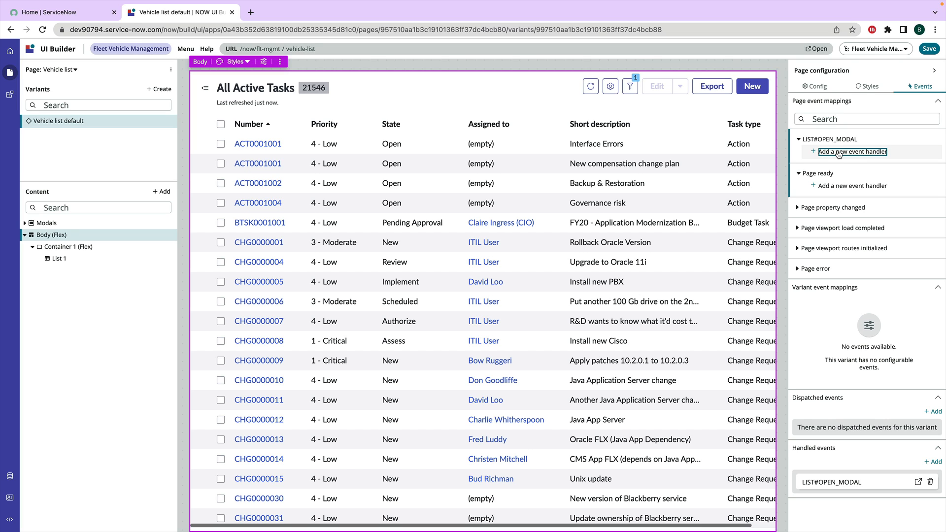
Give LIST#OPEN_MODAL an Open or close modal dialog handler that opens Alert 1.
left_click(853, 152)
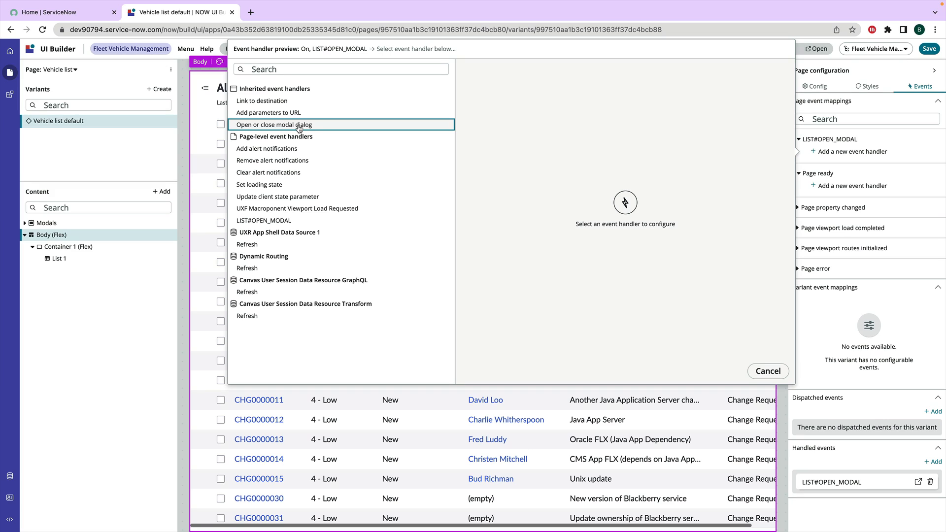
left_click(273, 124)
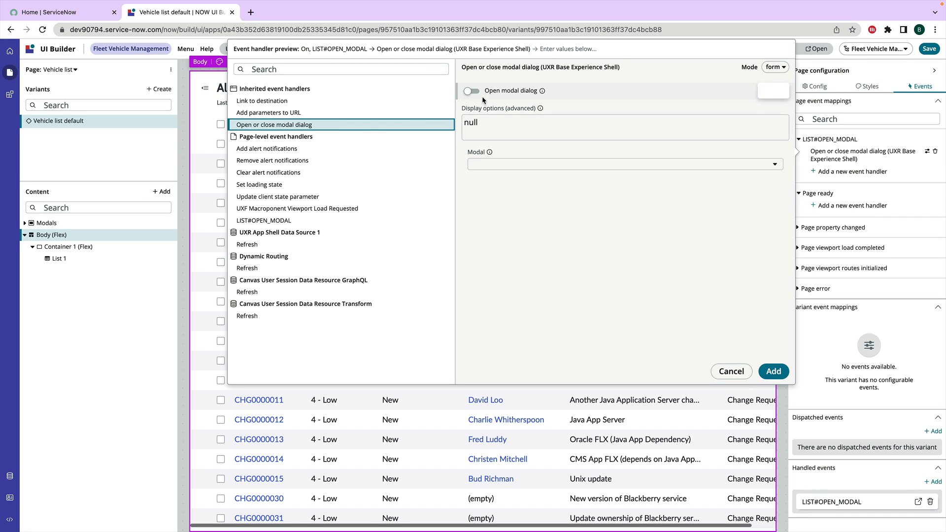
left_click(472, 91)
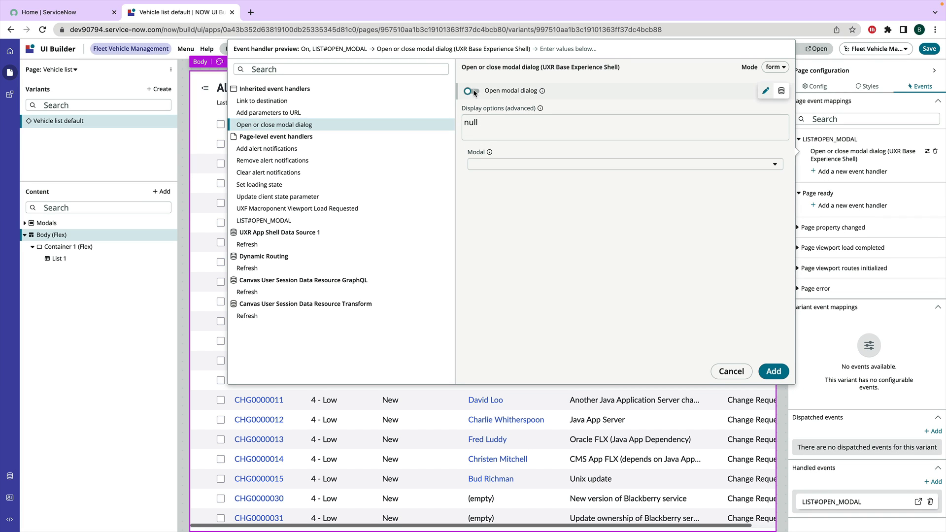
left_click(471, 91)
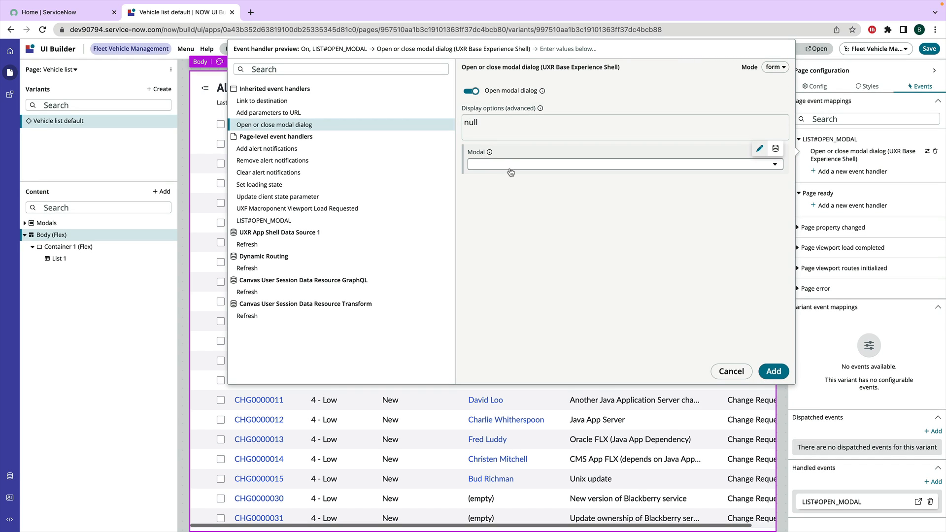
left_click(624, 165)
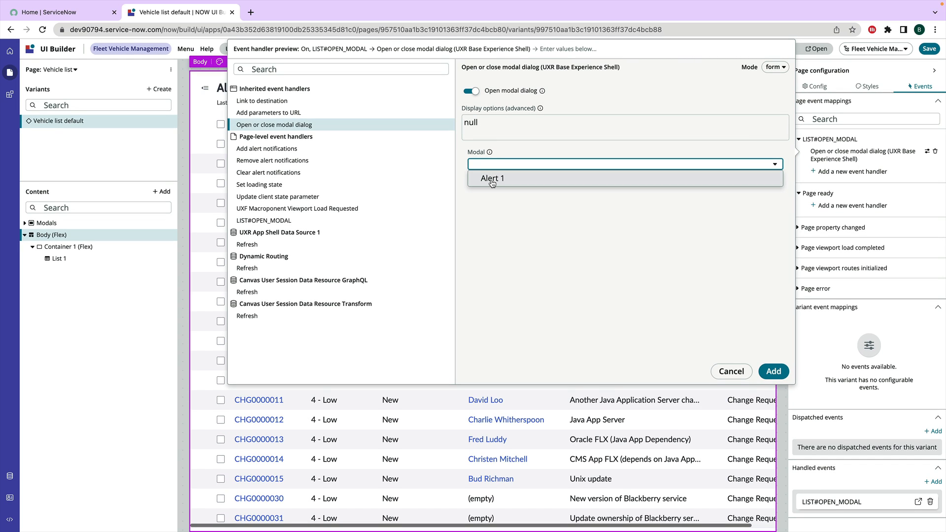
left_click(493, 179)
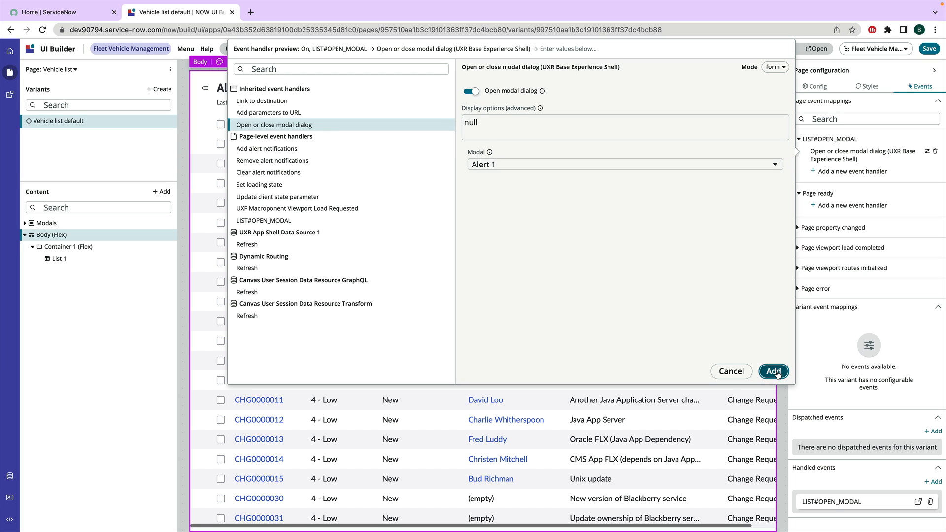
left_click(772, 371)
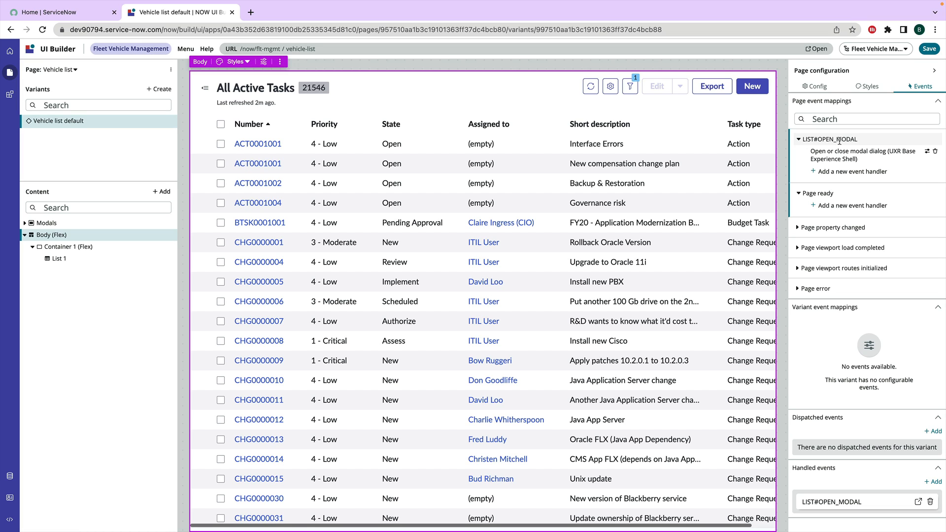
mouse_move(827, 149)
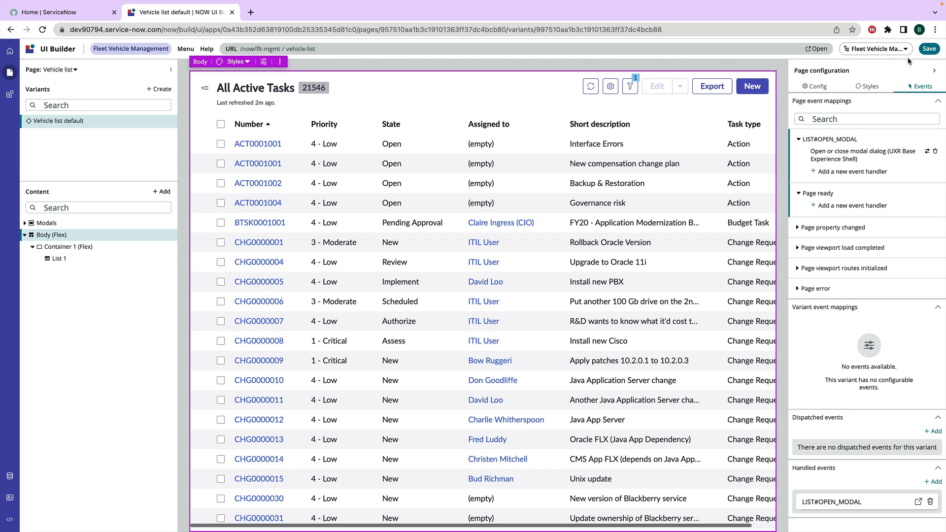
Save the page, then in the home tab filter the All menu for 'list' and open List Actions.
left_click(928, 48)
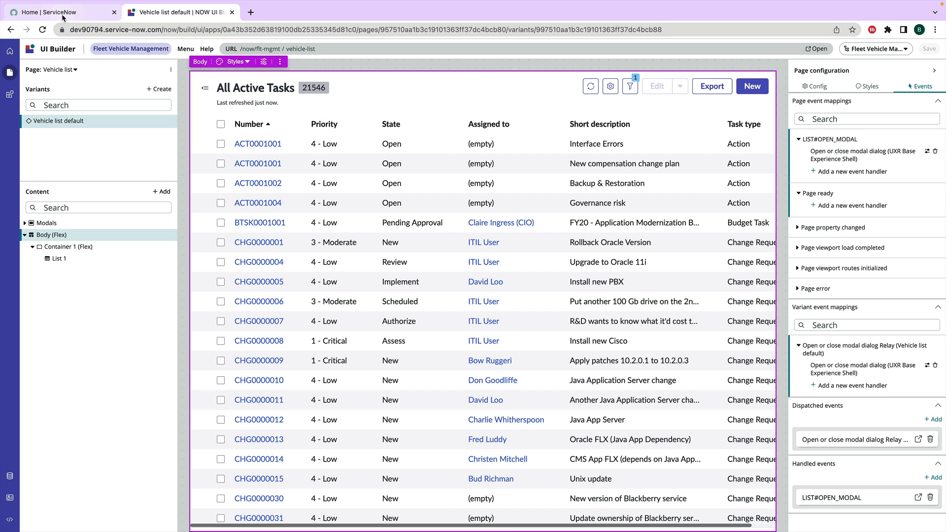
left_click(60, 12)
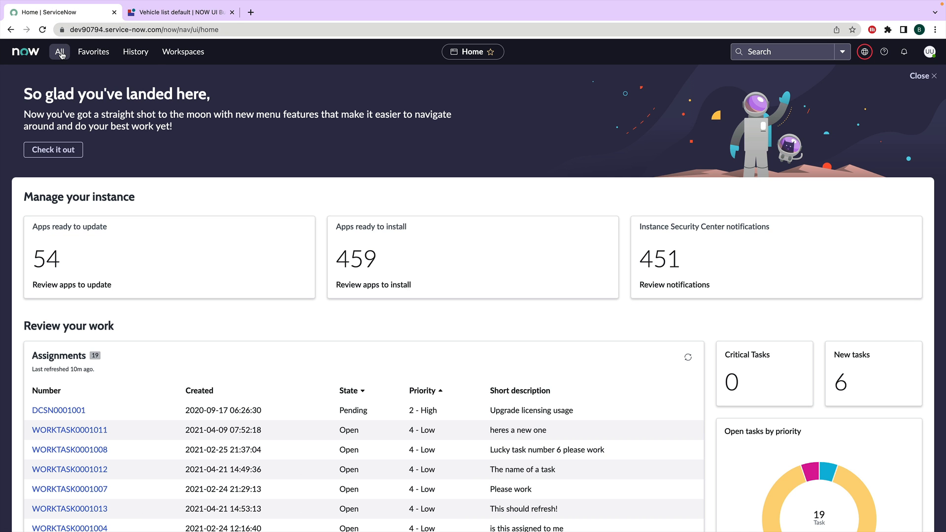
type("ui b")
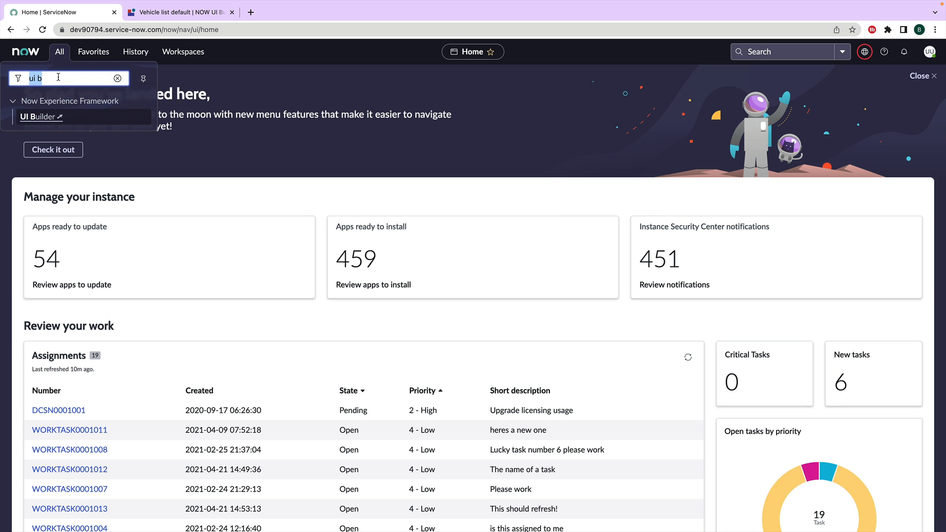
type("list")
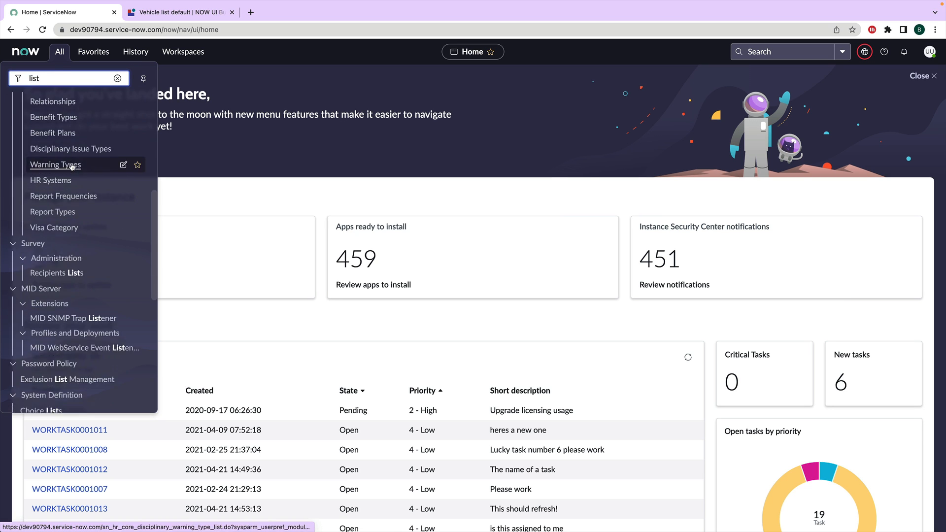
scroll("down", 3)
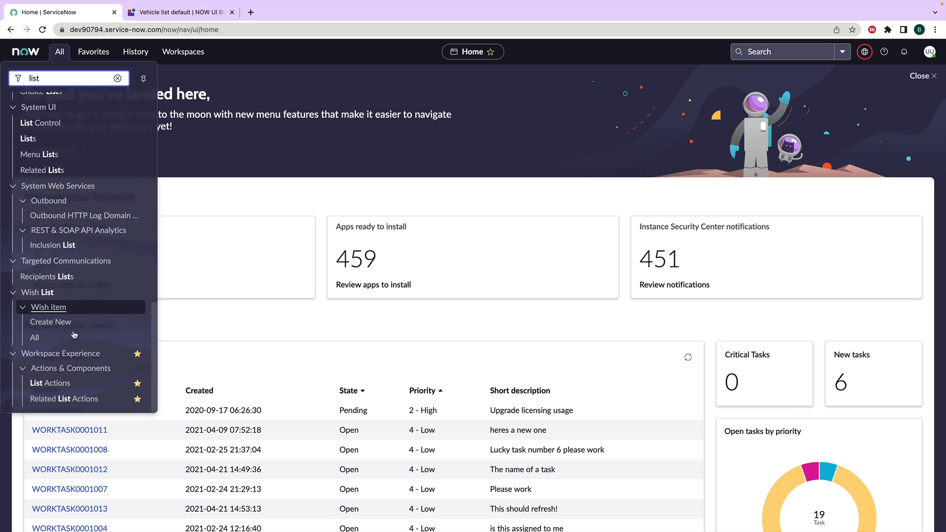
mouse_move(50, 383)
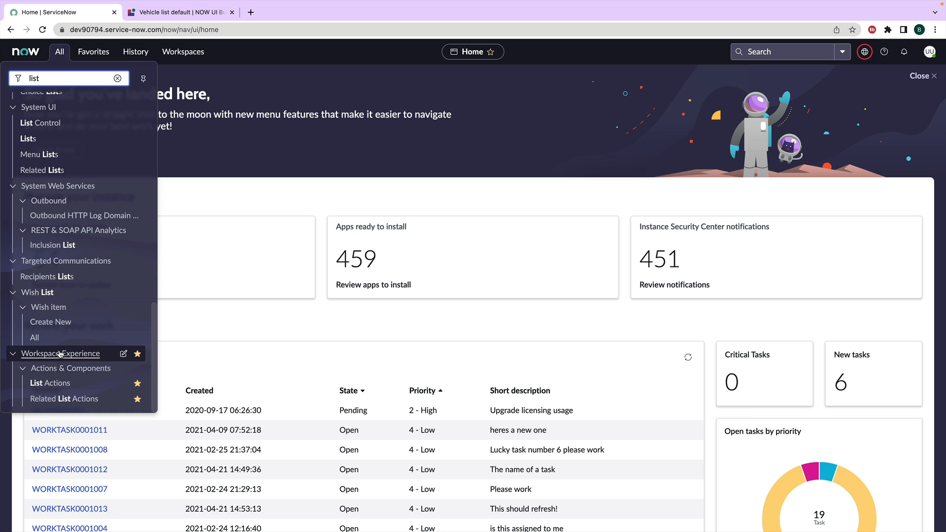
left_click(50, 383)
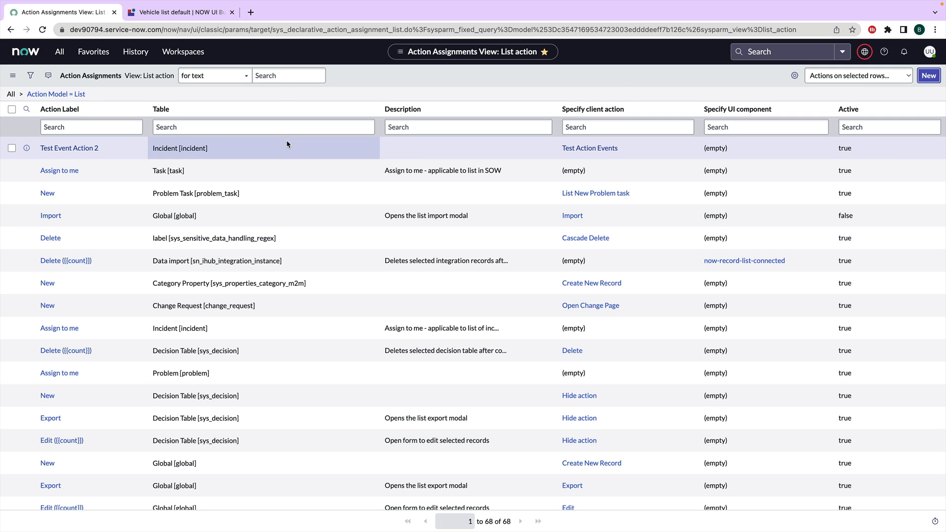
mouse_move(288, 146)
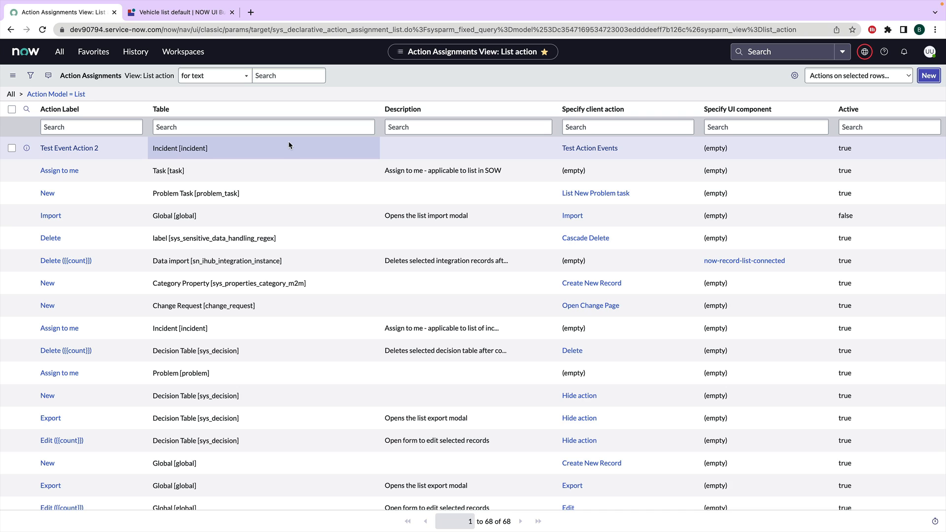
Start a new action assignment labelled Open Vehicle Modal with name open-vehicle-modal.
left_click(928, 75)
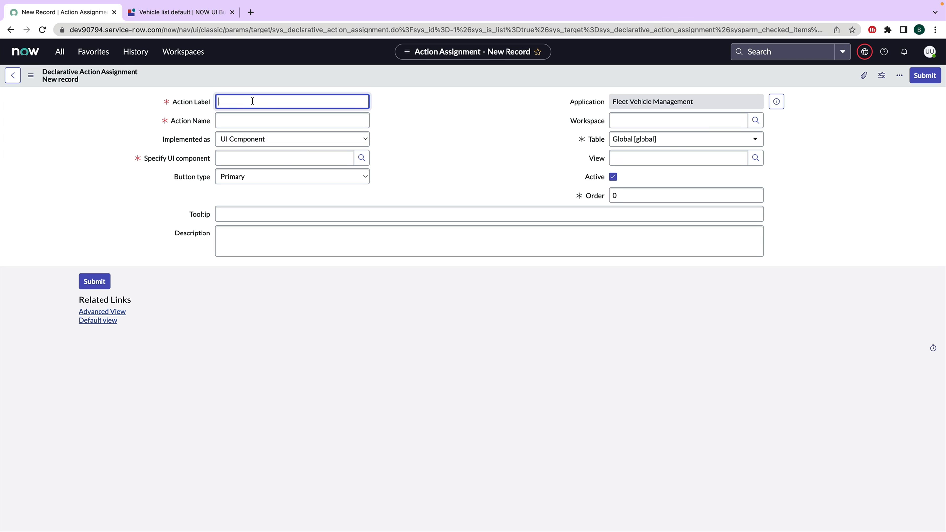
mouse_move(427, 110)
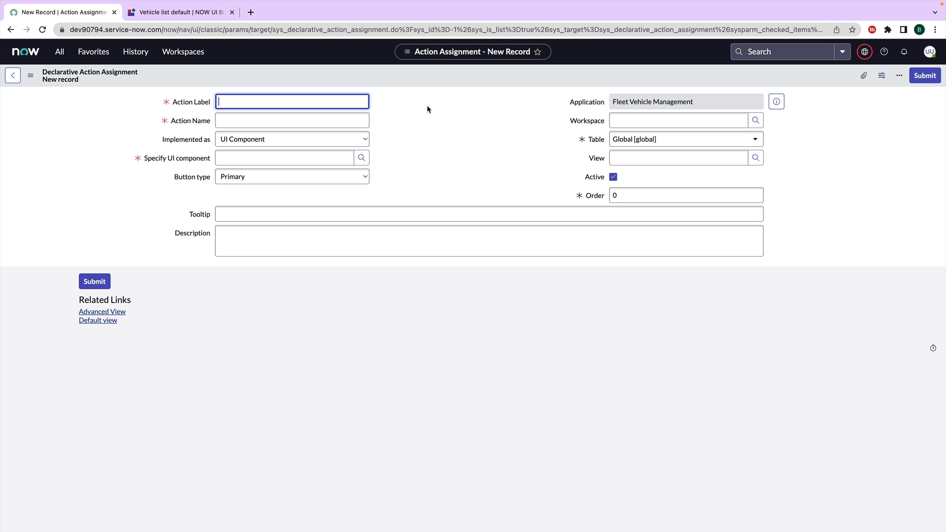
type("Open V")
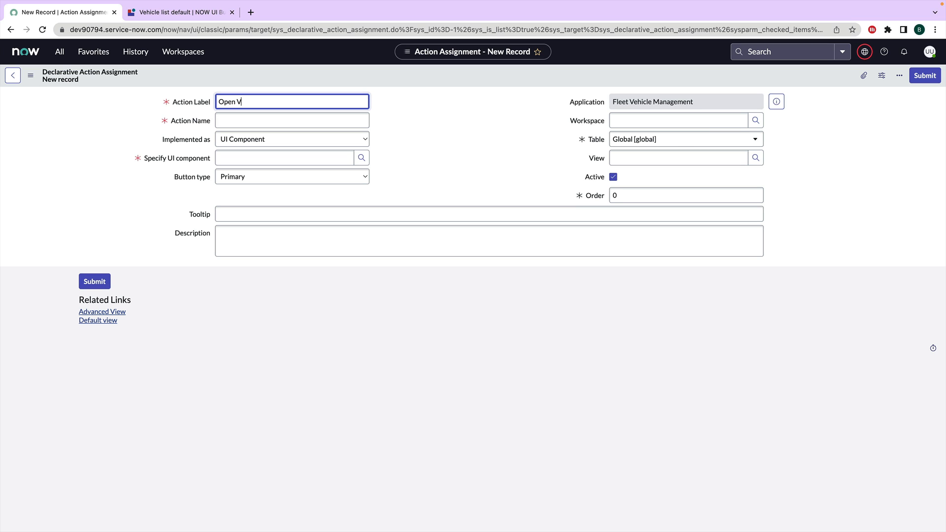
type("echi")
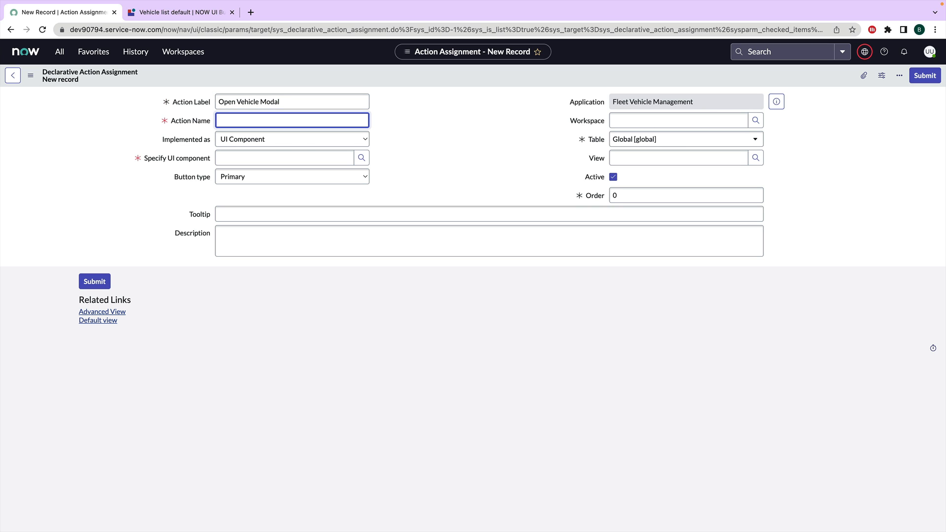
type("open-")
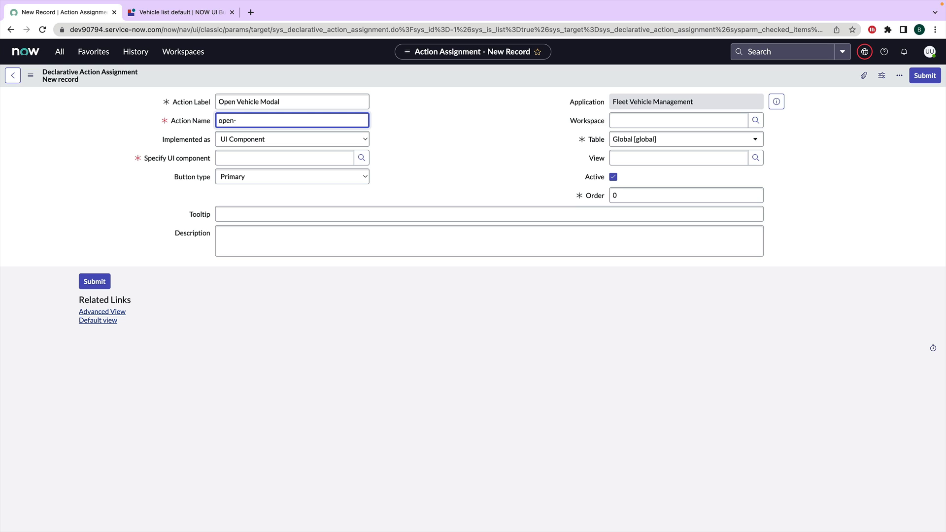
type("v")
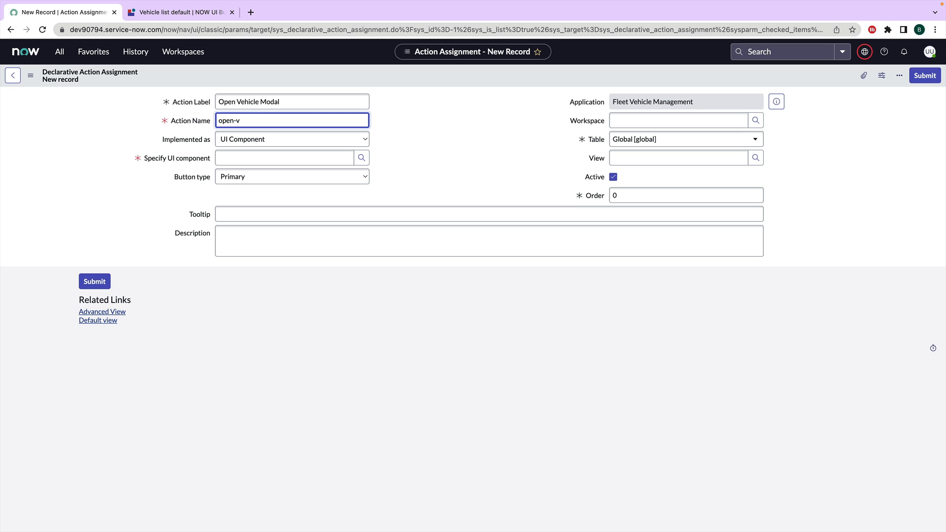
type("ehicle")
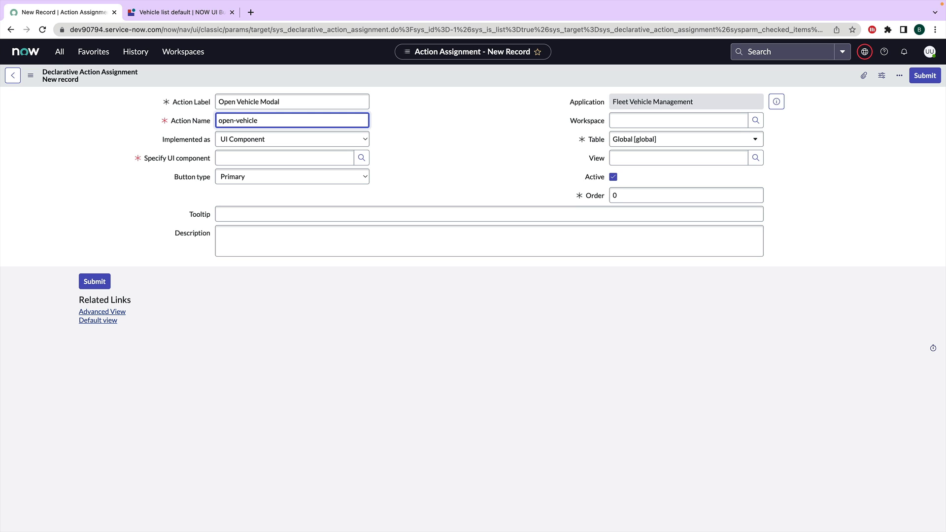
type("-modal")
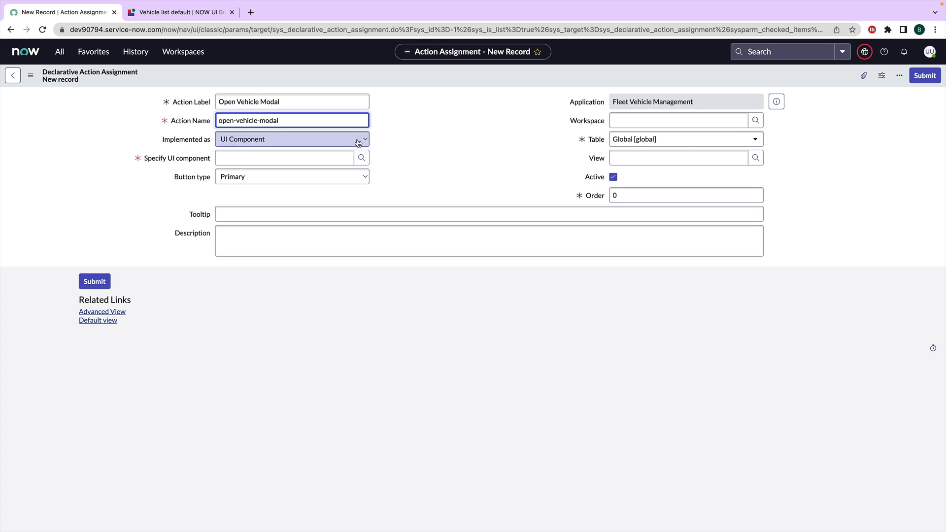
Set Implemented as to UXF Client Action.
left_click(292, 139)
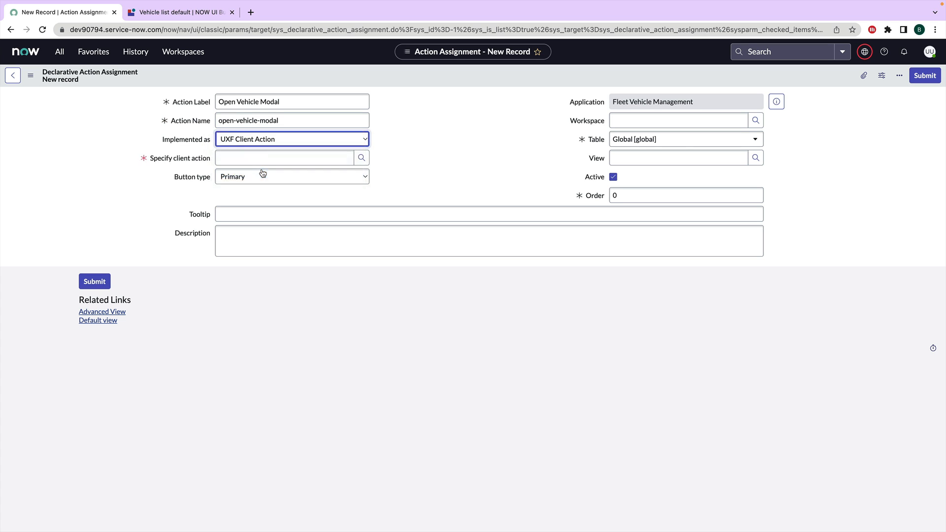
left_click(284, 158)
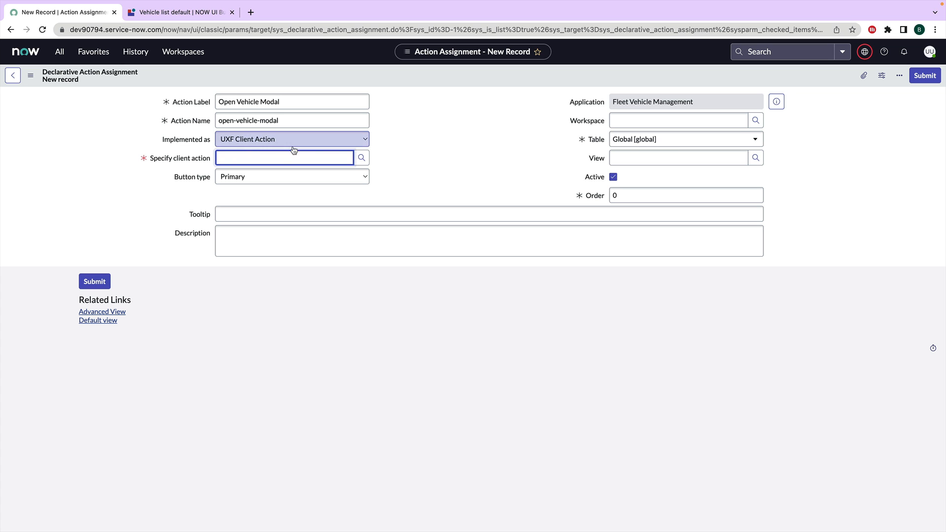
mouse_move(362, 158)
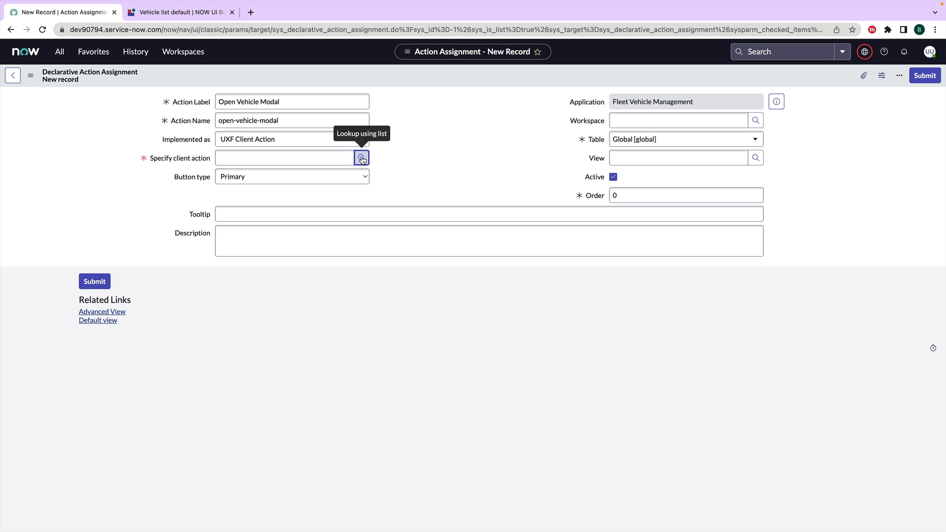
Create a new client action payload definition named OPEN_VEHICLE_MODAL.
left_click(361, 158)
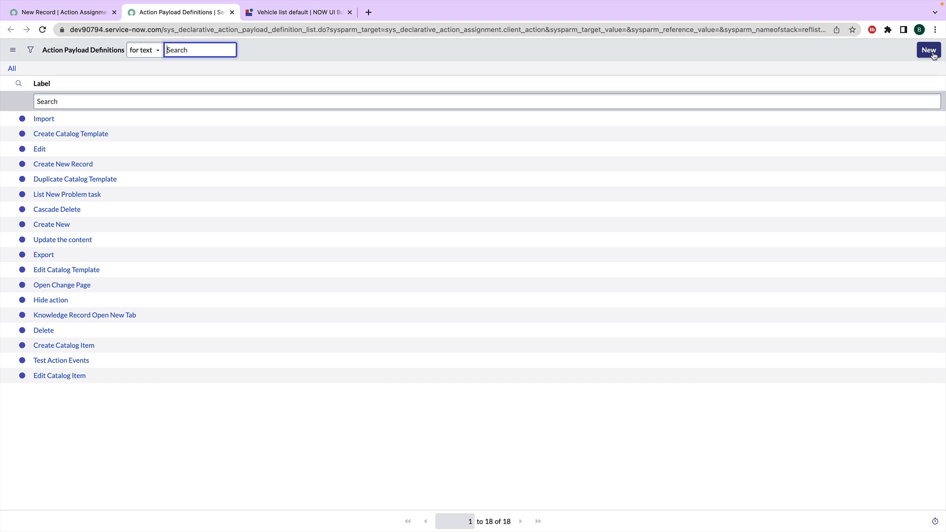
left_click(928, 50)
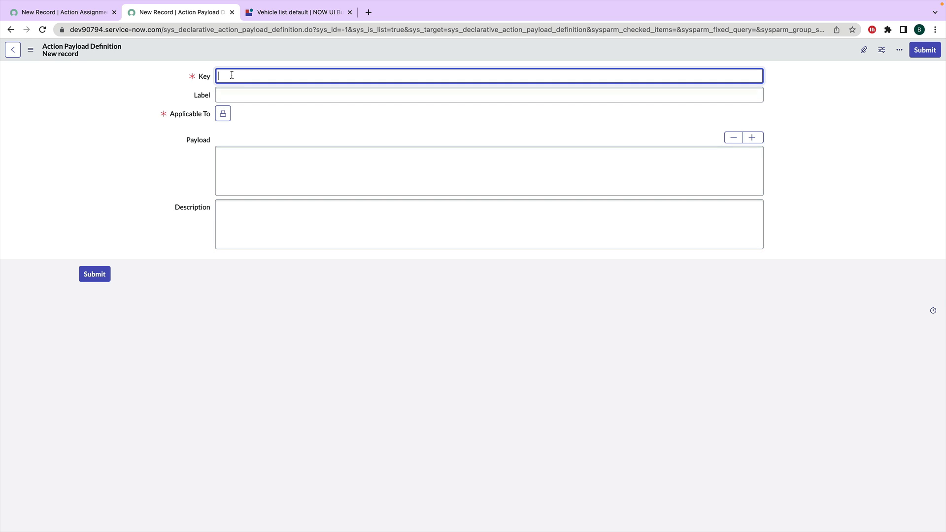
type("Open Vehicle Modal")
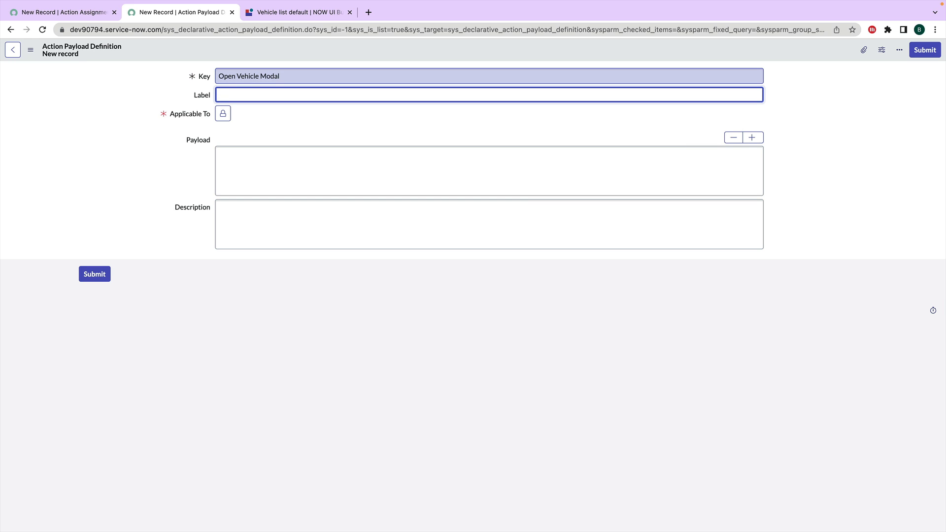
type("OPEN_")
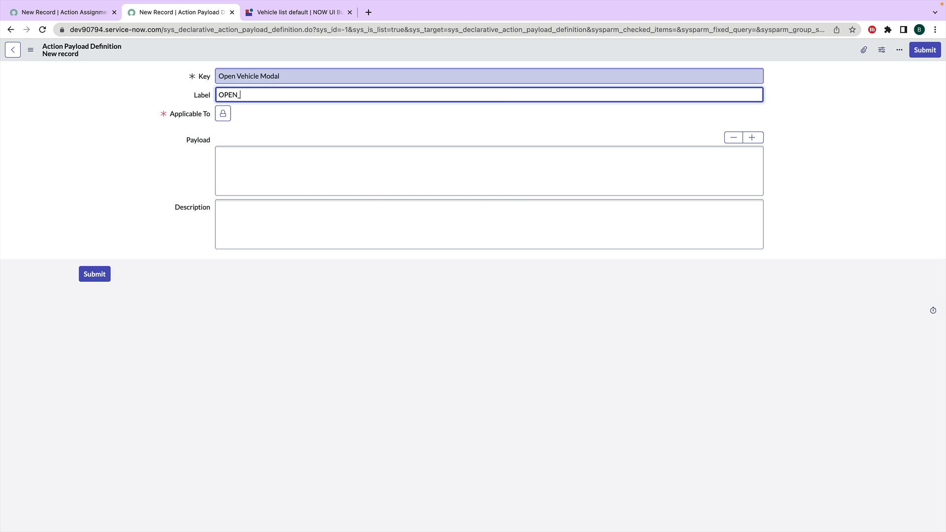
type("VEHICLE")
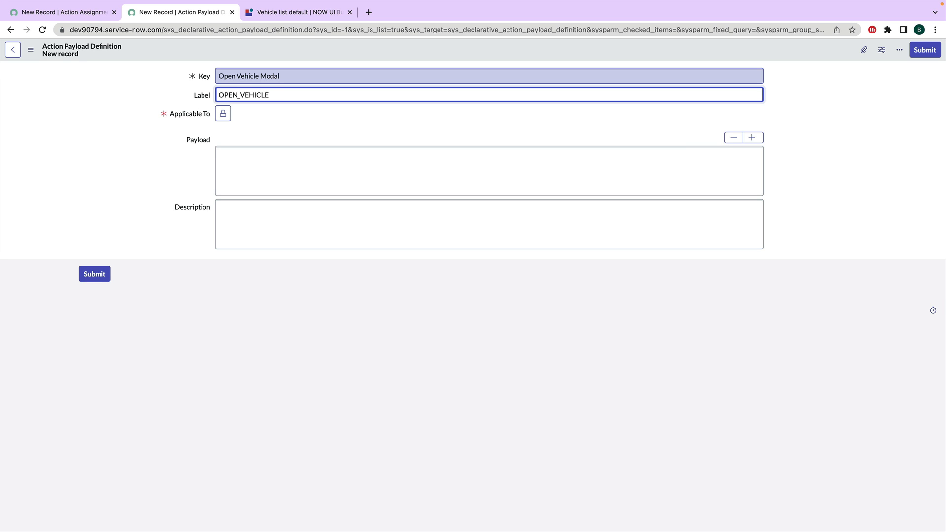
type("_")
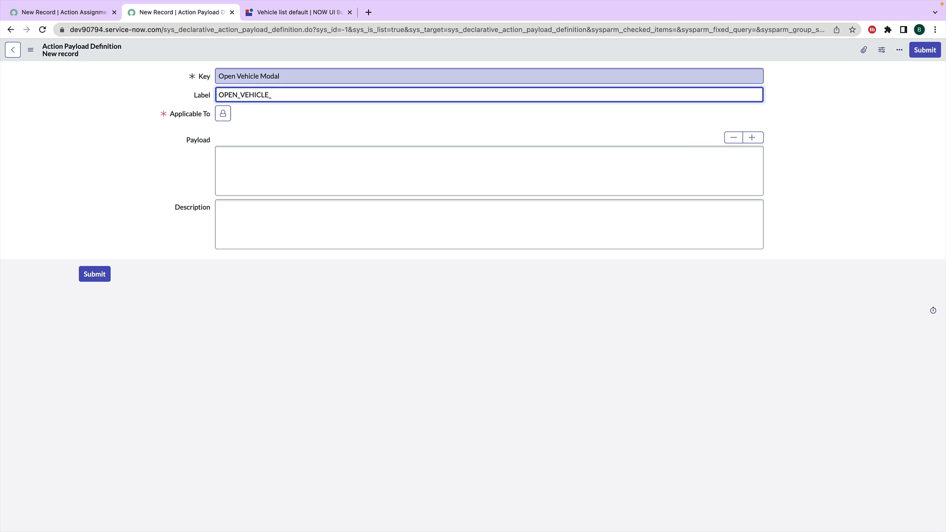
type("MODAL")
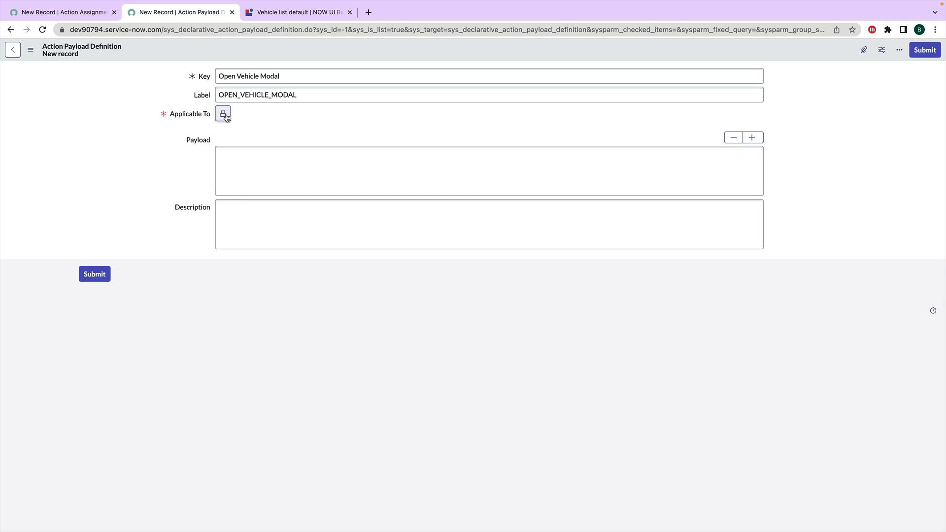
Unlock Applicable To and make the payload definition apply to List.
left_click(224, 114)
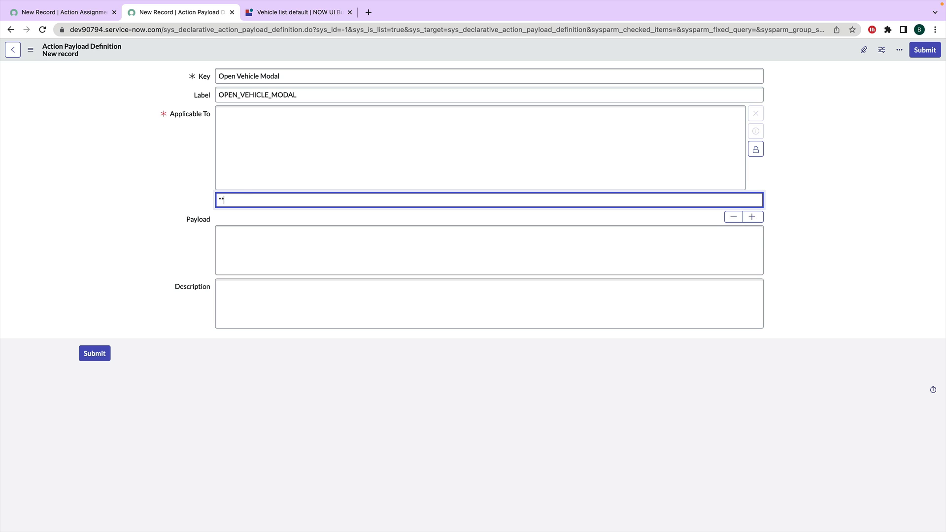
left_click(488, 200)
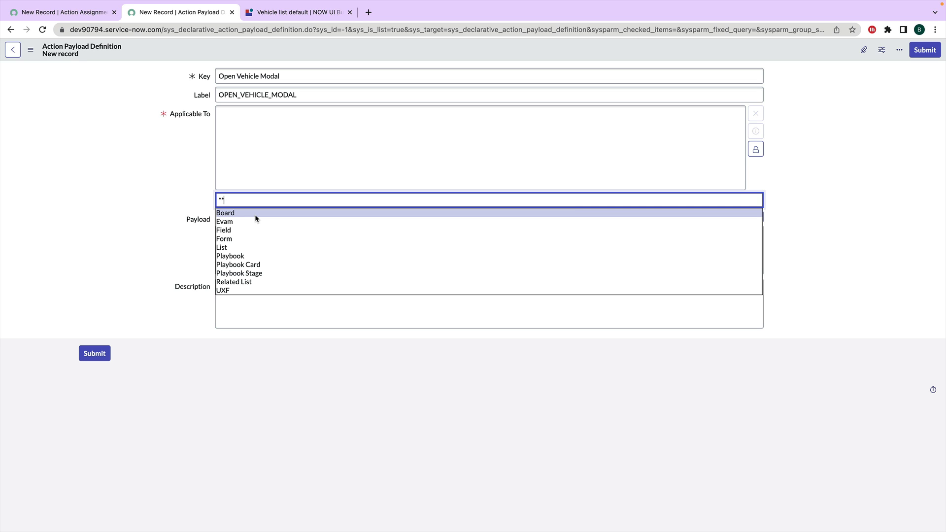
mouse_move(241, 222)
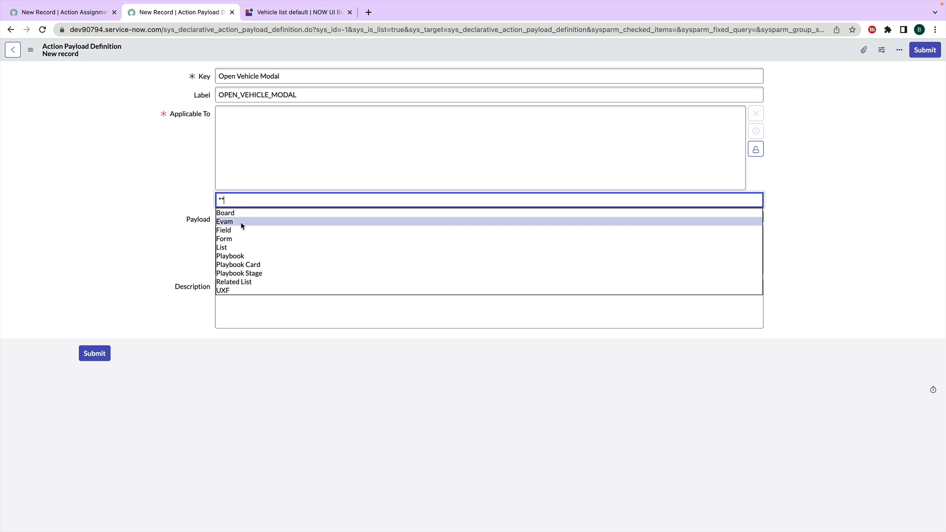
mouse_move(236, 231)
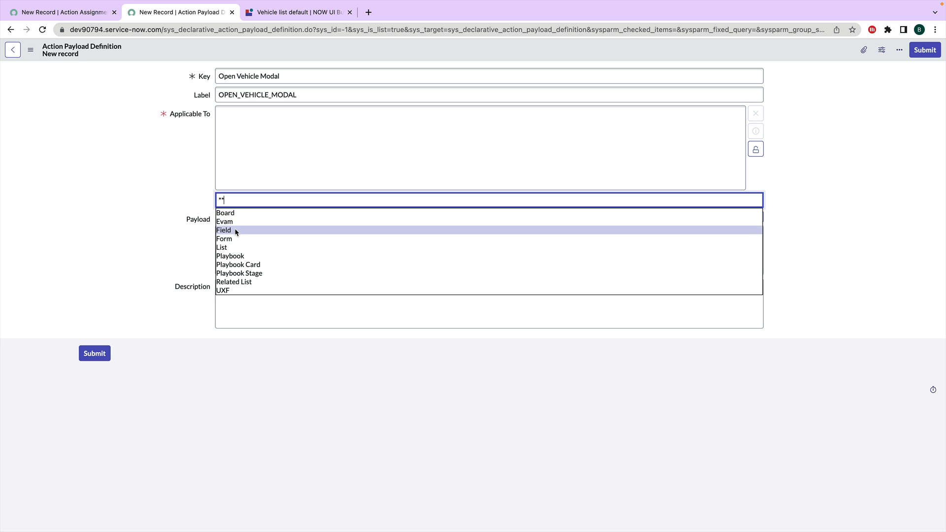
mouse_move(231, 247)
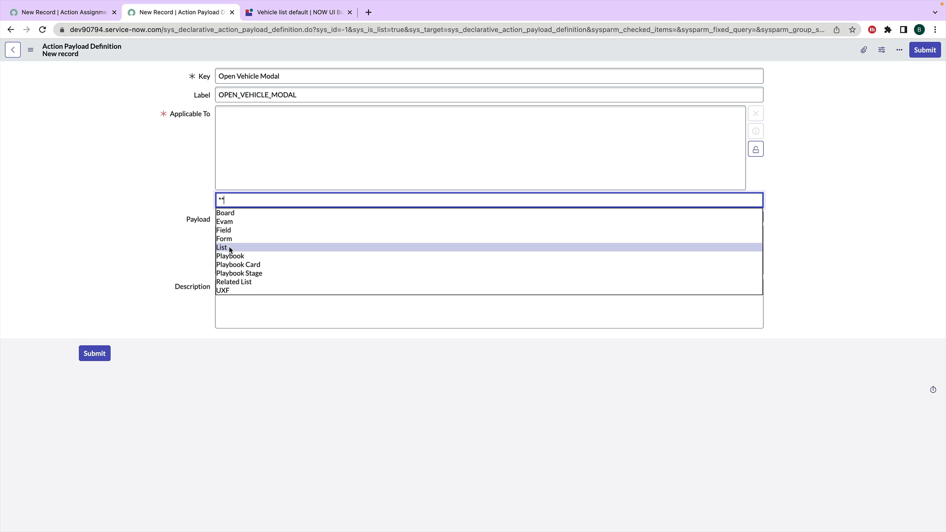
left_click(229, 247)
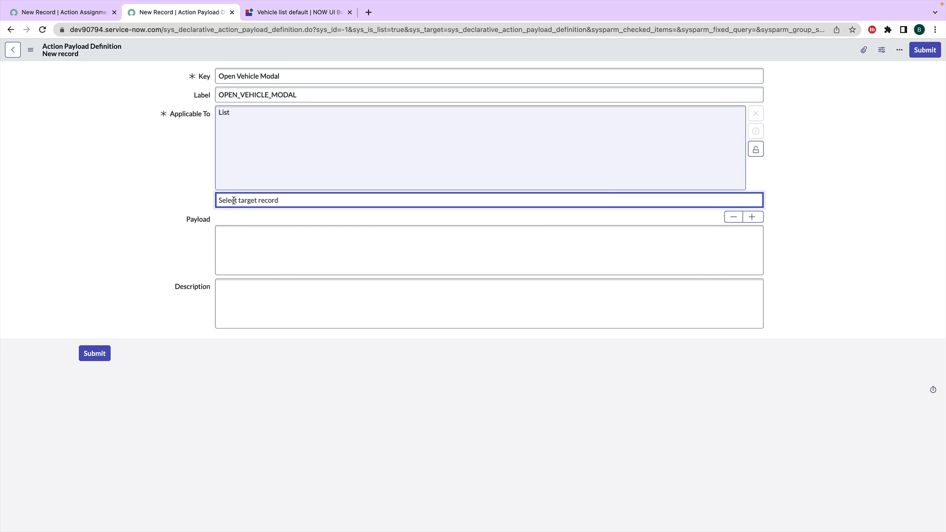
type("rel")
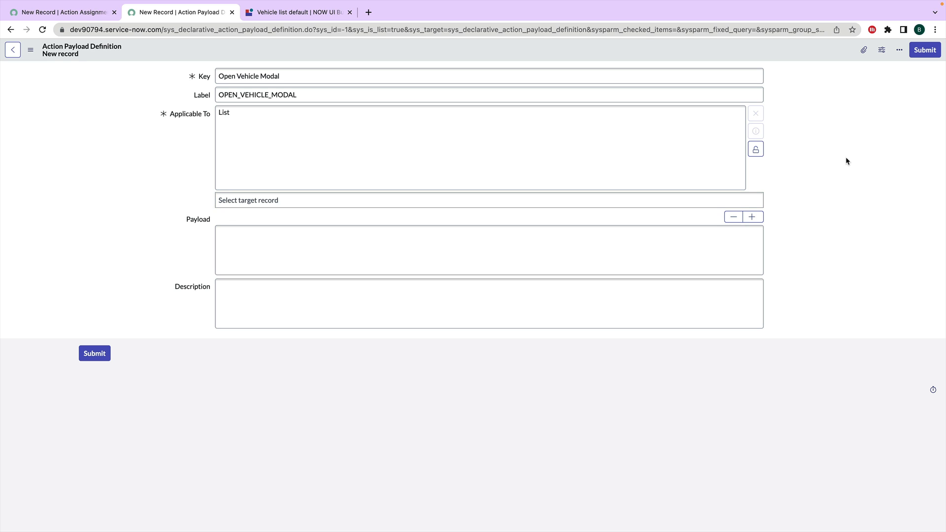
mouse_move(925, 51)
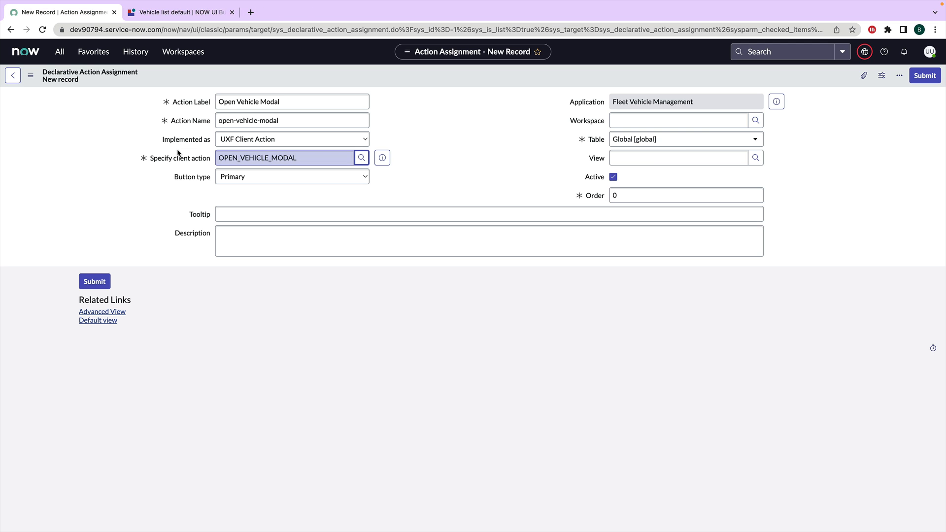
Set the action's table to Vehicle [x_snc_flt_mgmt_vehicle] and submit the assignment.
left_click(678, 158)
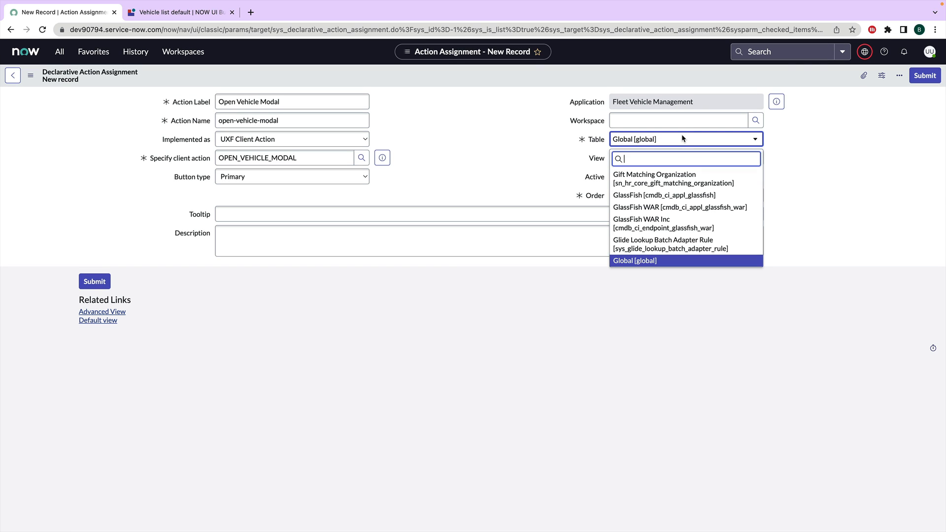
type("vehicle")
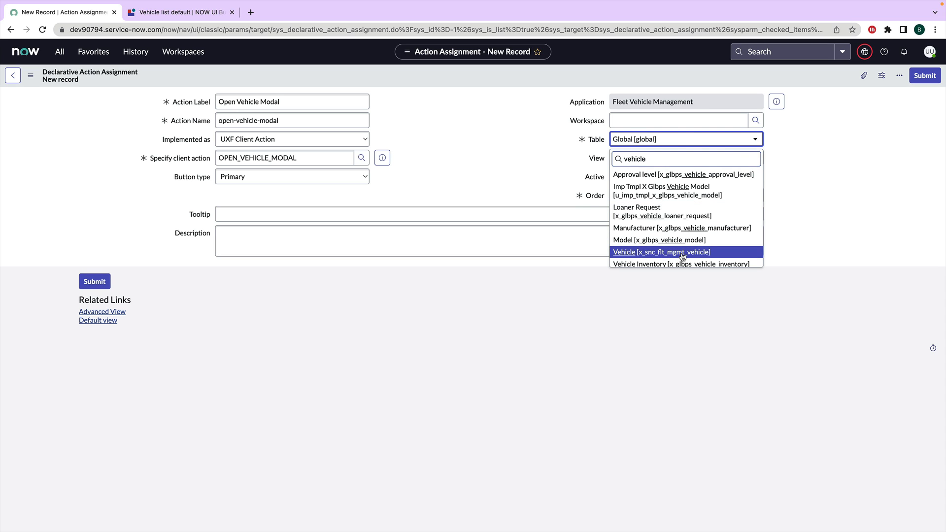
left_click(661, 252)
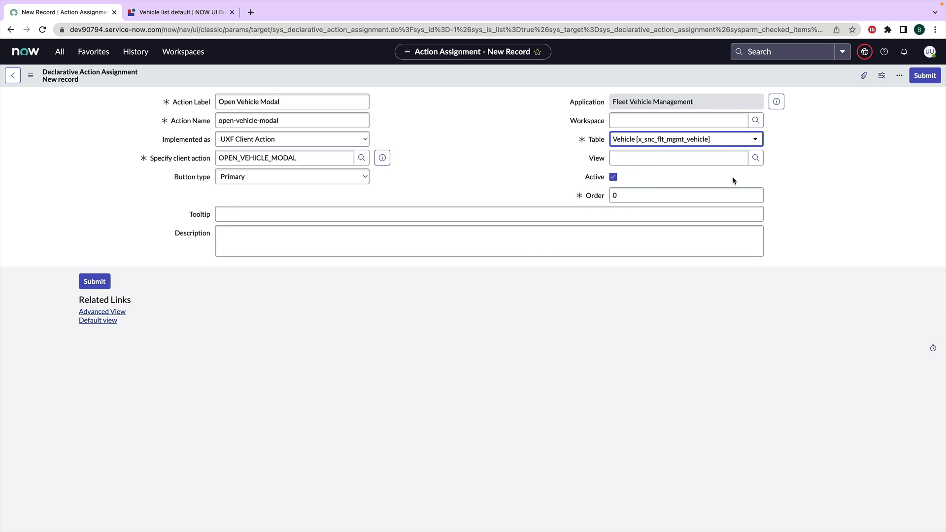
left_click(686, 195)
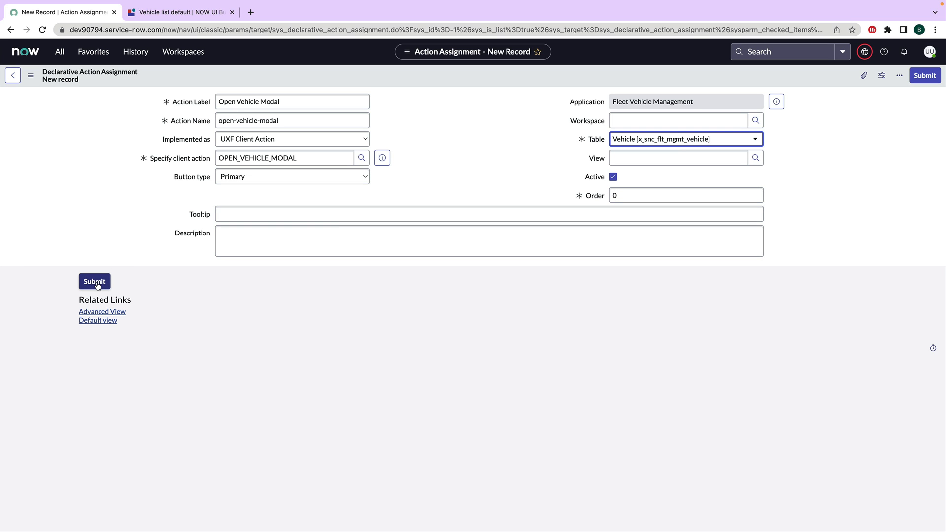
left_click(95, 281)
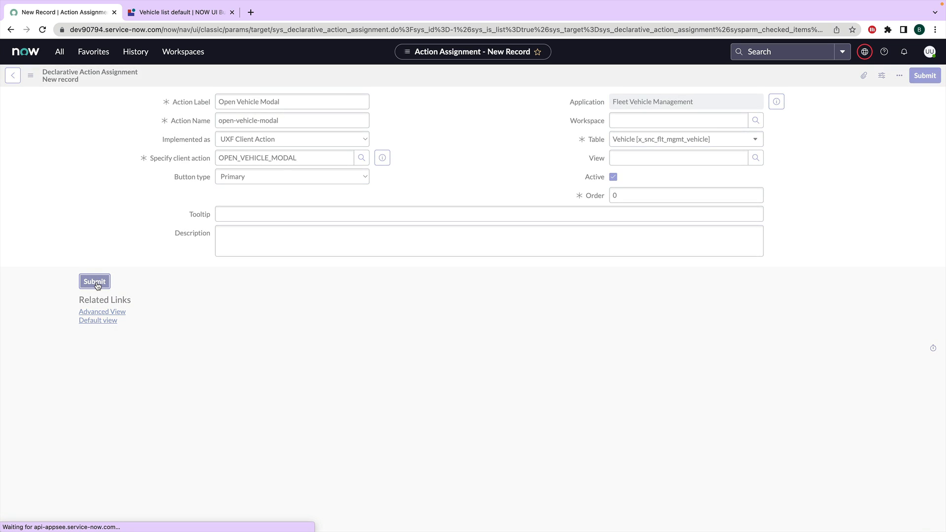
left_click(95, 281)
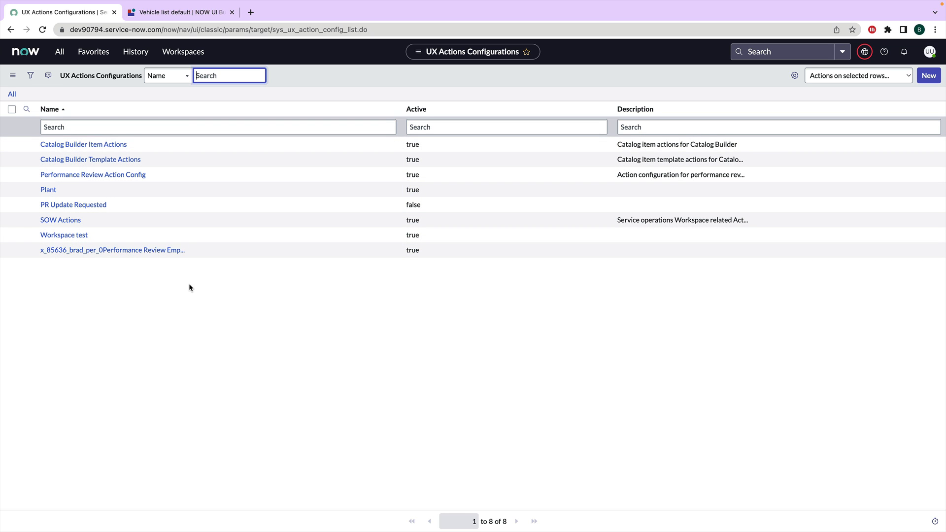
mouse_move(354, 309)
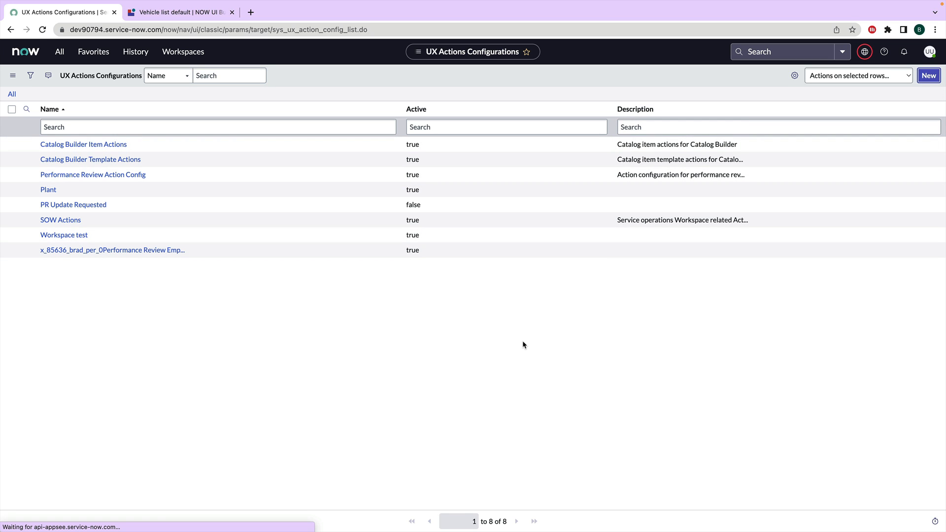
Start a new UX Actions Configuration named Fleet Vehicle Mgmt Config.
left_click(929, 75)
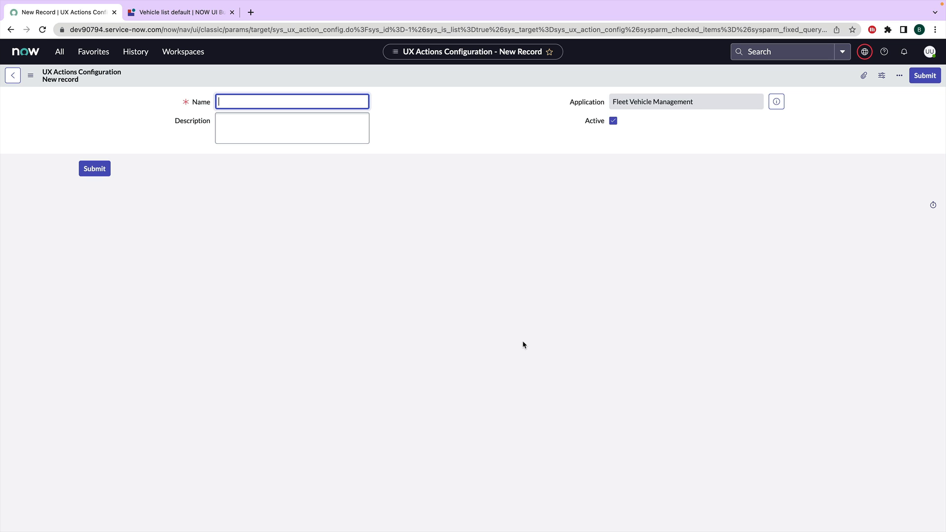
type("Fleet Vehicle Mgmt Config")
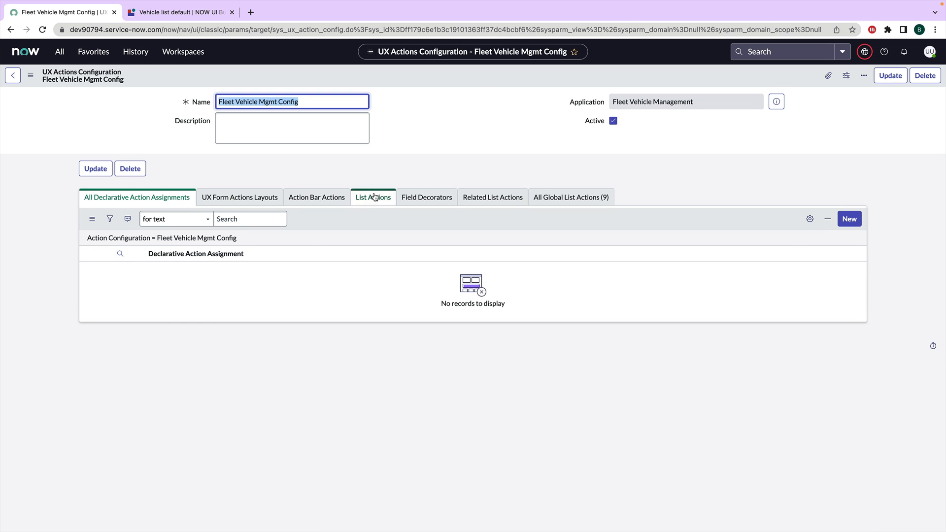
mouse_move(375, 201)
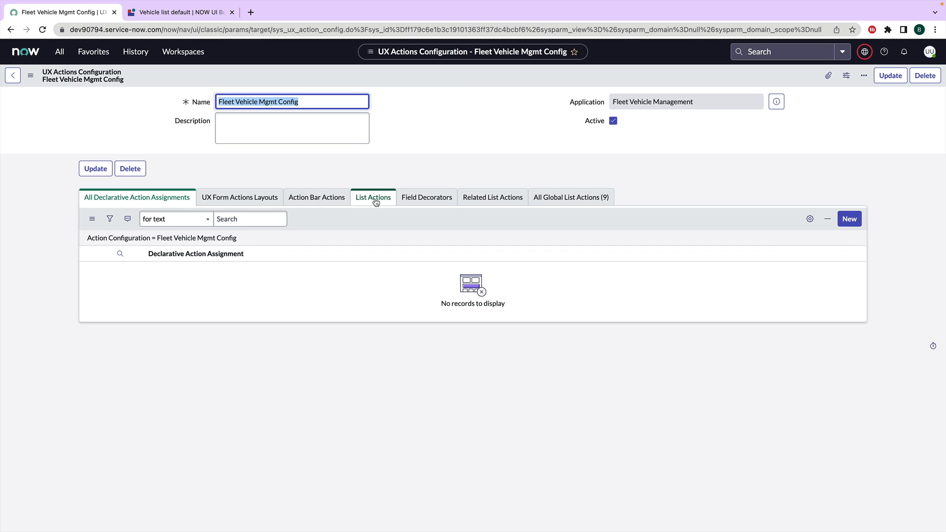
Add open-vehicle-modal as a list action declarative assignment on the configuration and submit.
left_click(373, 197)
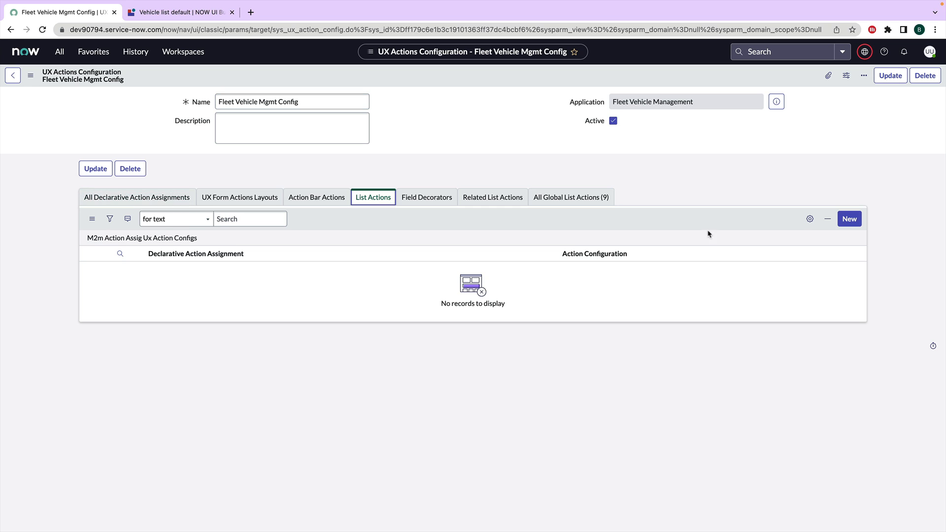
left_click(848, 218)
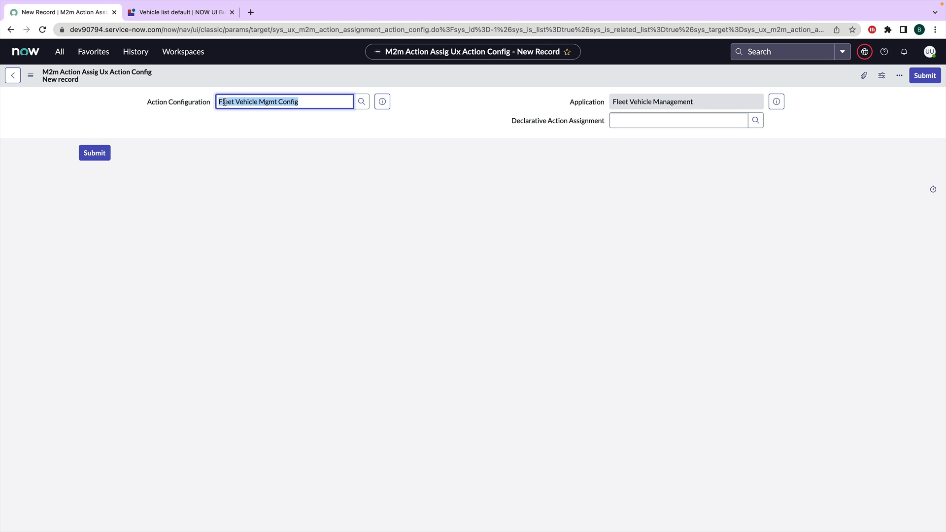
left_click(678, 121)
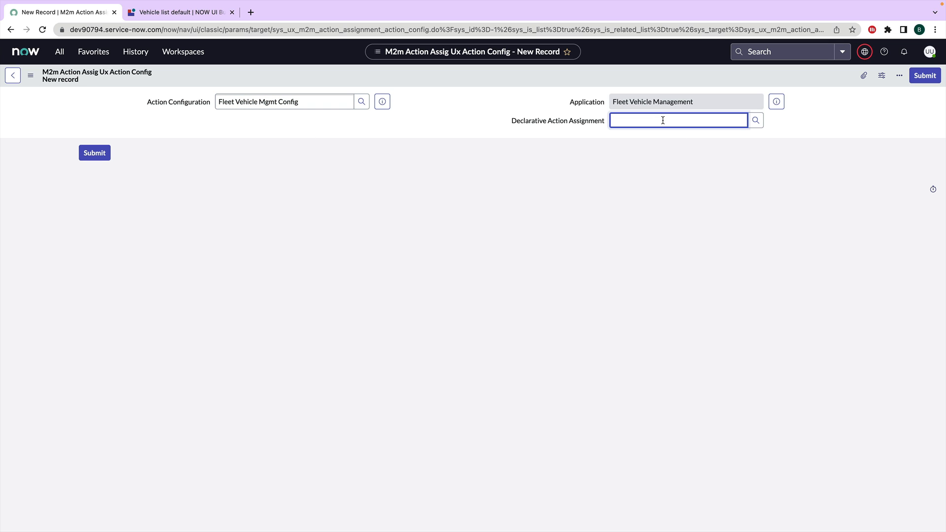
left_click(678, 119)
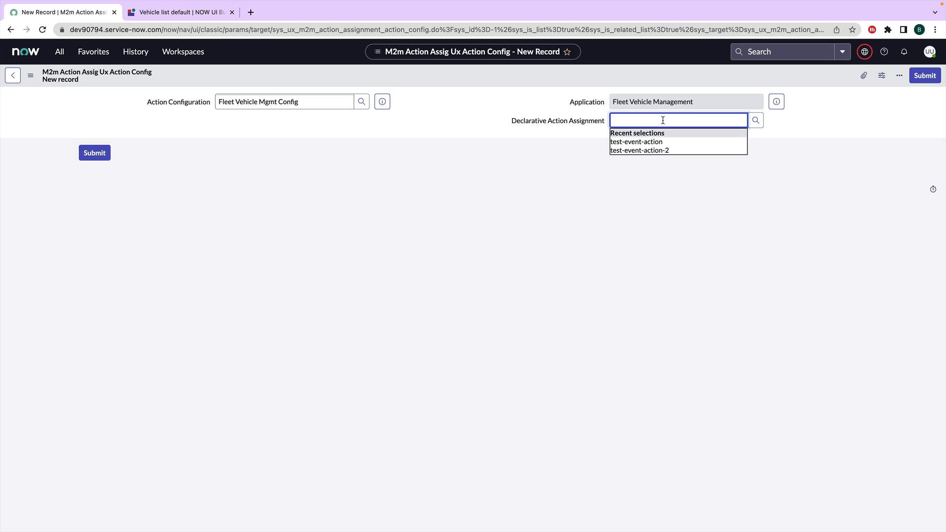
type("open")
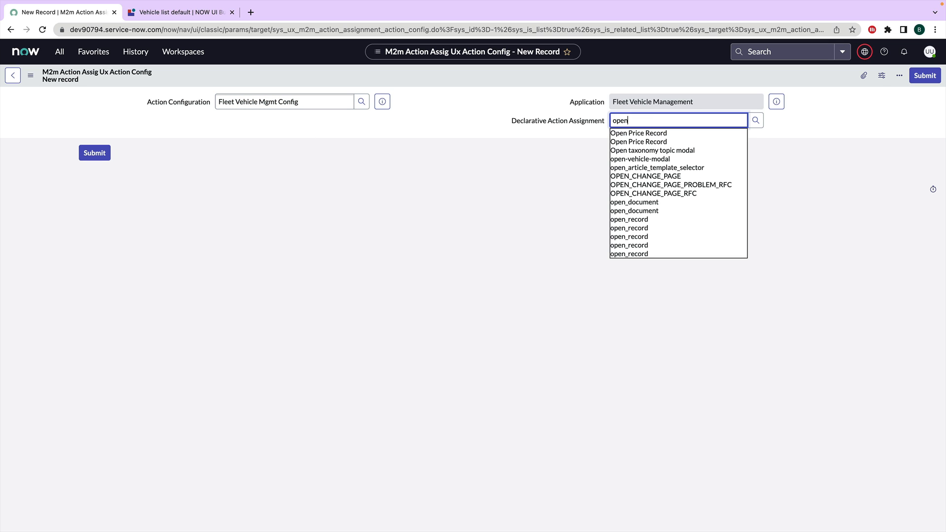
mouse_move(662, 120)
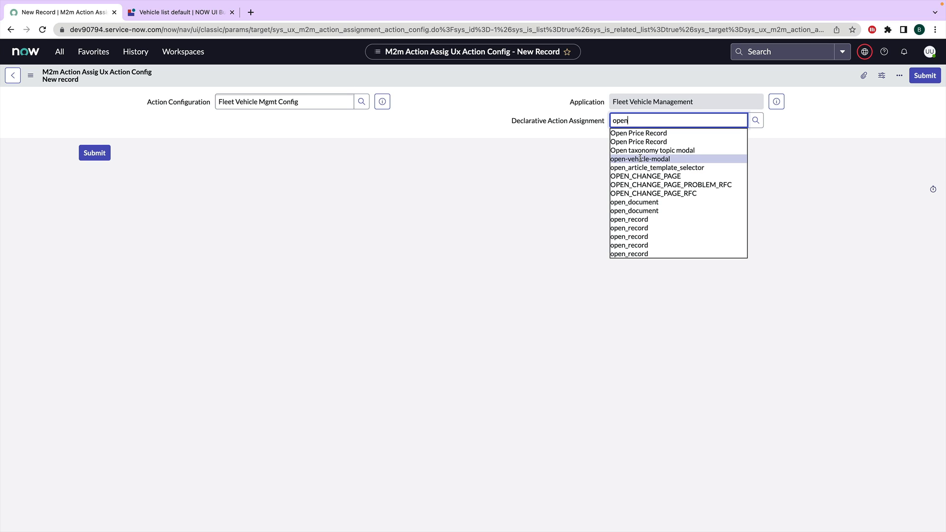
left_click(641, 158)
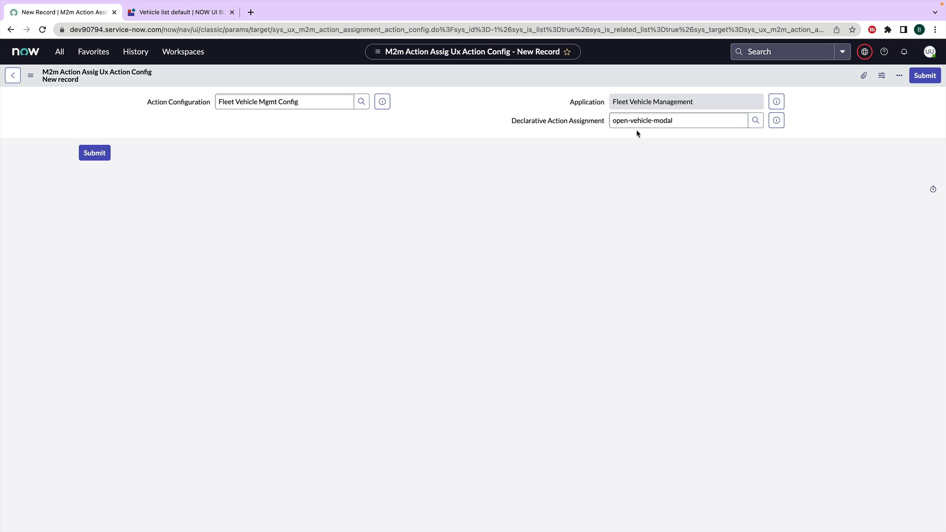
left_click(95, 153)
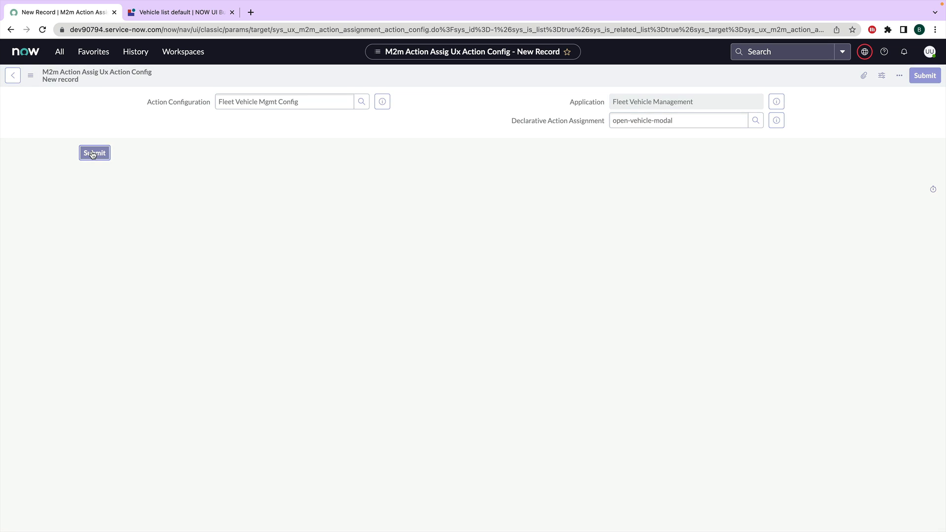
left_click(94, 153)
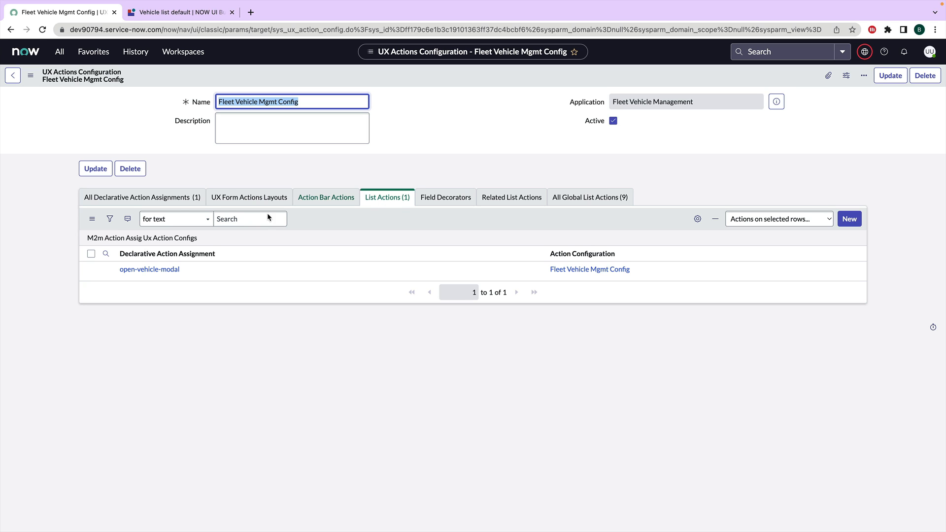
View the configuration's action assignments and copy its sys_id.
left_click(142, 197)
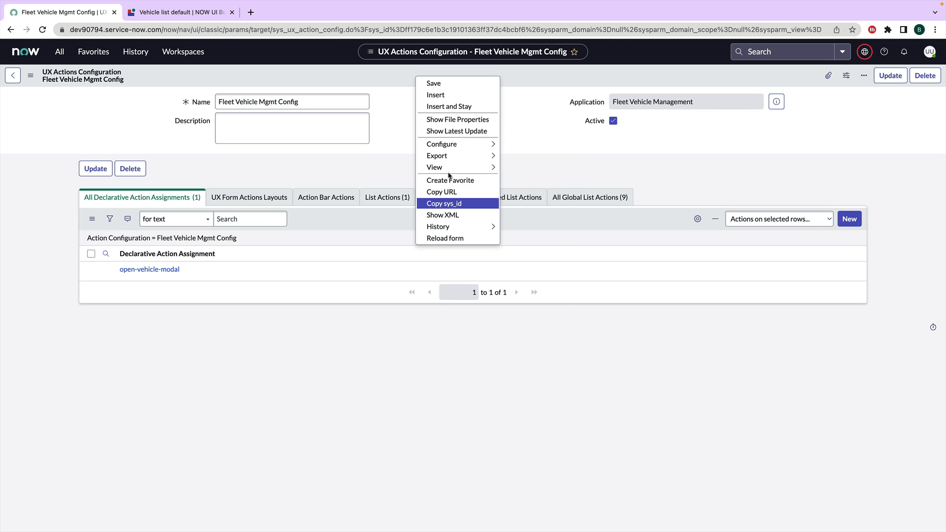
left_click(443, 203)
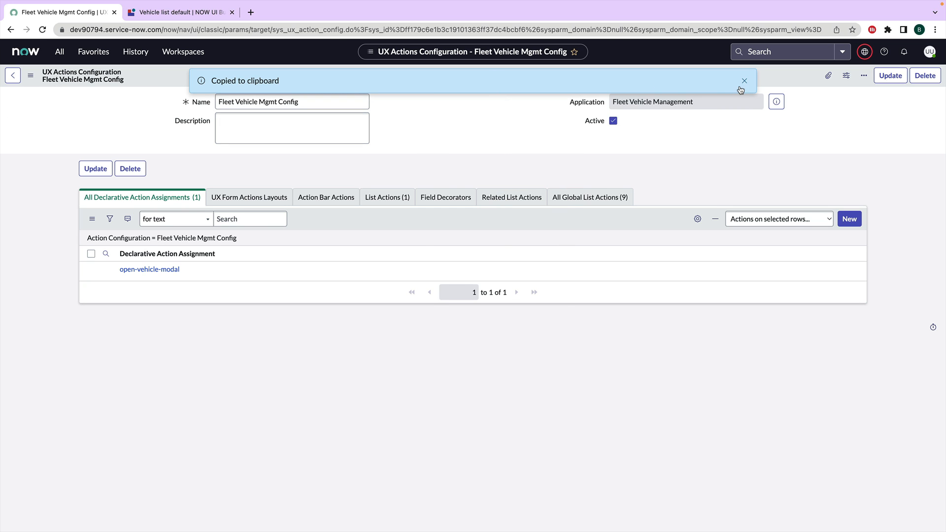
Navigate via 'experience' to the Fleet Vehicle Management UX Page Registry record.
left_click(745, 80)
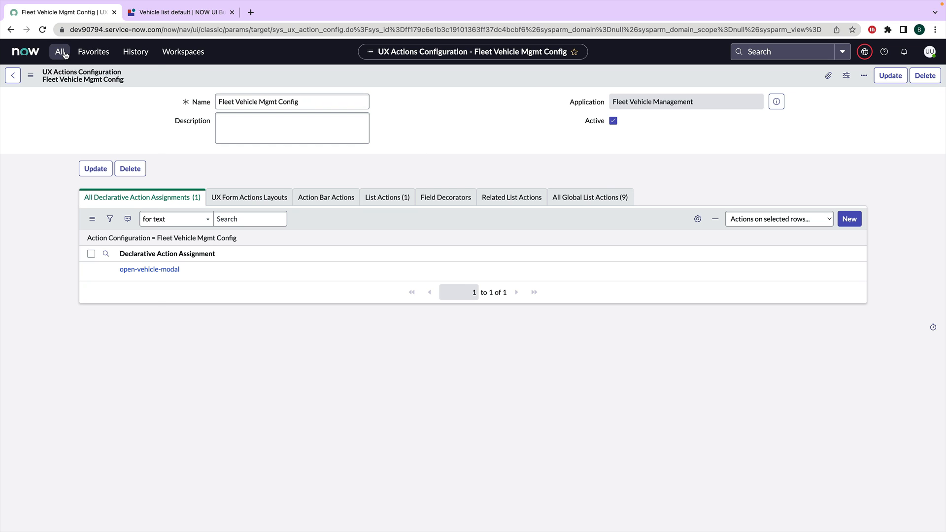
left_click(59, 51)
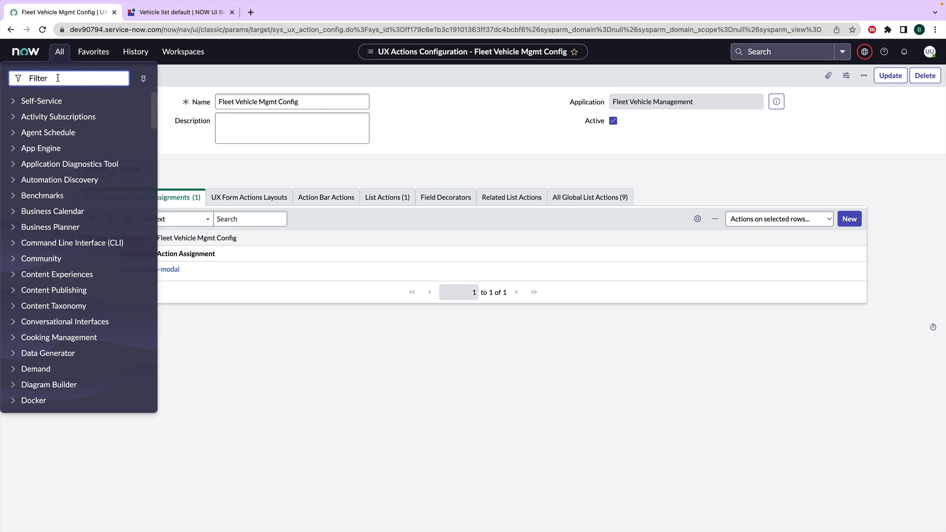
type("experience")
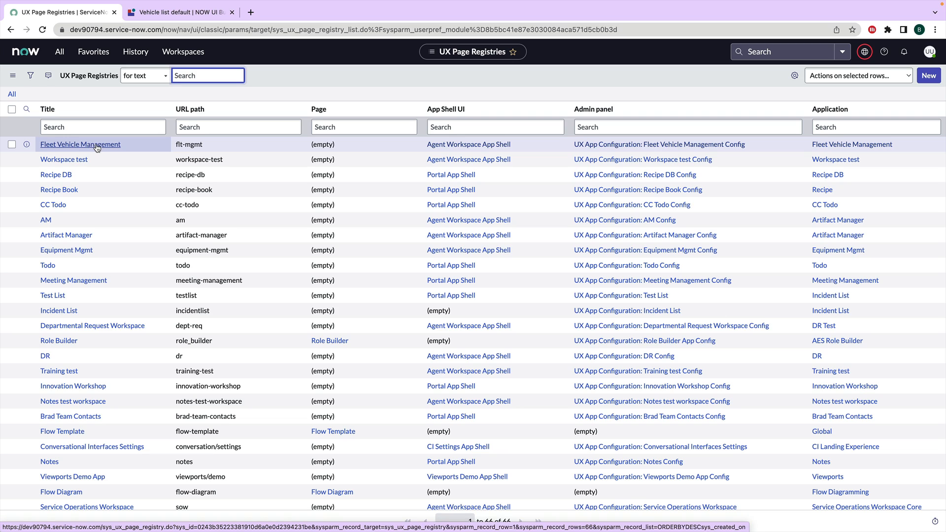
left_click(80, 144)
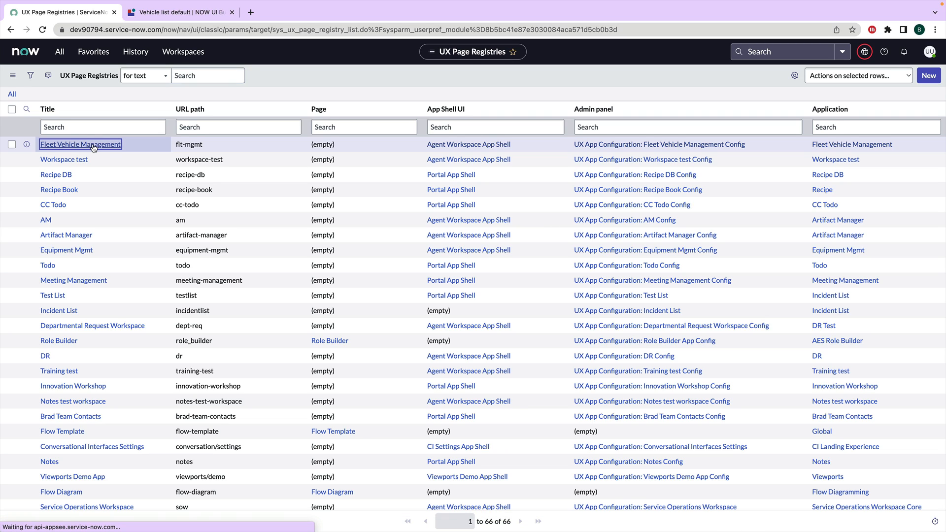
left_click(80, 144)
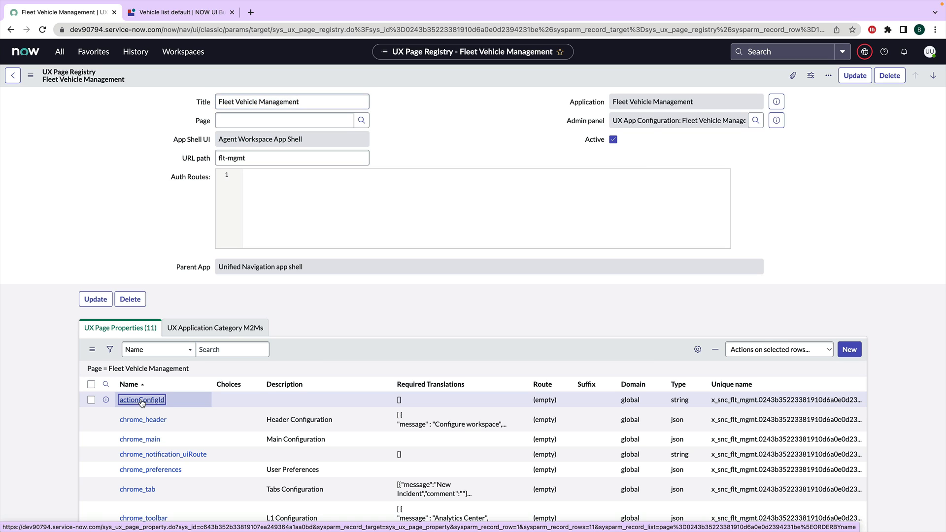
Enter the copied sys_id ff179c6e1b3c19101363ff37dc4bcbf6 into the actionConfigId page property.
left_click(141, 399)
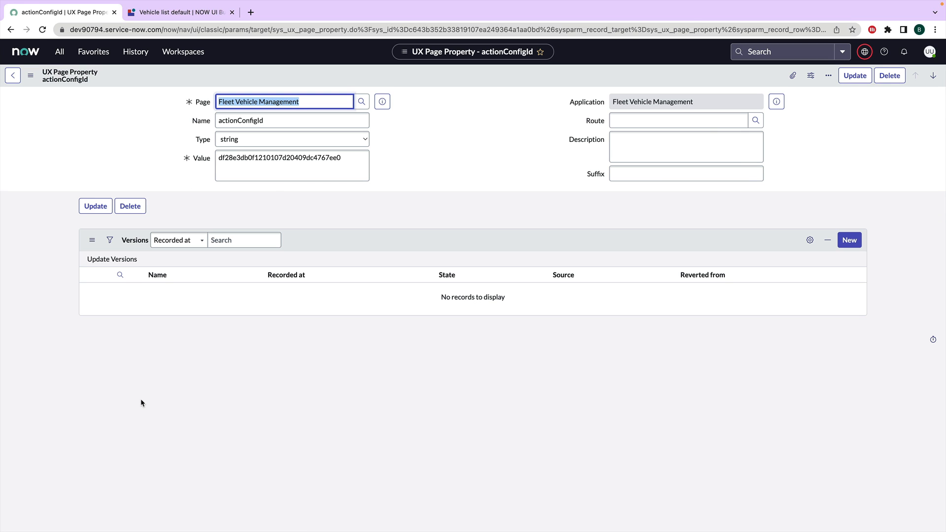
left_click(292, 166)
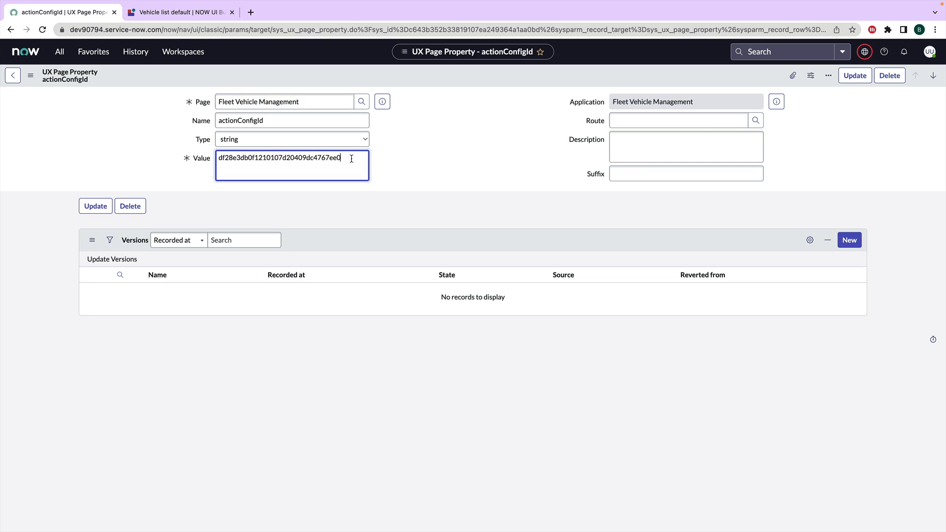
type("ff179c6e1b3c19101363ff37dc4bcbf6")
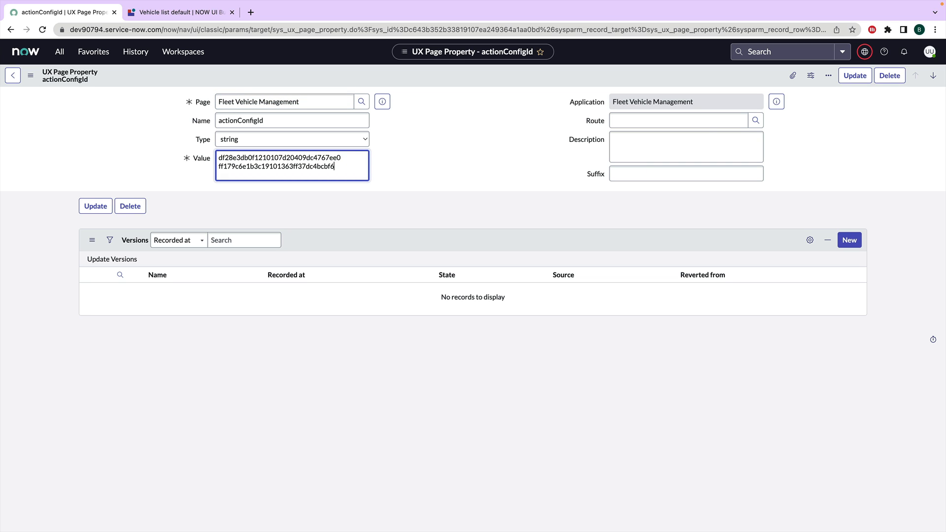
key("Backspace")
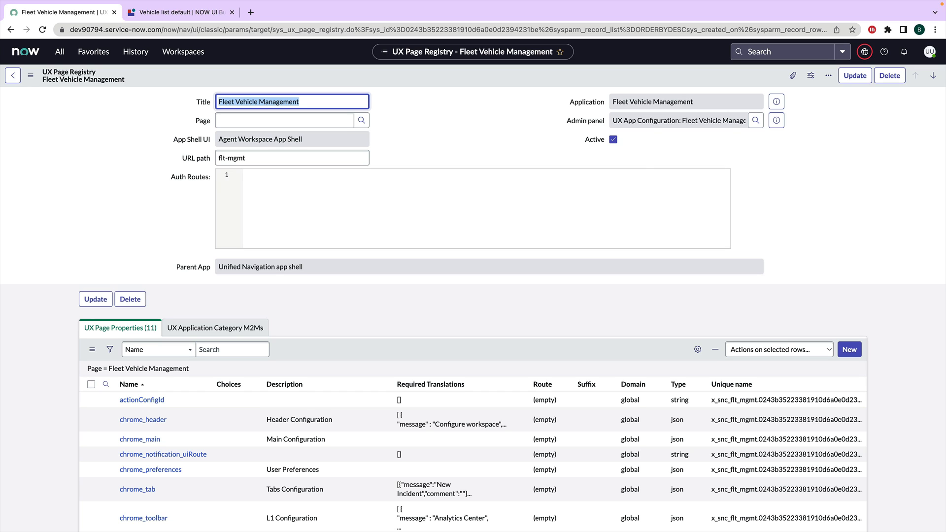
mouse_move(899, 448)
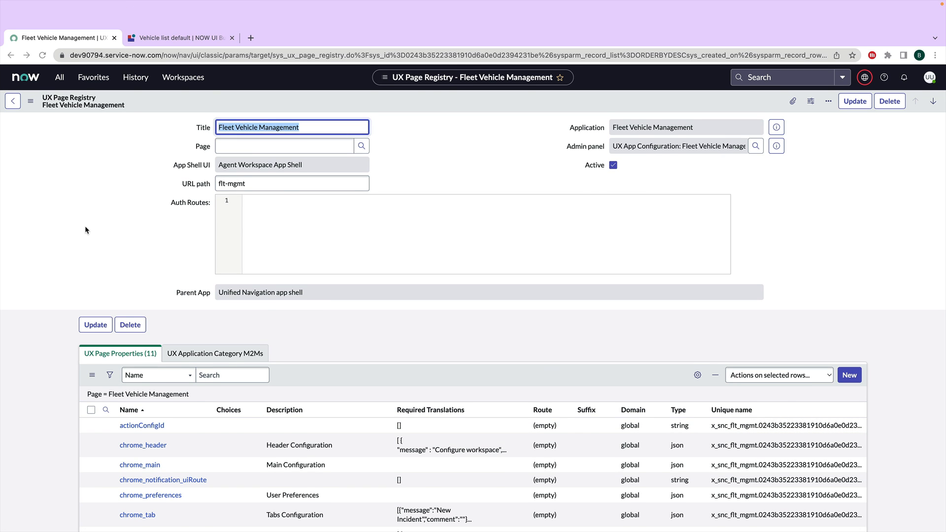
Reload UI Builder and open the Vehicle list page live in its own workspace tab.
left_click(179, 37)
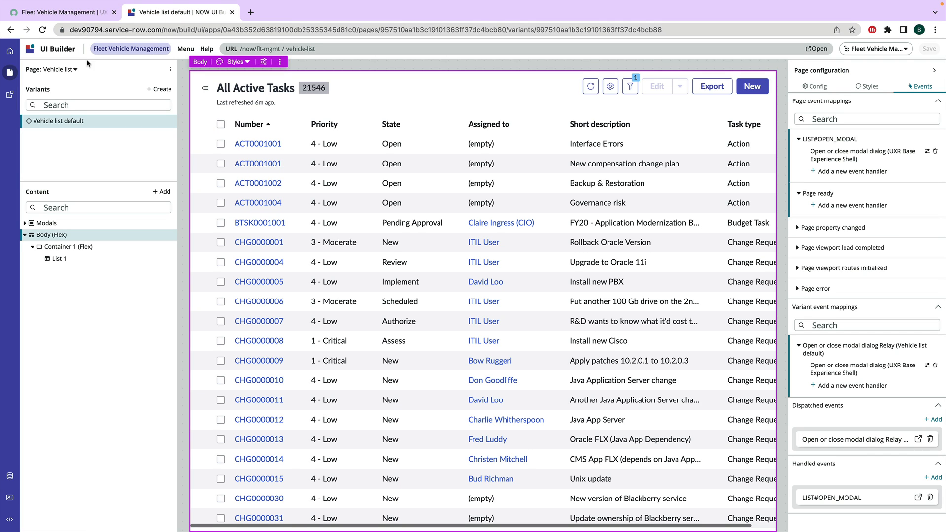
left_click(41, 29)
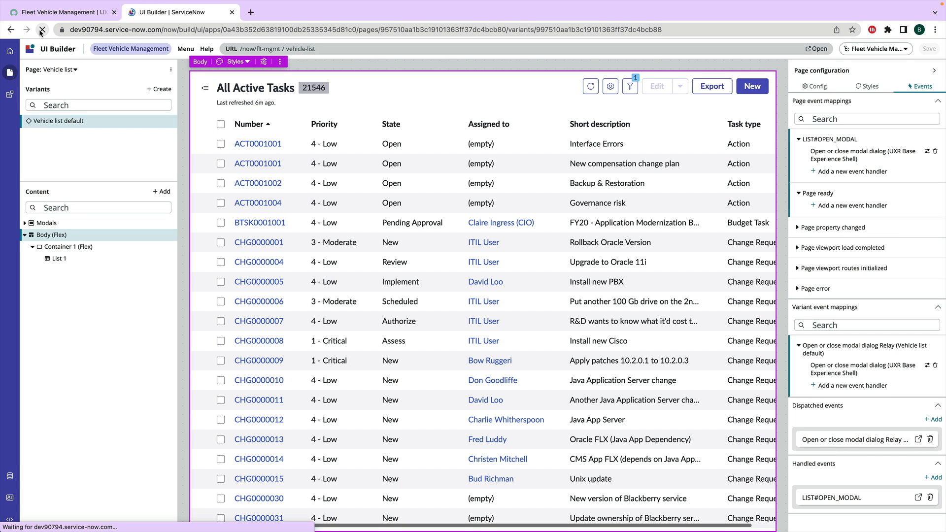
left_click(42, 30)
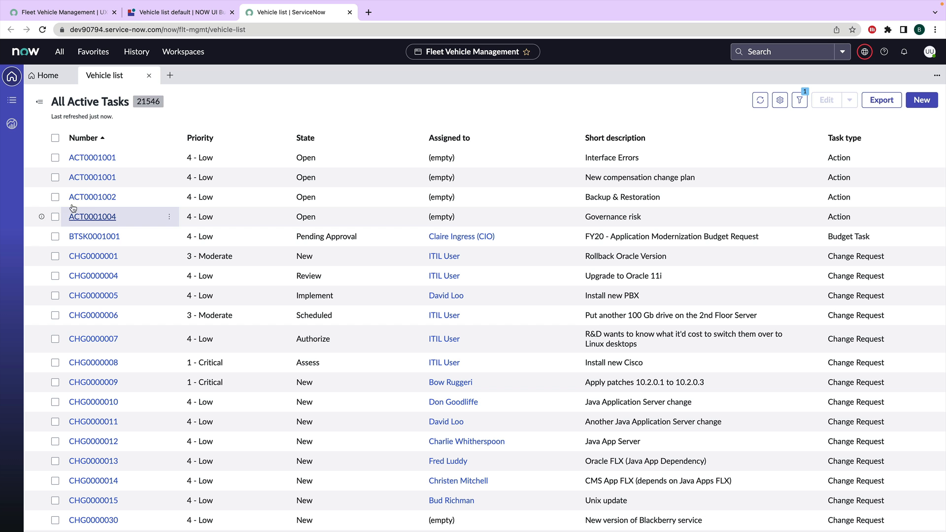
left_click(55, 158)
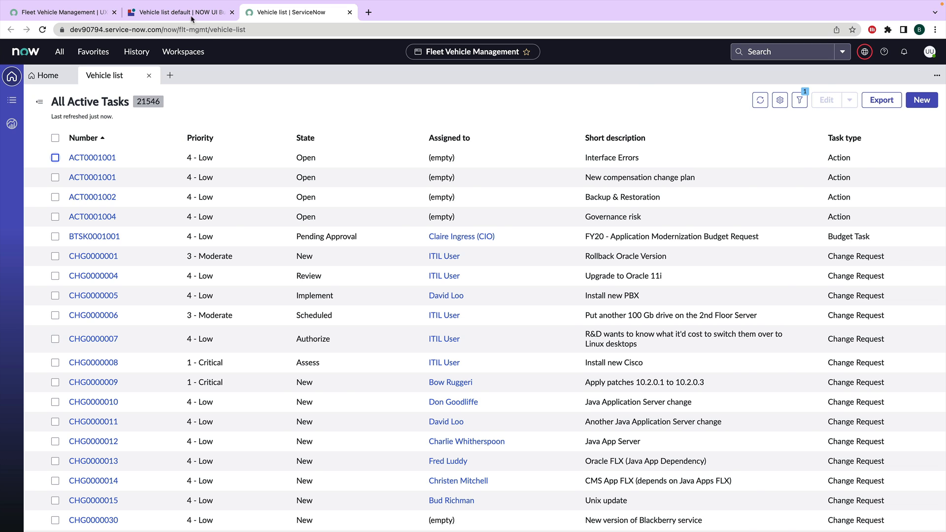
left_click(180, 12)
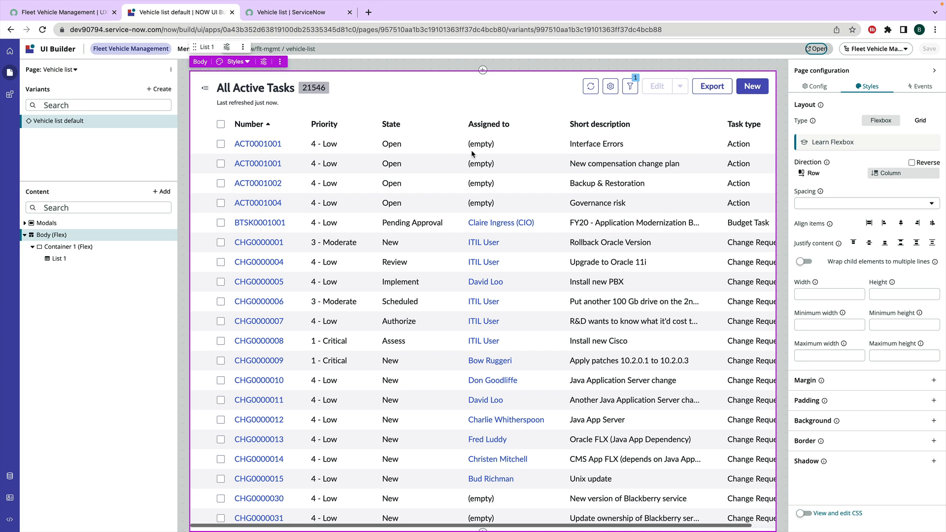
Point List 1's Table property to the Vehicle table.
left_click(60, 258)
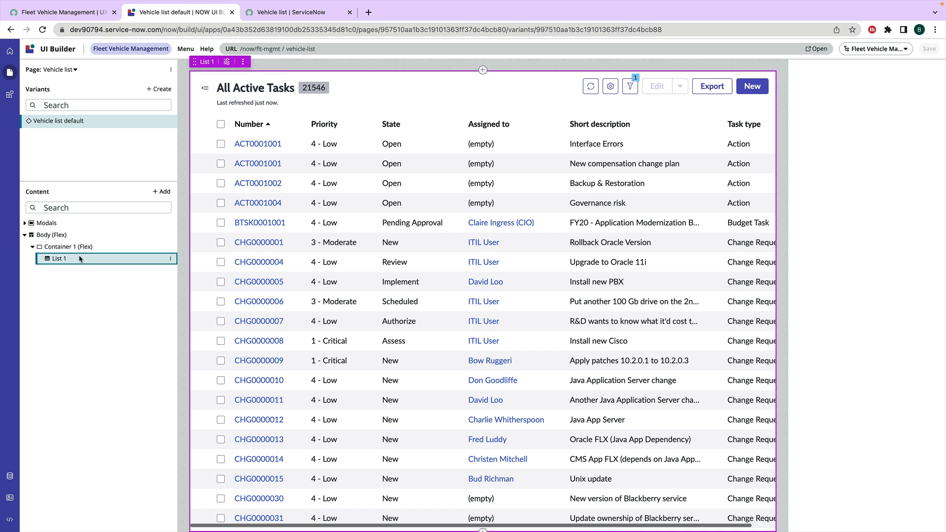
left_click(58, 258)
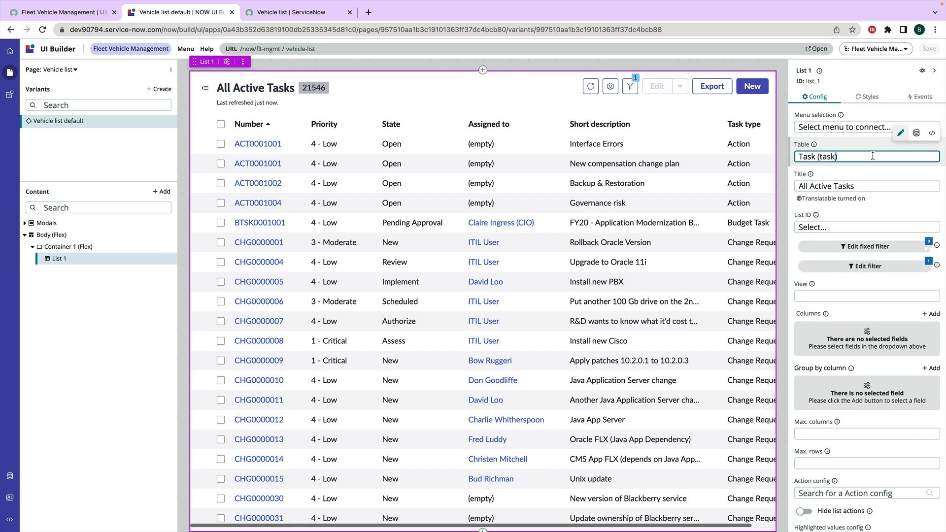
left_click(866, 157)
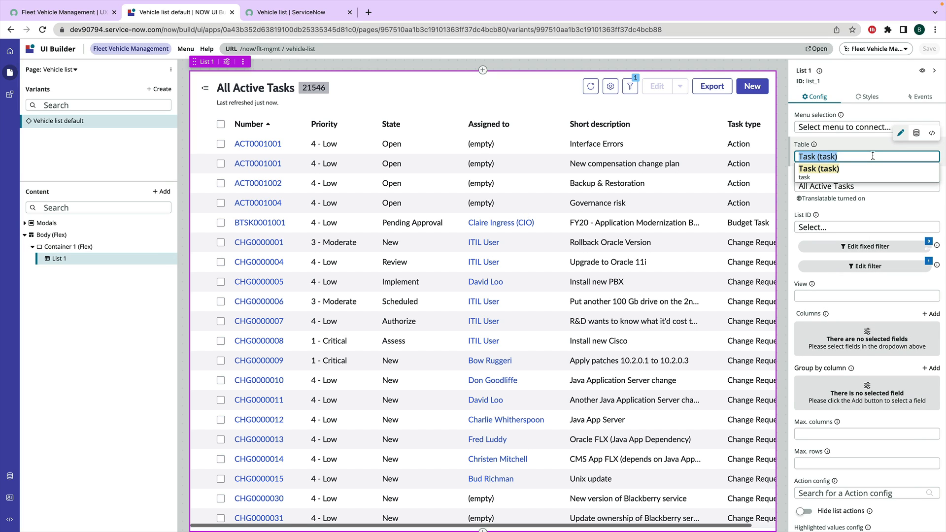
type("vehicle")
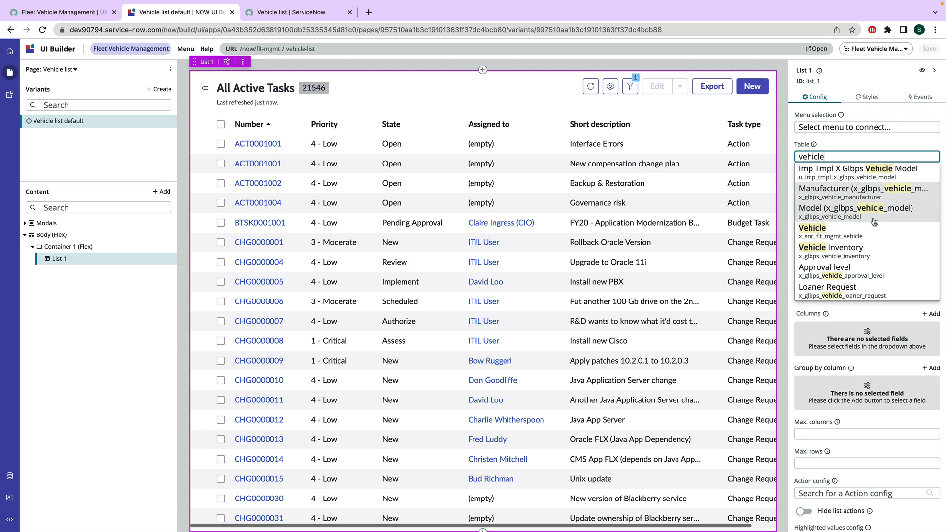
left_click(811, 228)
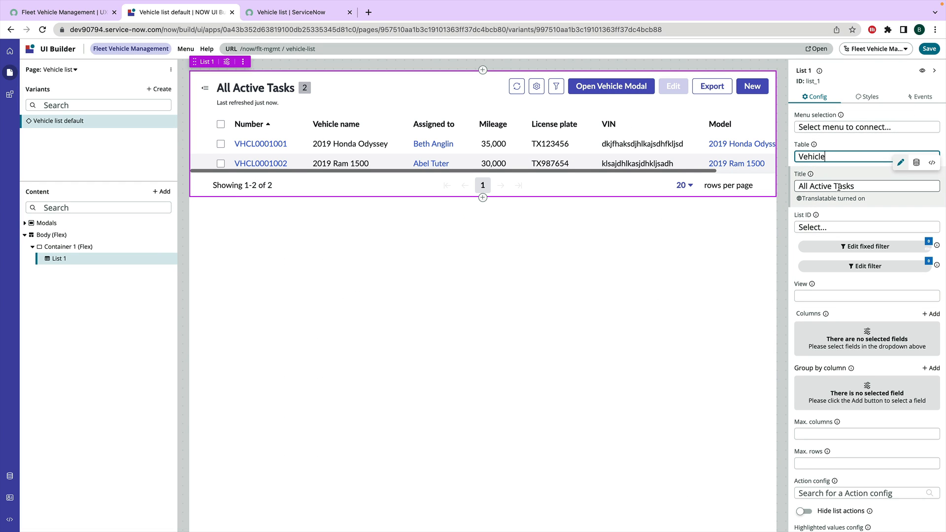
Replace the list title with 'All Vehicles' and save the page.
triple_click(836, 186)
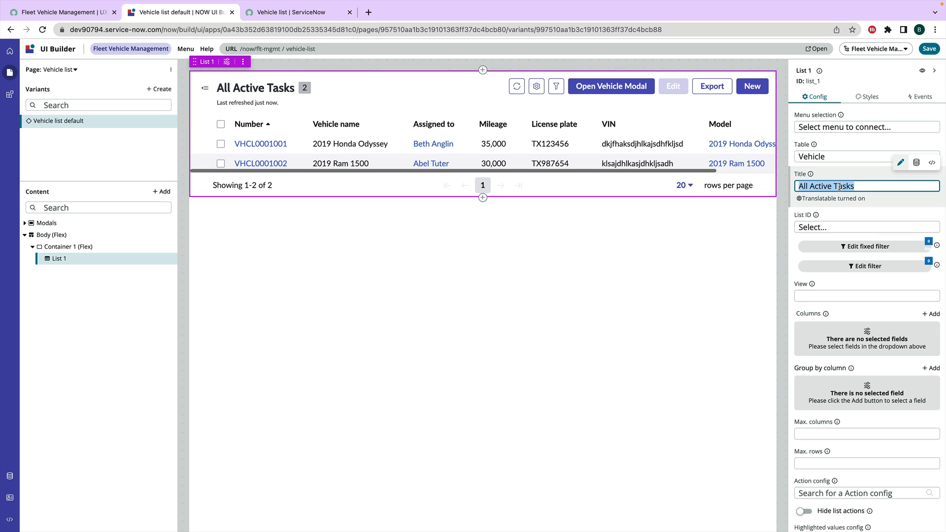
type("All Vehicles")
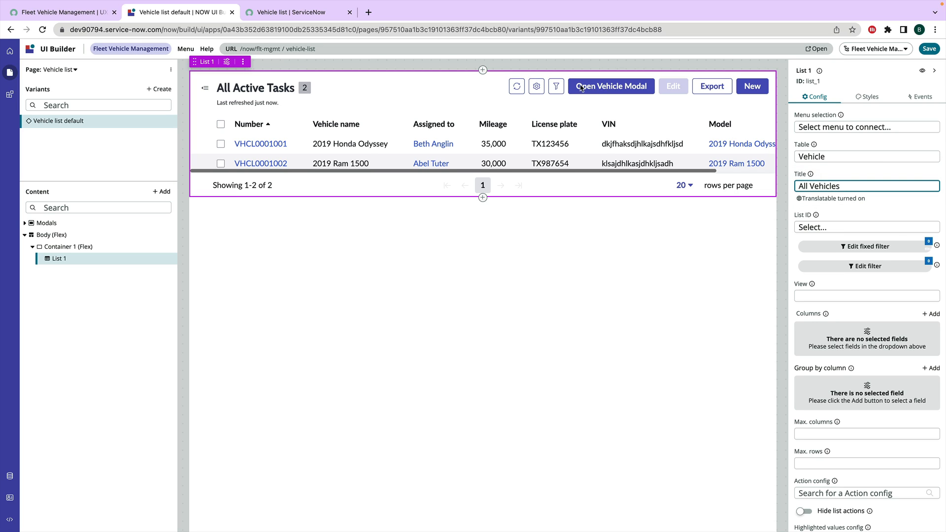
mouse_move(615, 92)
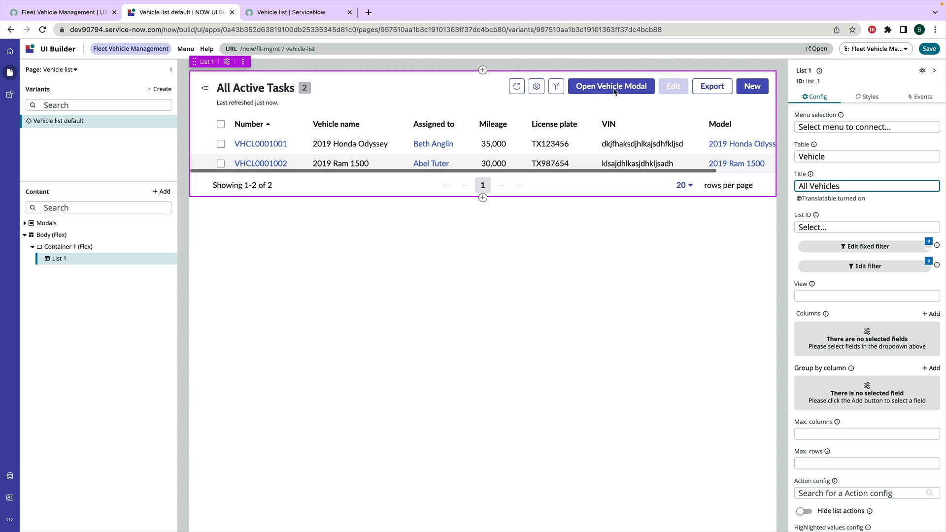
left_click(928, 48)
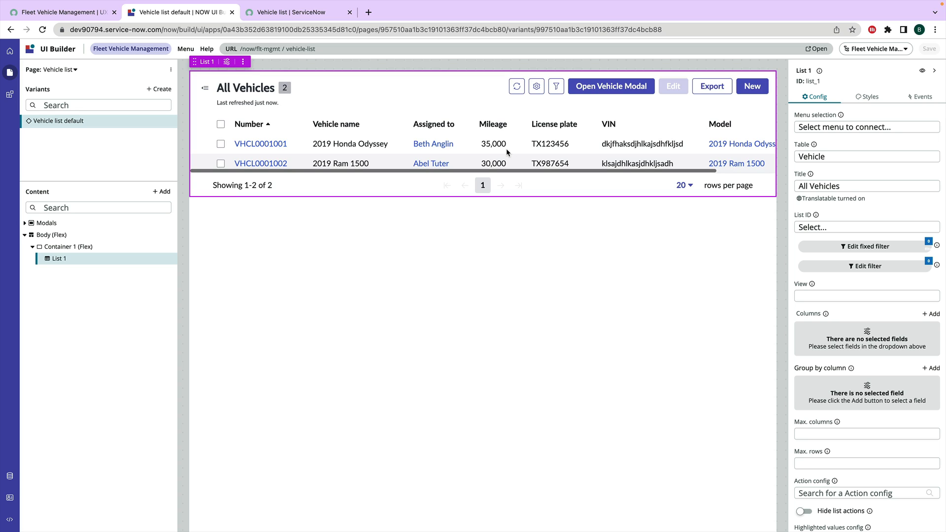
Check the live Vehicle list now shows All Vehicles, then return to UI Builder.
left_click(295, 11)
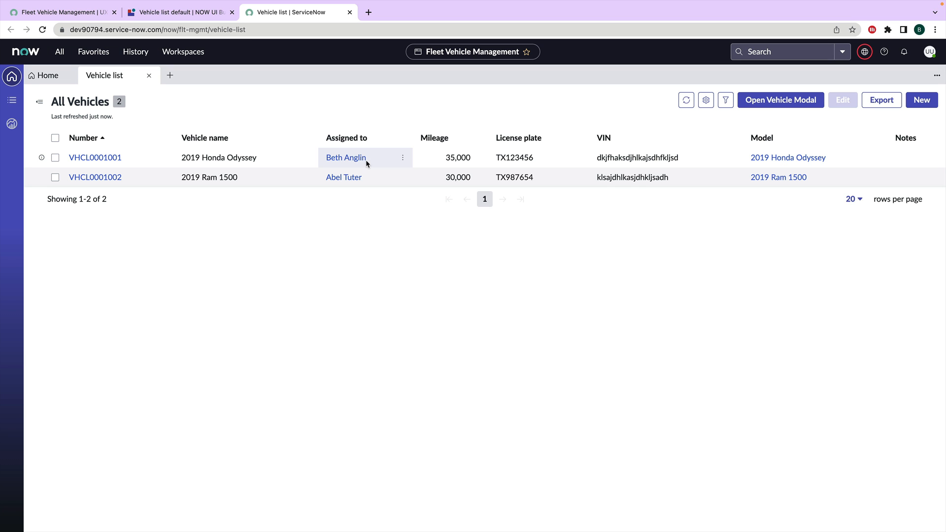
mouse_move(780, 100)
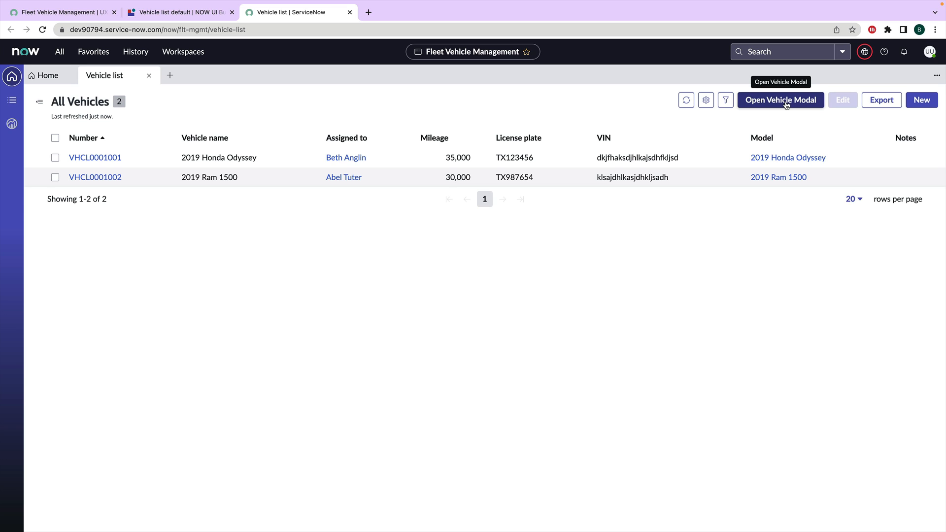
mouse_move(323, 42)
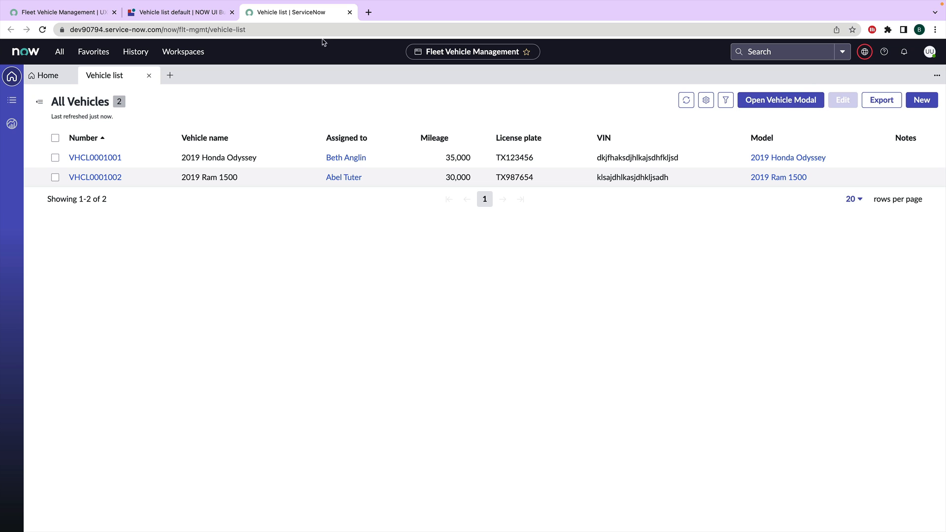
left_click(179, 12)
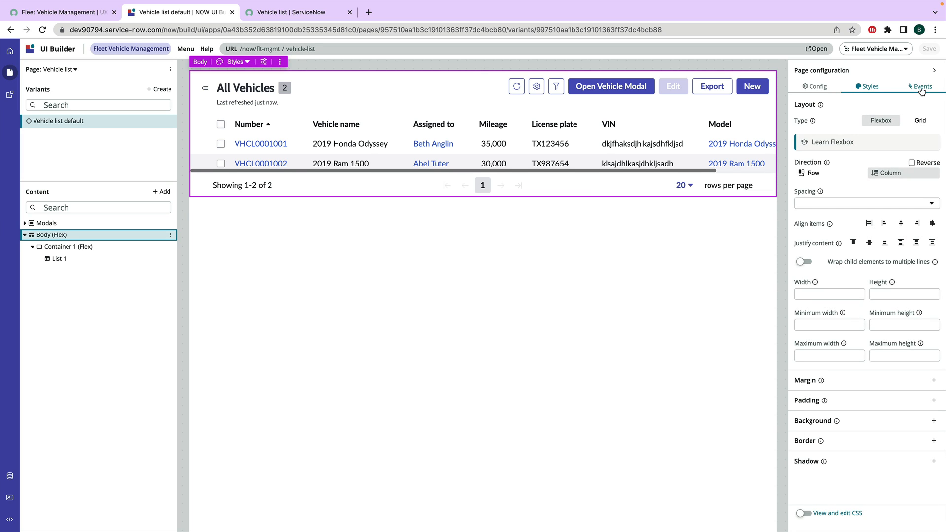
View the page's Events and select the LIST#OPEN_MODAL event mapping name.
left_click(919, 87)
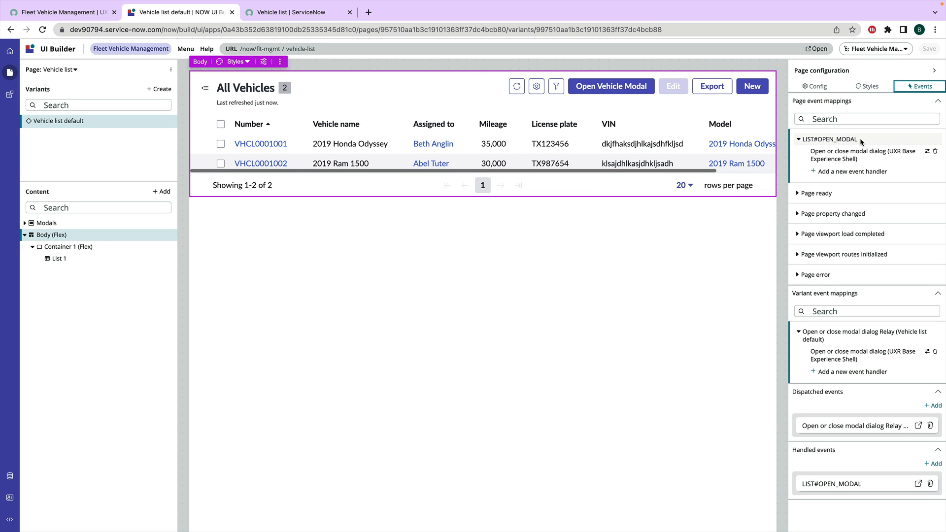
left_click(833, 139)
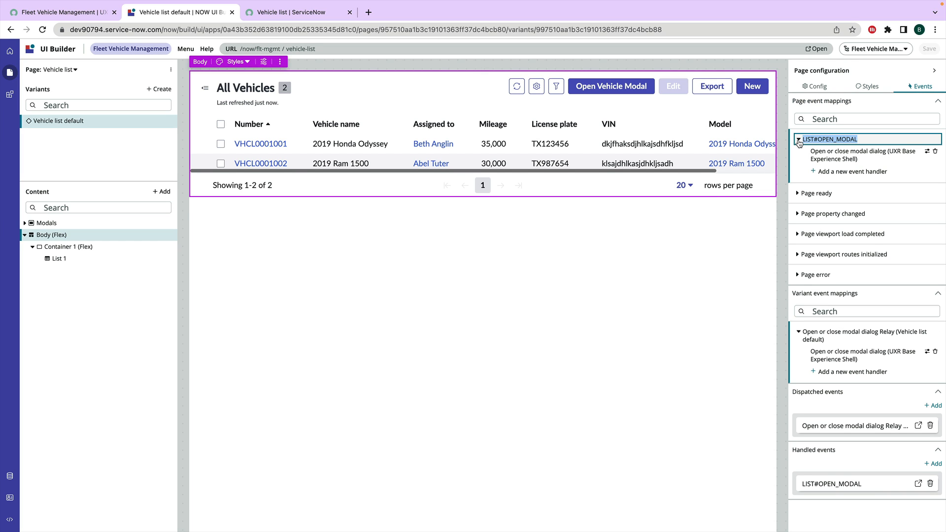
left_click(832, 139)
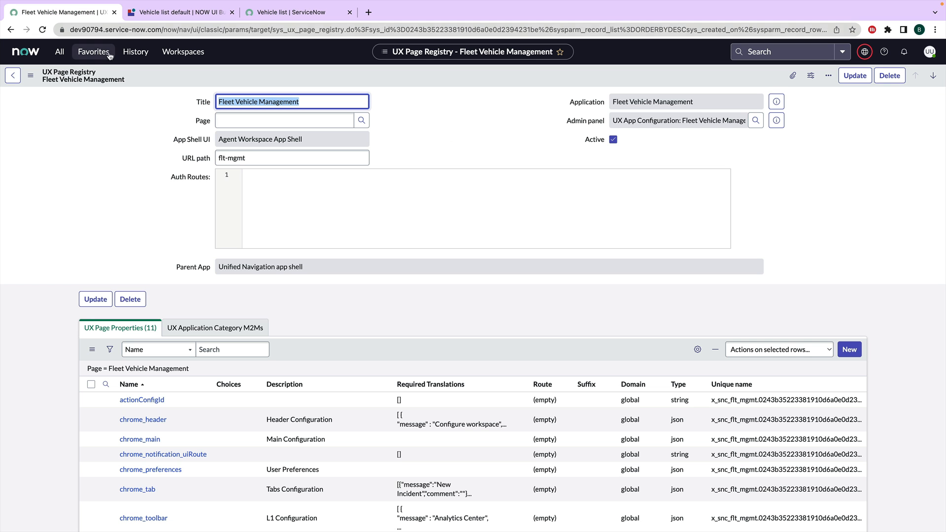
Navigate to addon_event_mapping and start a new UX Add-on Event Mapping record.
left_click(59, 52)
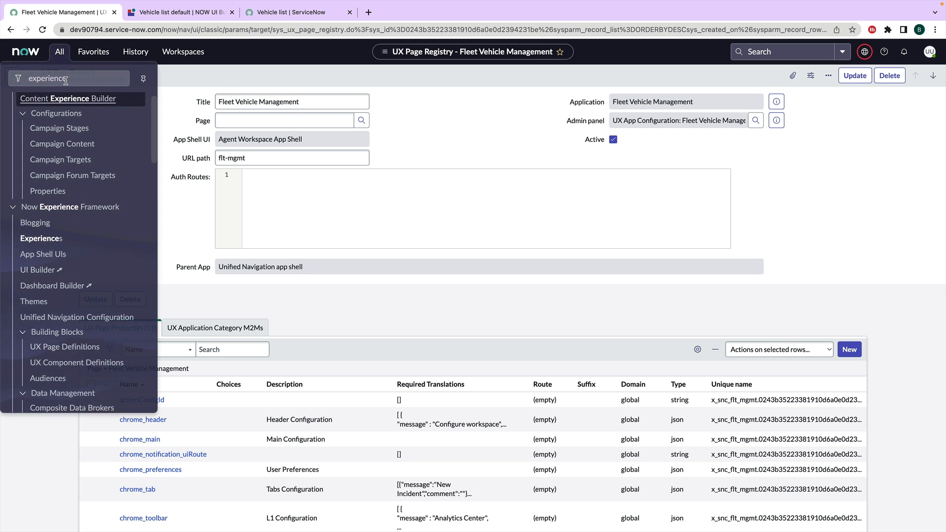
type("addon_event_mapping_list.do")
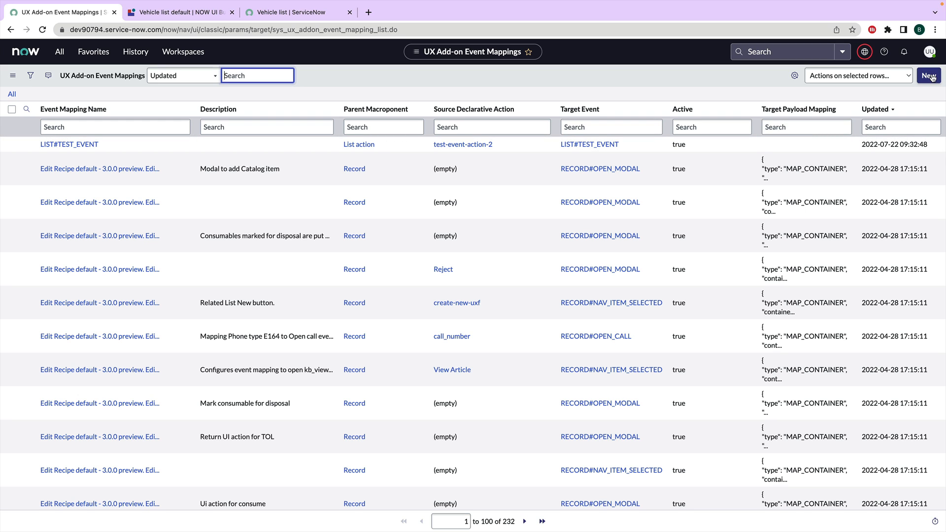
left_click(929, 75)
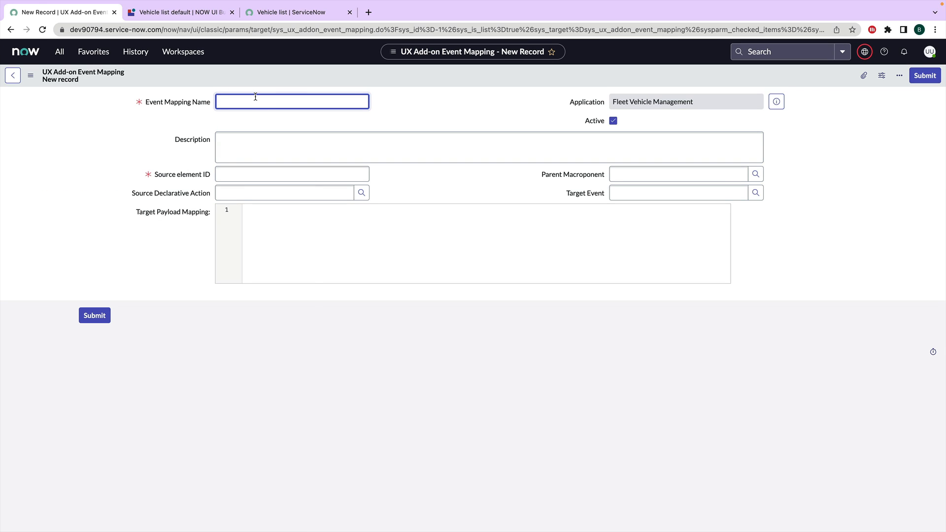
Name the mapping Open Vehicle Modal and set Source element ID to list_1 from UI Builder.
type("d")
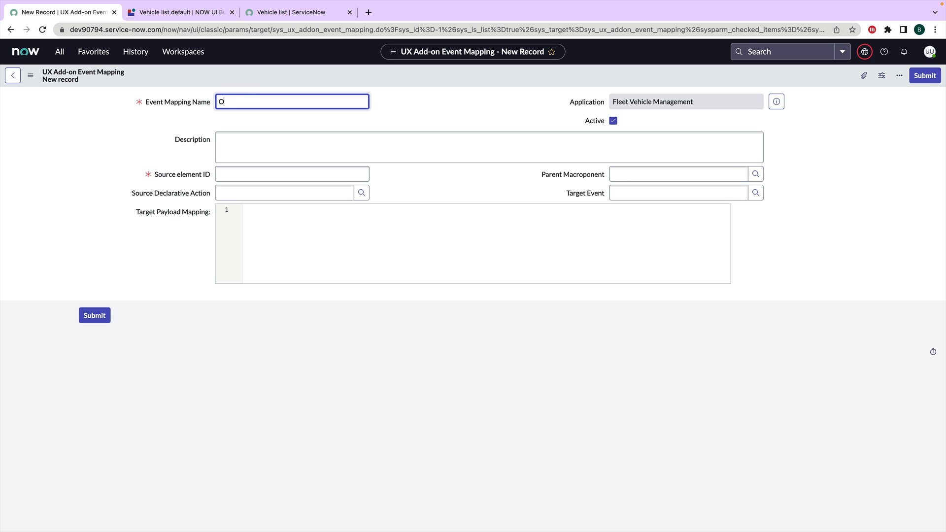
type("pen Vehicle Modal")
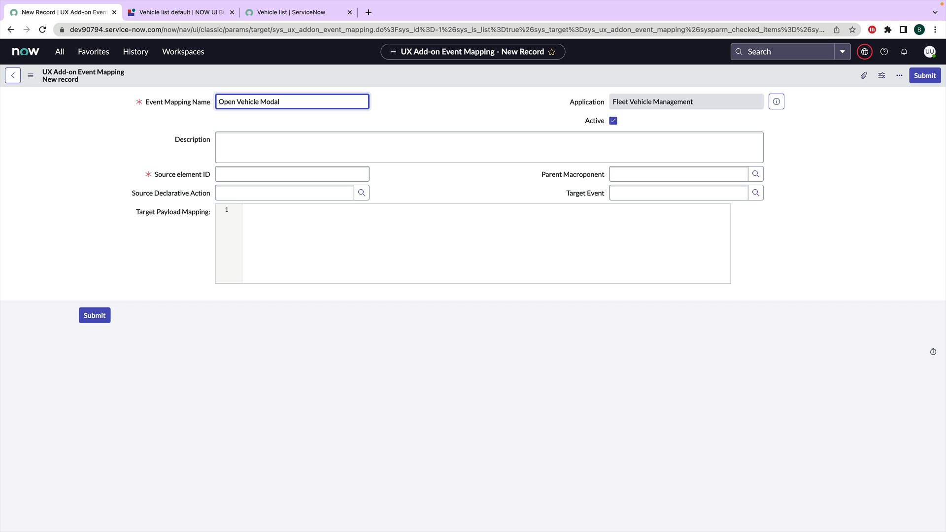
left_click(291, 174)
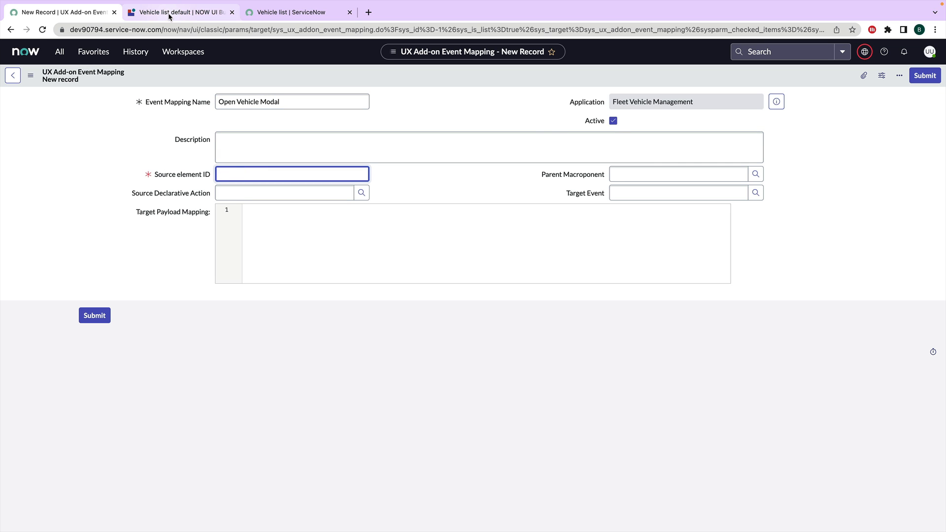
left_click(179, 11)
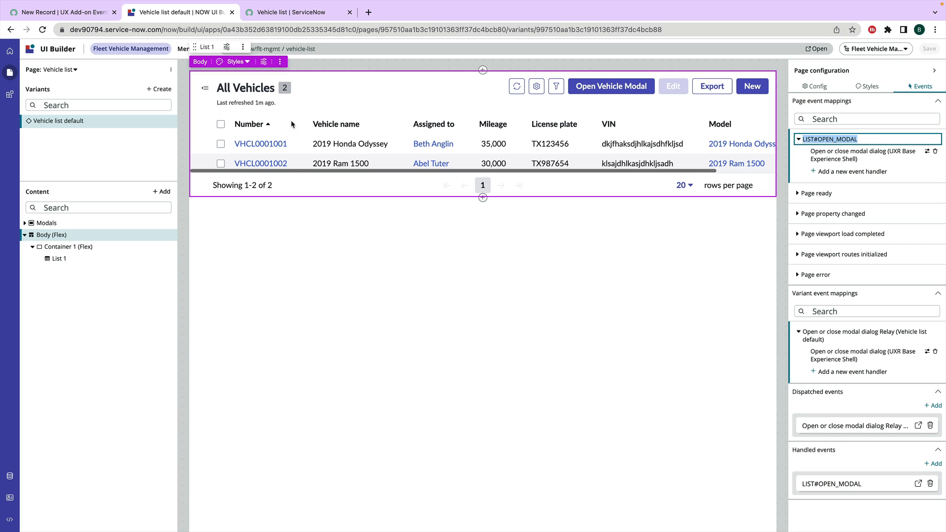
left_click(814, 85)
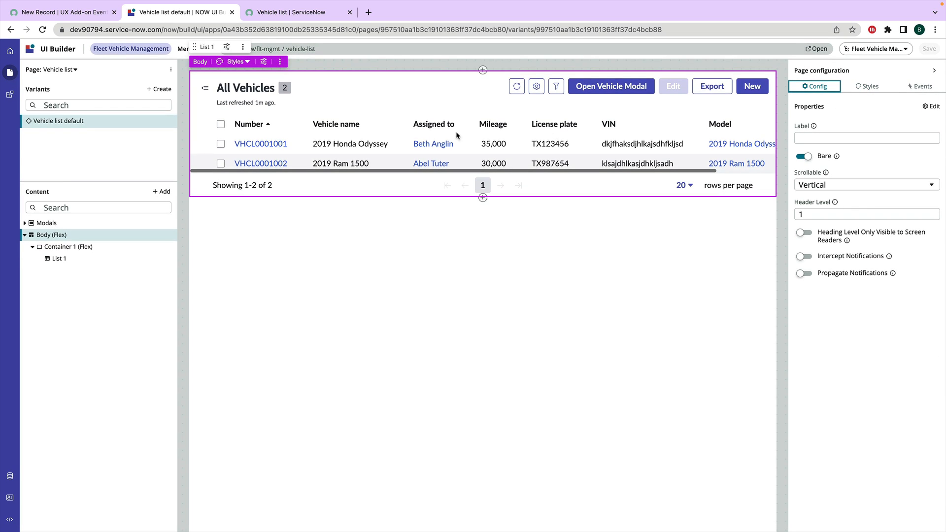
left_click(59, 258)
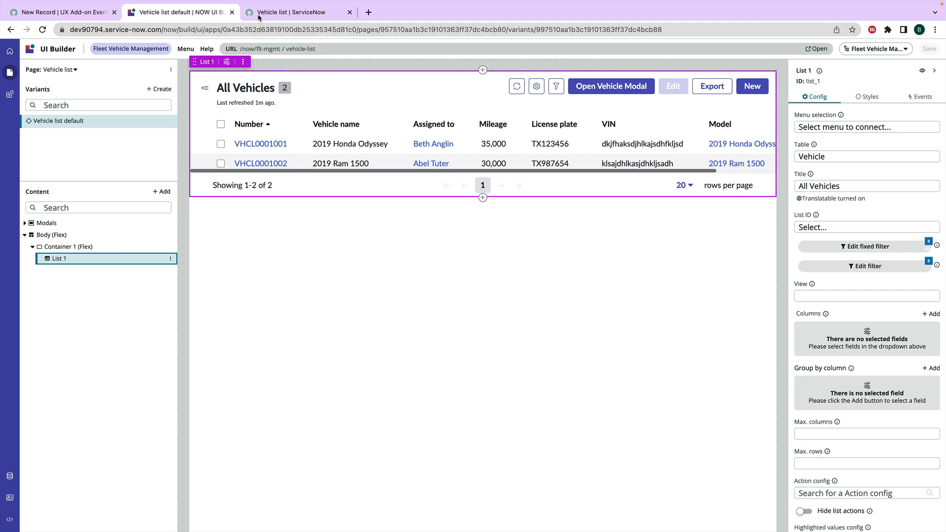
left_click(60, 11)
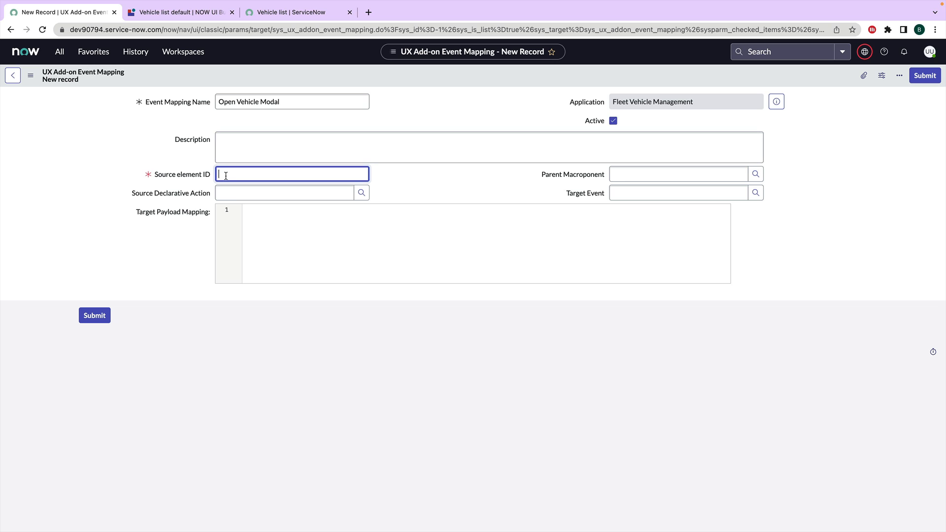
type("list_1")
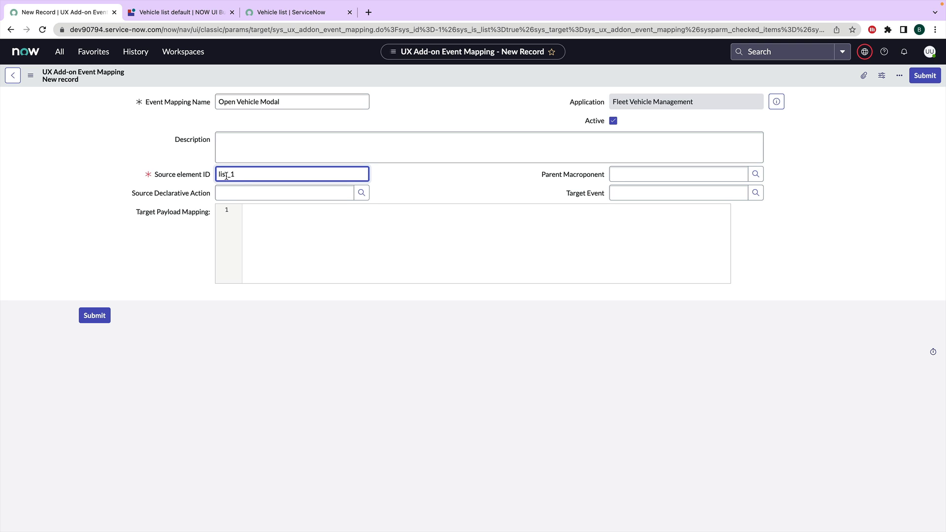
Set source action open-vehicle-modal, parent macroponent Vehicle list and target event LIST#OPEN_MODAL.
left_click(284, 192)
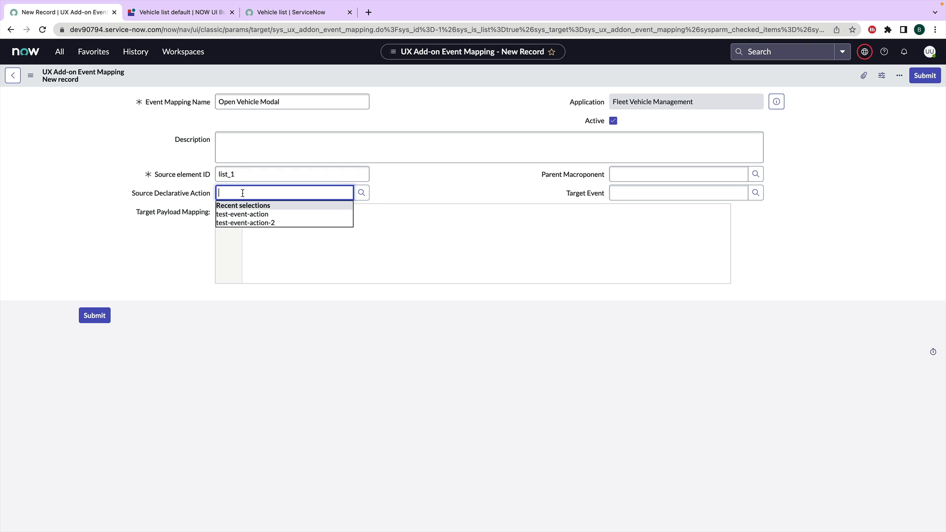
type("open-")
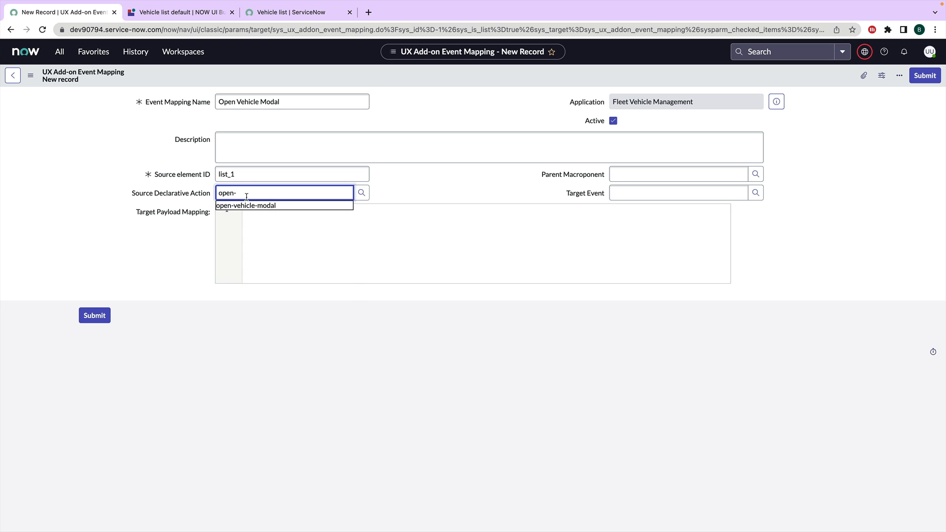
left_click(246, 205)
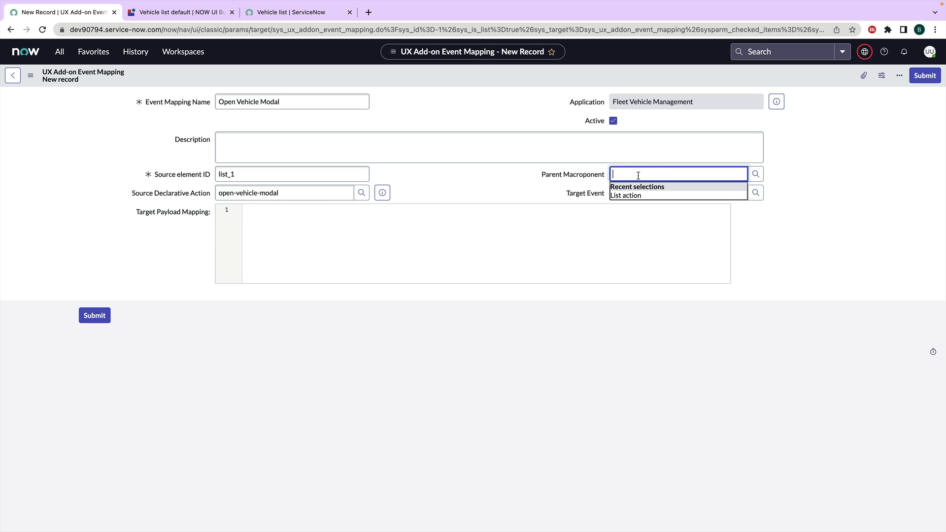
left_click(182, 12)
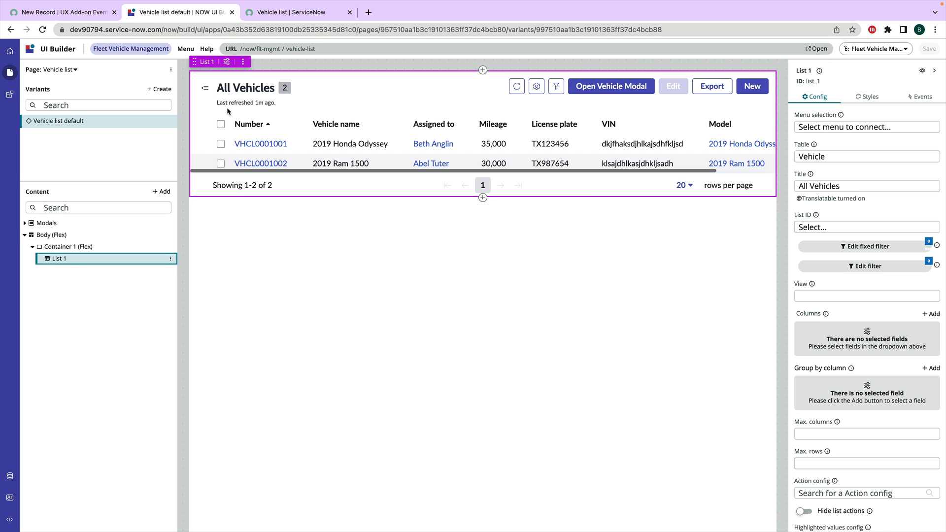
left_click(63, 12)
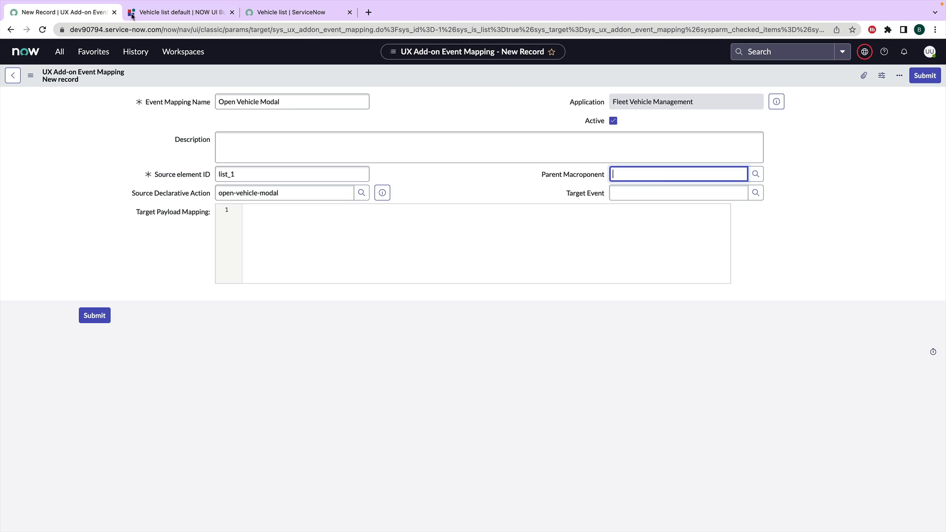
type("vehic")
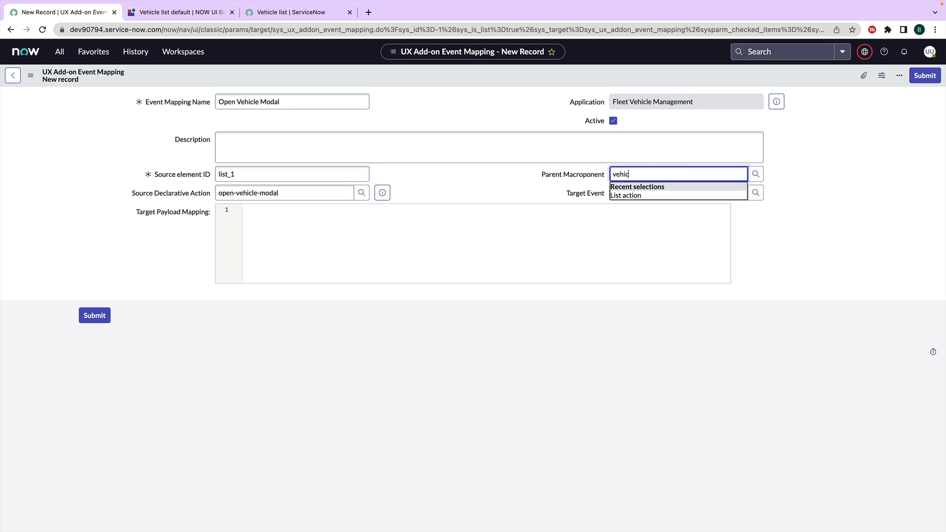
left_click(627, 195)
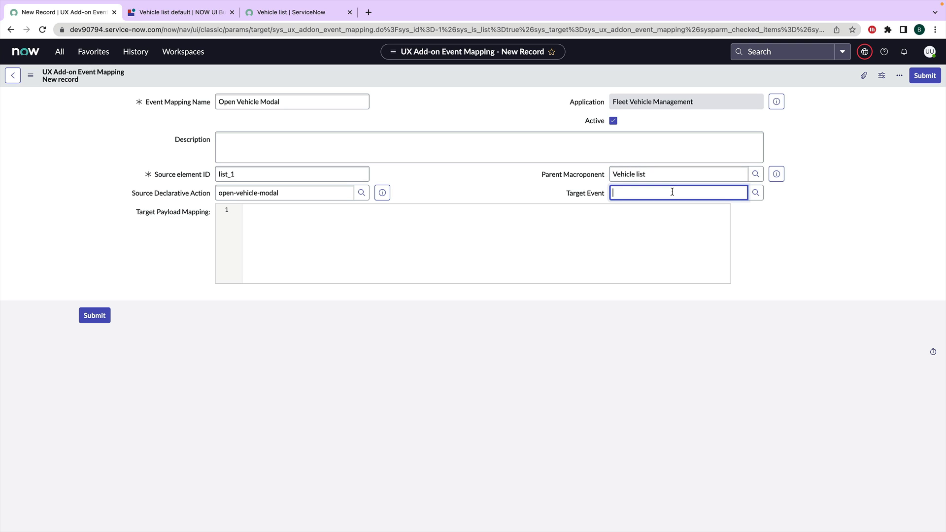
type("**")
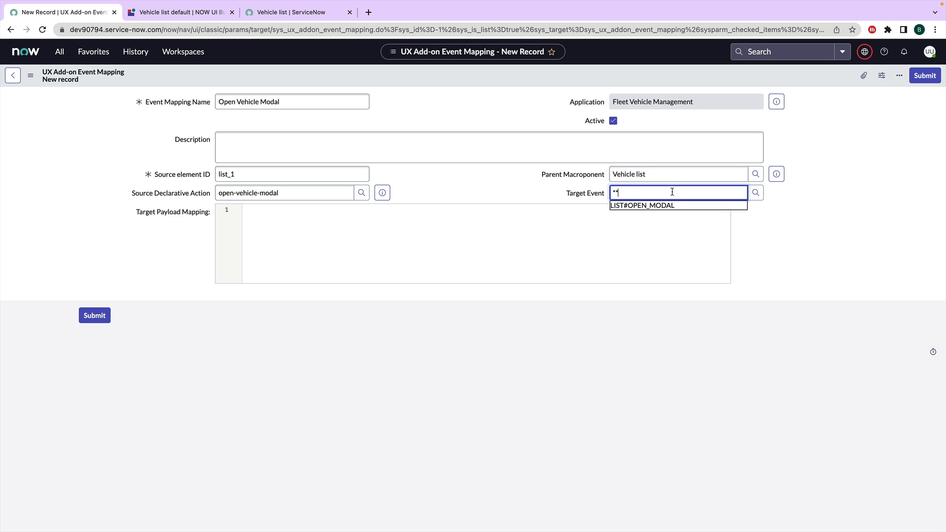
left_click(644, 205)
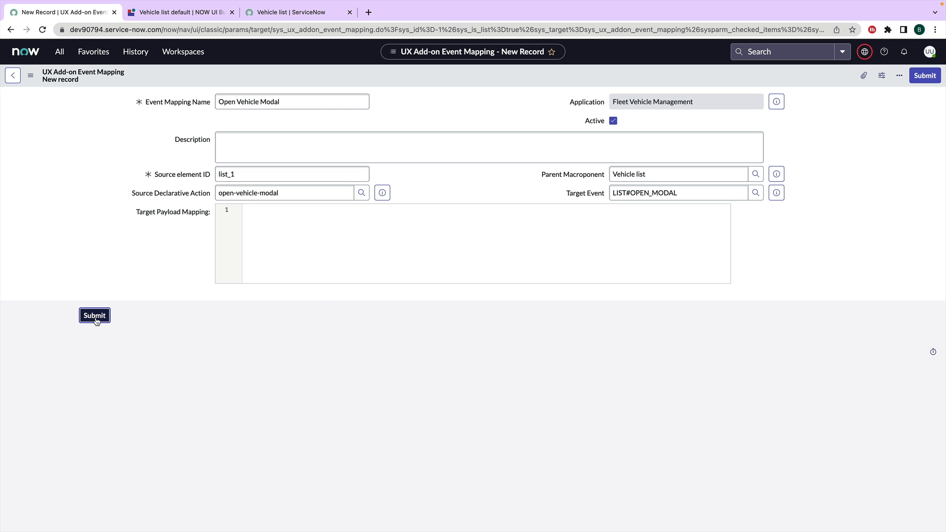
Submit the Open Vehicle Modal event mapping record and switch to the Vehicle list workspace tab.
left_click(95, 315)
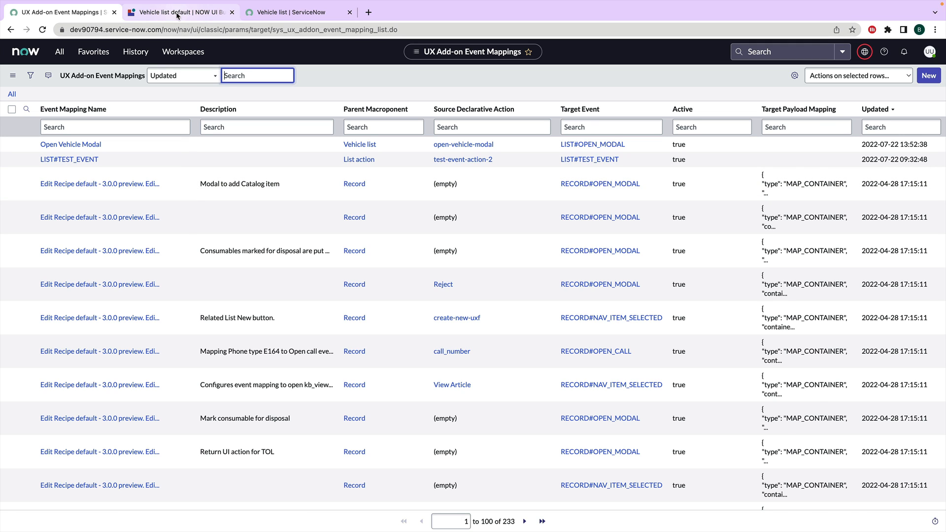
left_click(178, 11)
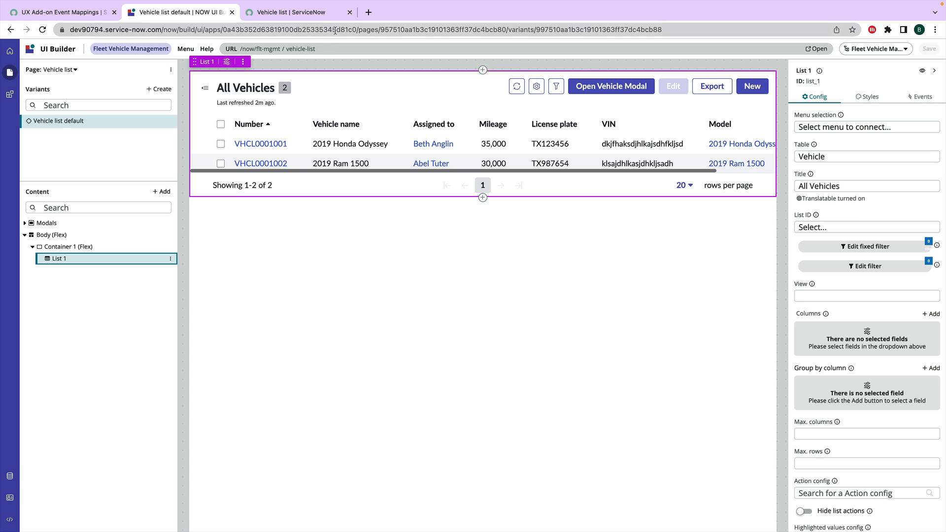
left_click(296, 12)
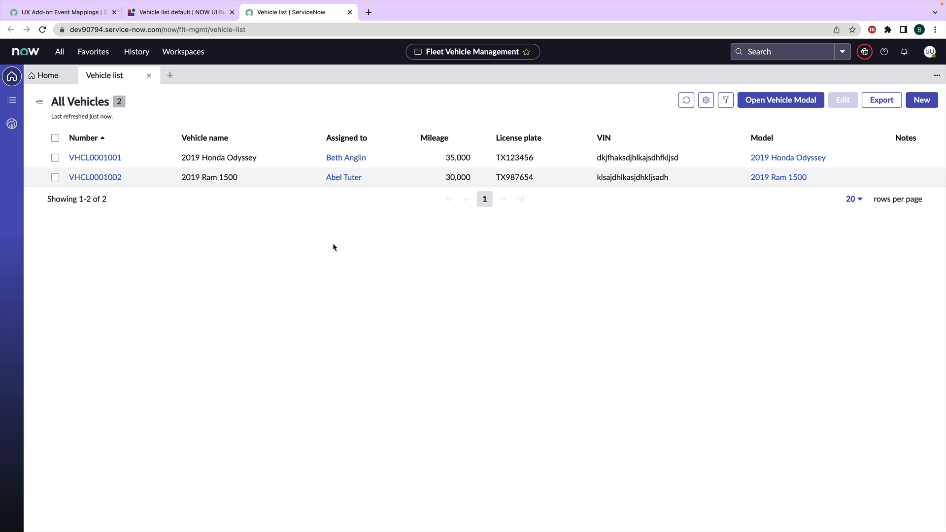
mouse_move(781, 100)
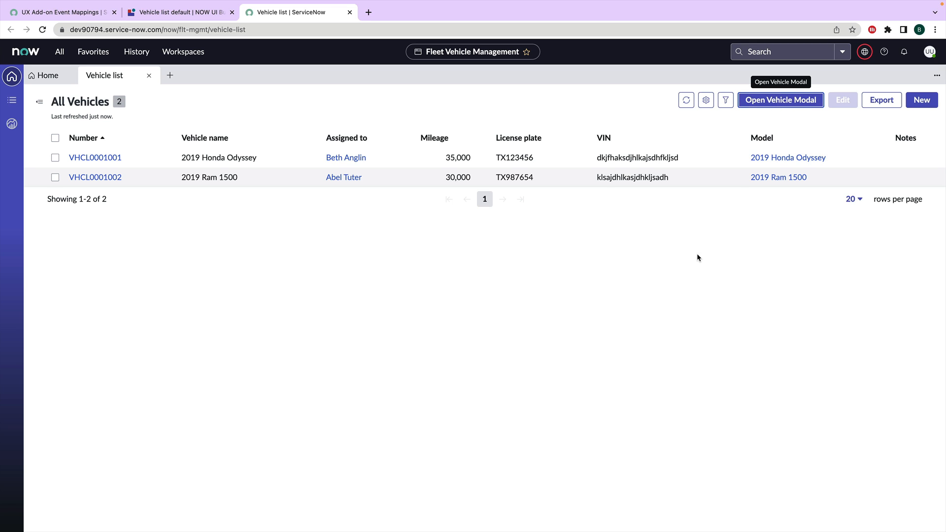
mouse_move(598, 305)
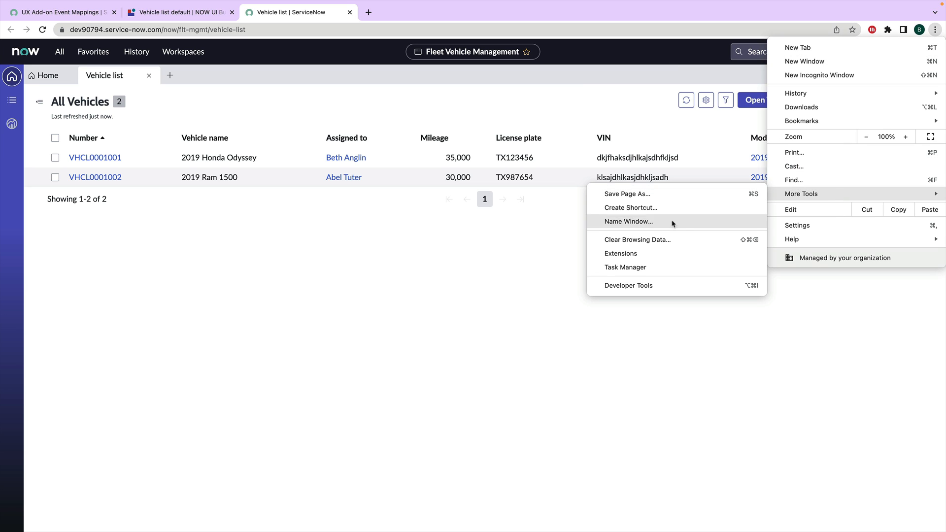
Return to the ServiceNow instance home page tab.
left_click(628, 286)
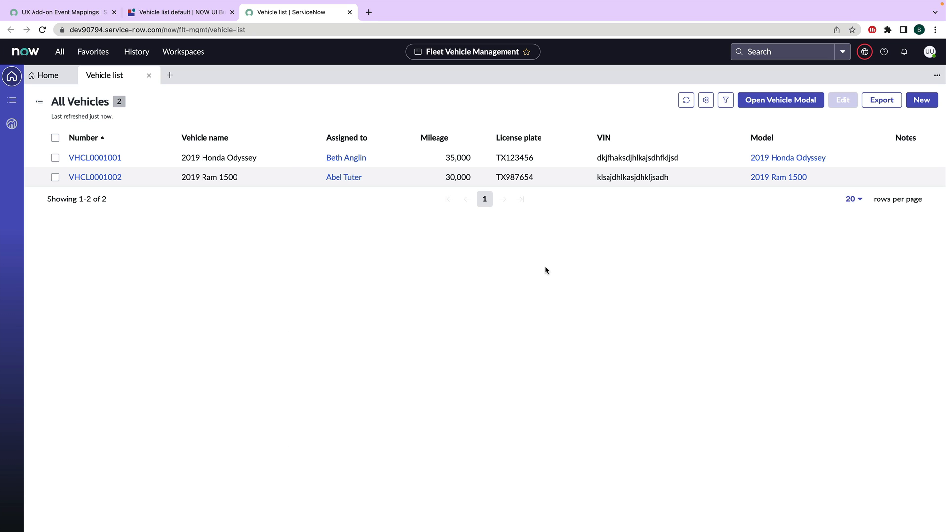
left_click(60, 12)
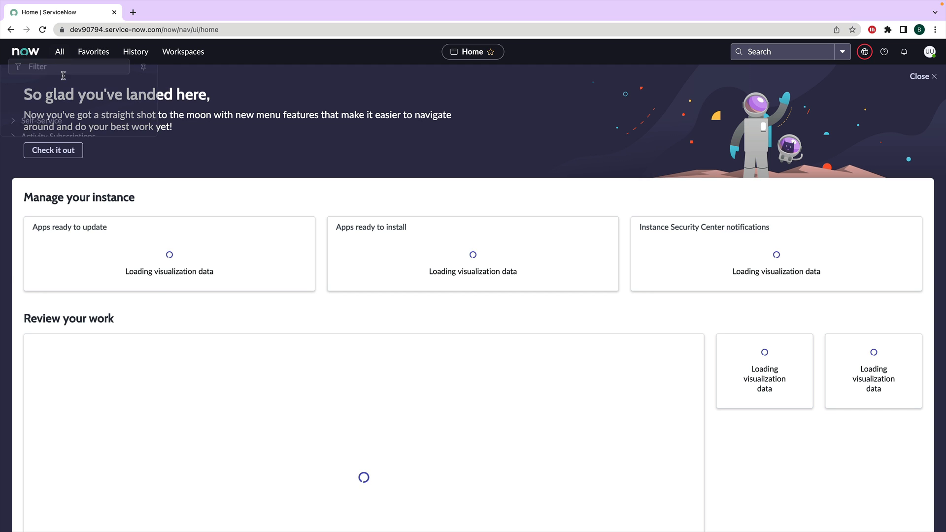
Launch UI Builder via the 'ui b' filter, choose Fleet Vehicle Management and preview the Vehicle list page.
type("ui b")
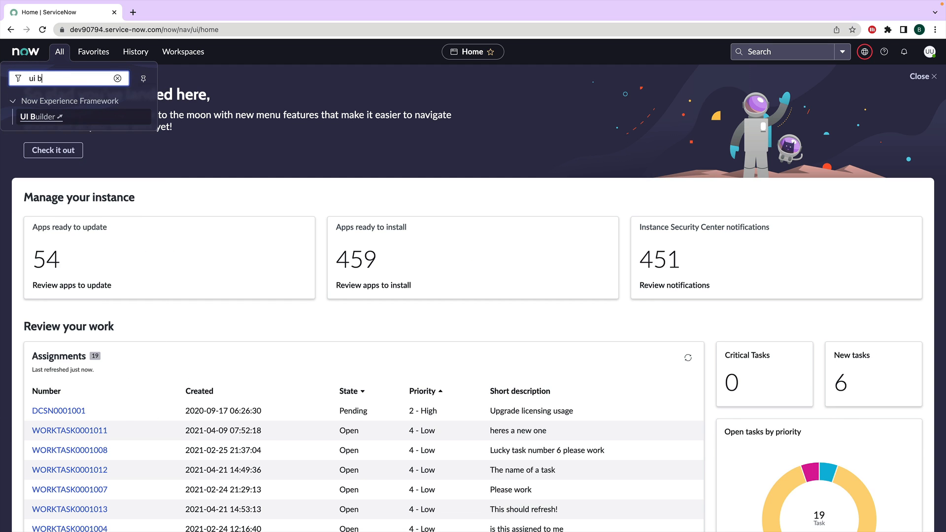
left_click(38, 116)
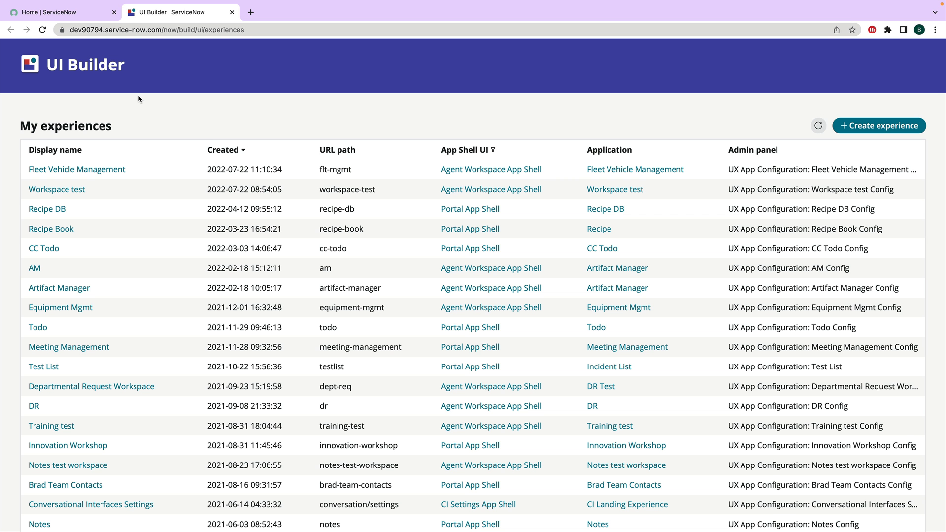
mouse_move(77, 170)
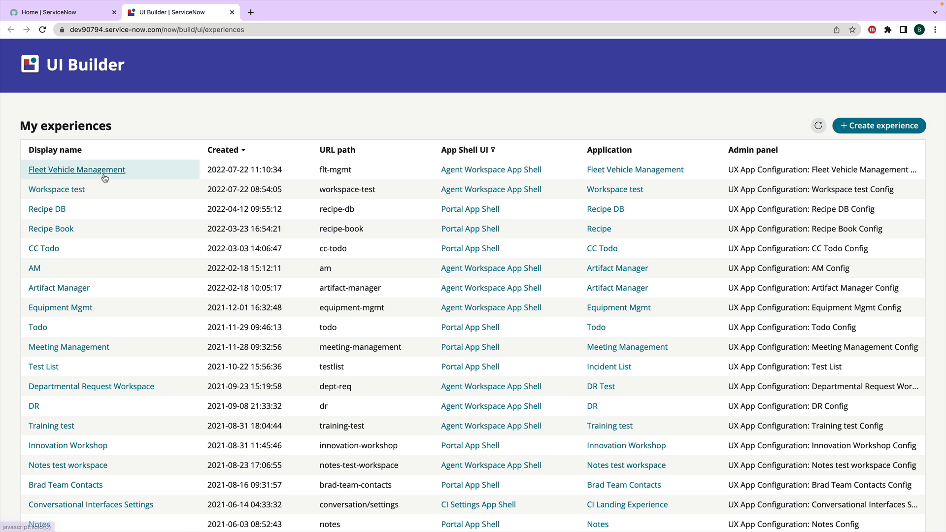
left_click(77, 169)
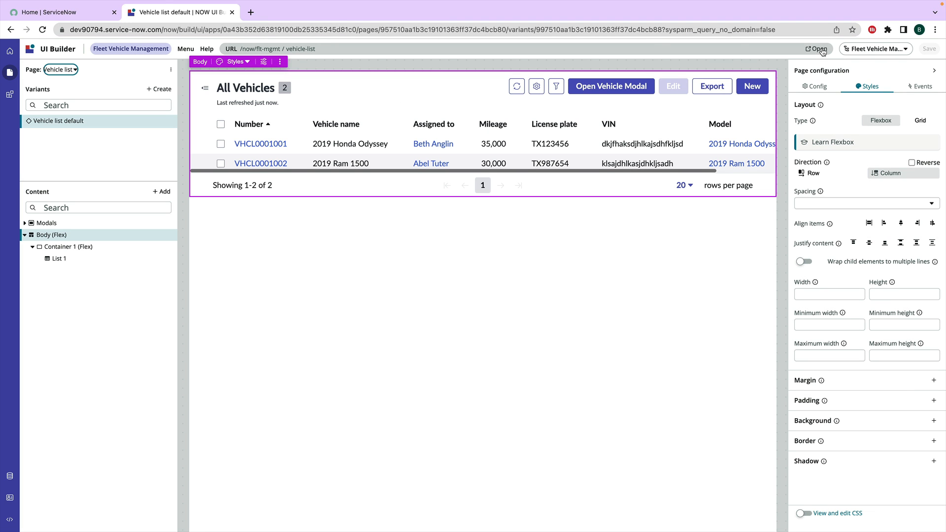
left_click(816, 49)
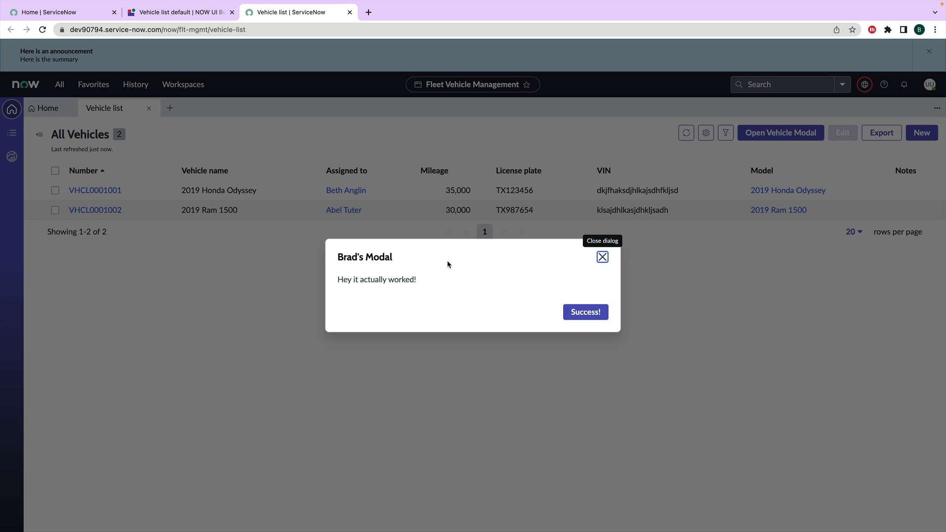
mouse_move(469, 265)
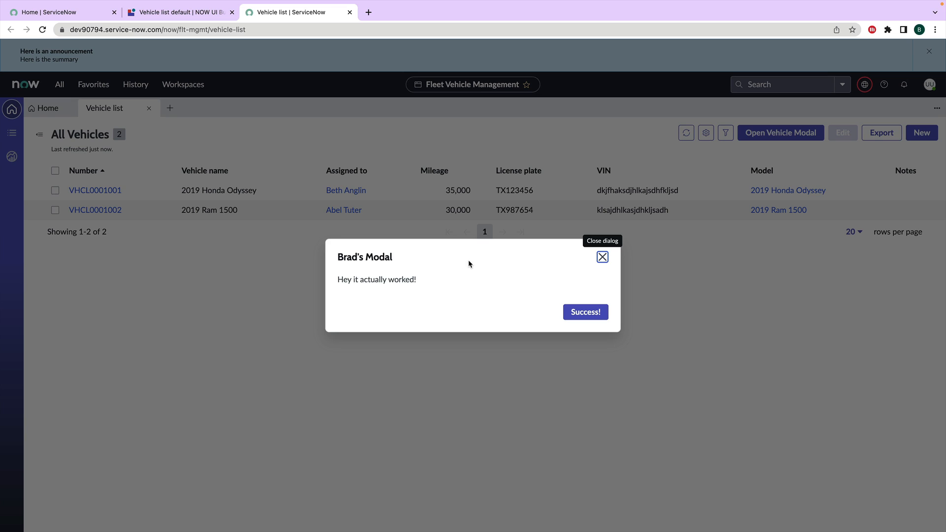
mouse_move(585, 313)
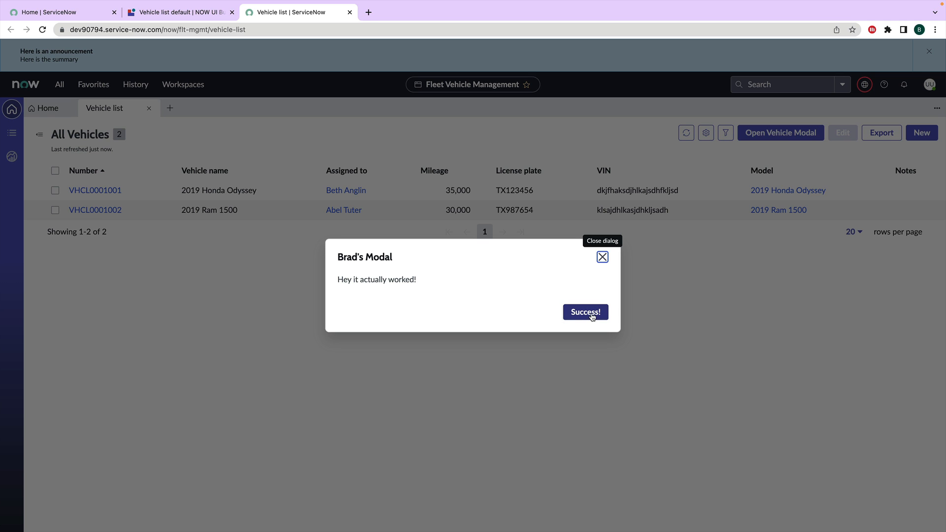